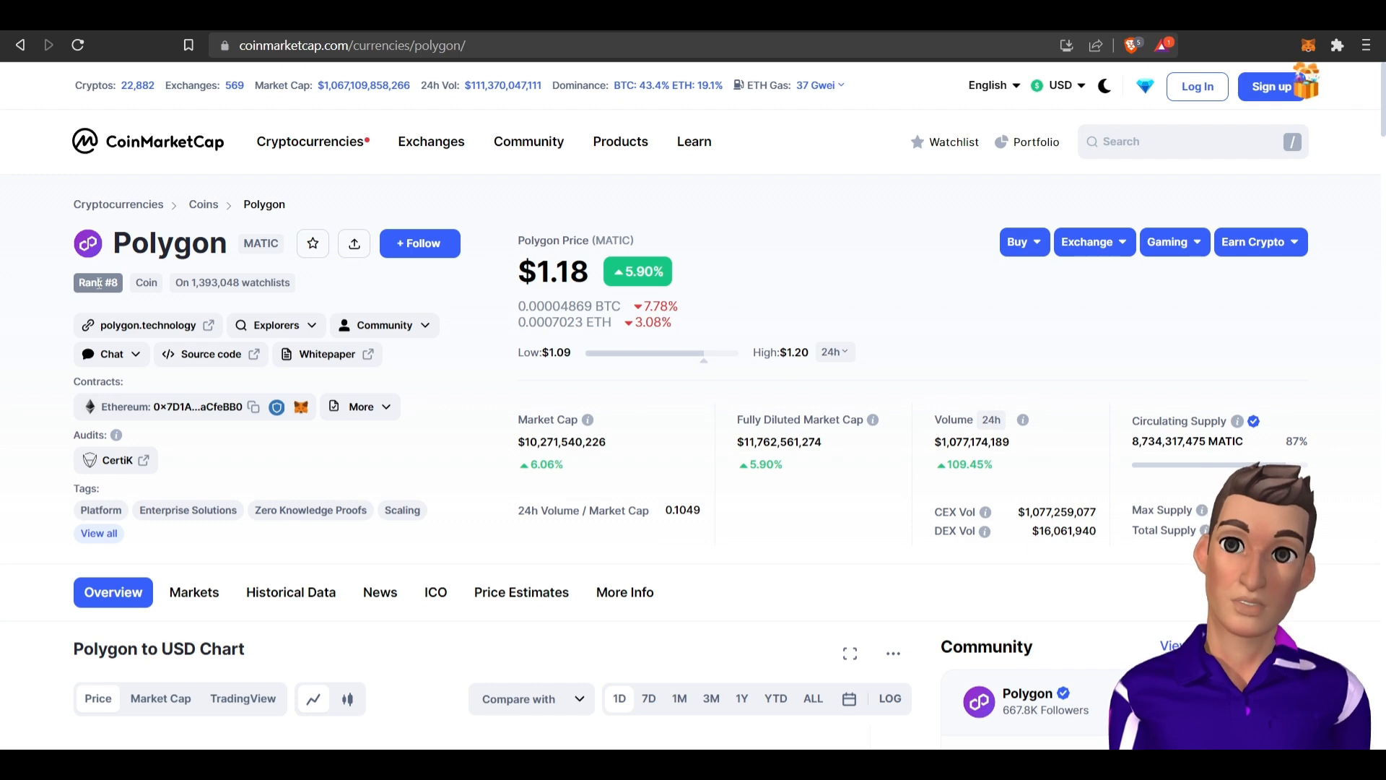
mouse_move(287, 258)
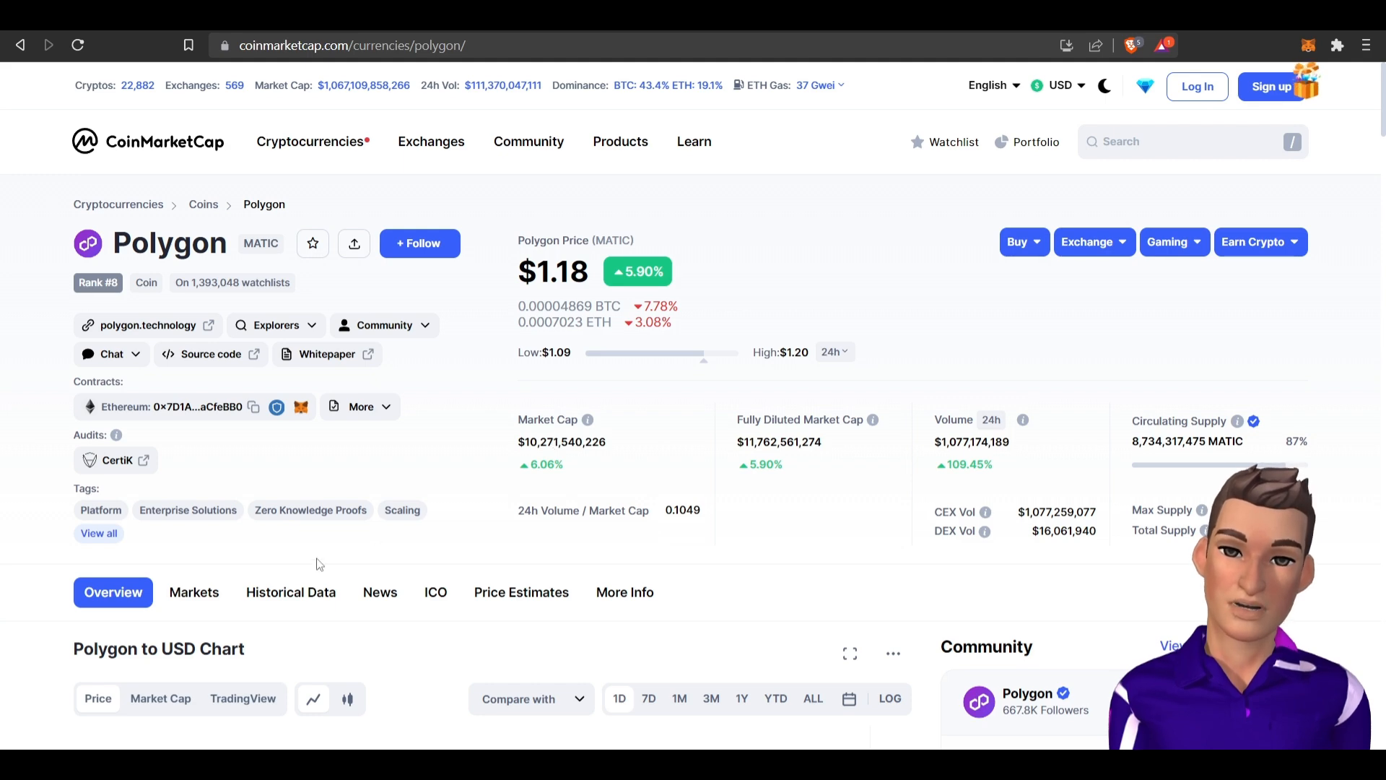
Show Polygon's Markets table listing exchanges trading MATIC, led by Binance's MATIC/USDT pair.
left_click(192, 591)
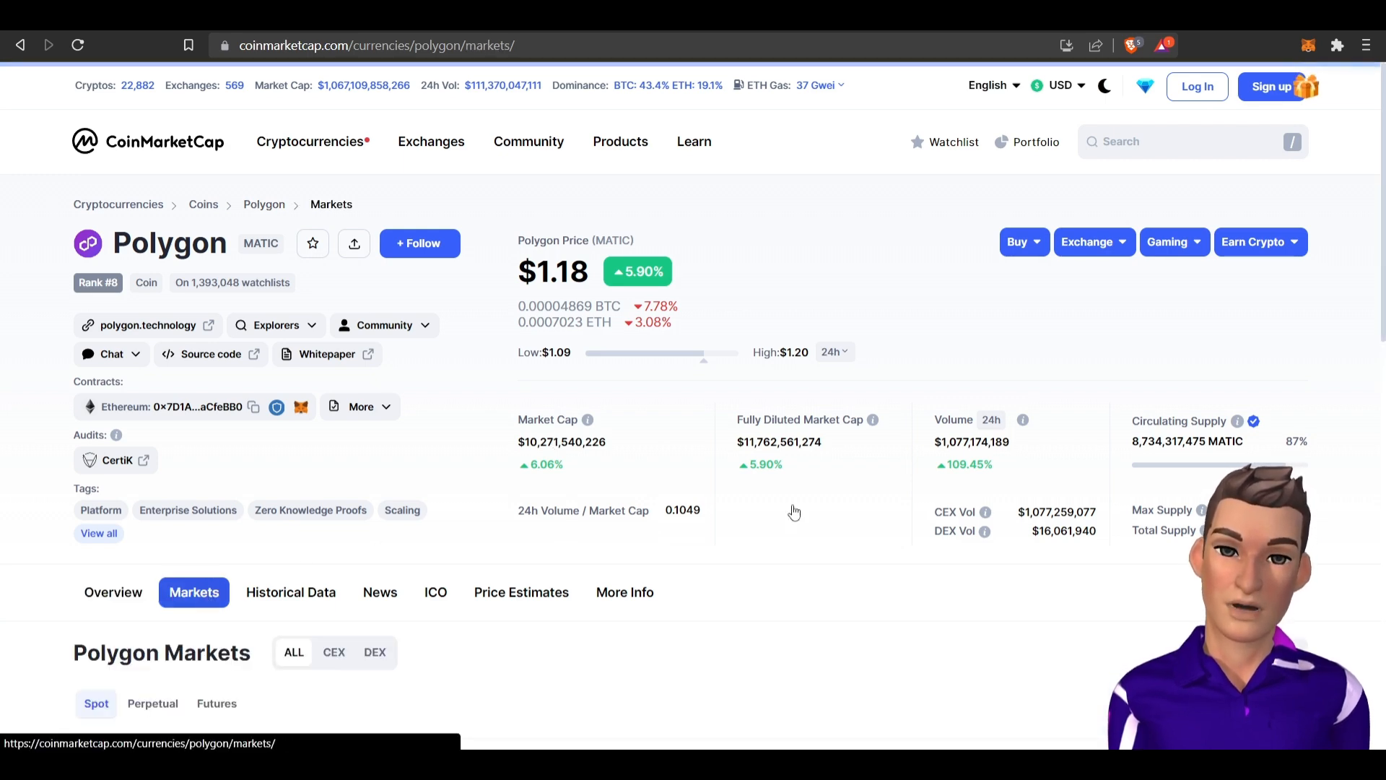
scroll("down", 3)
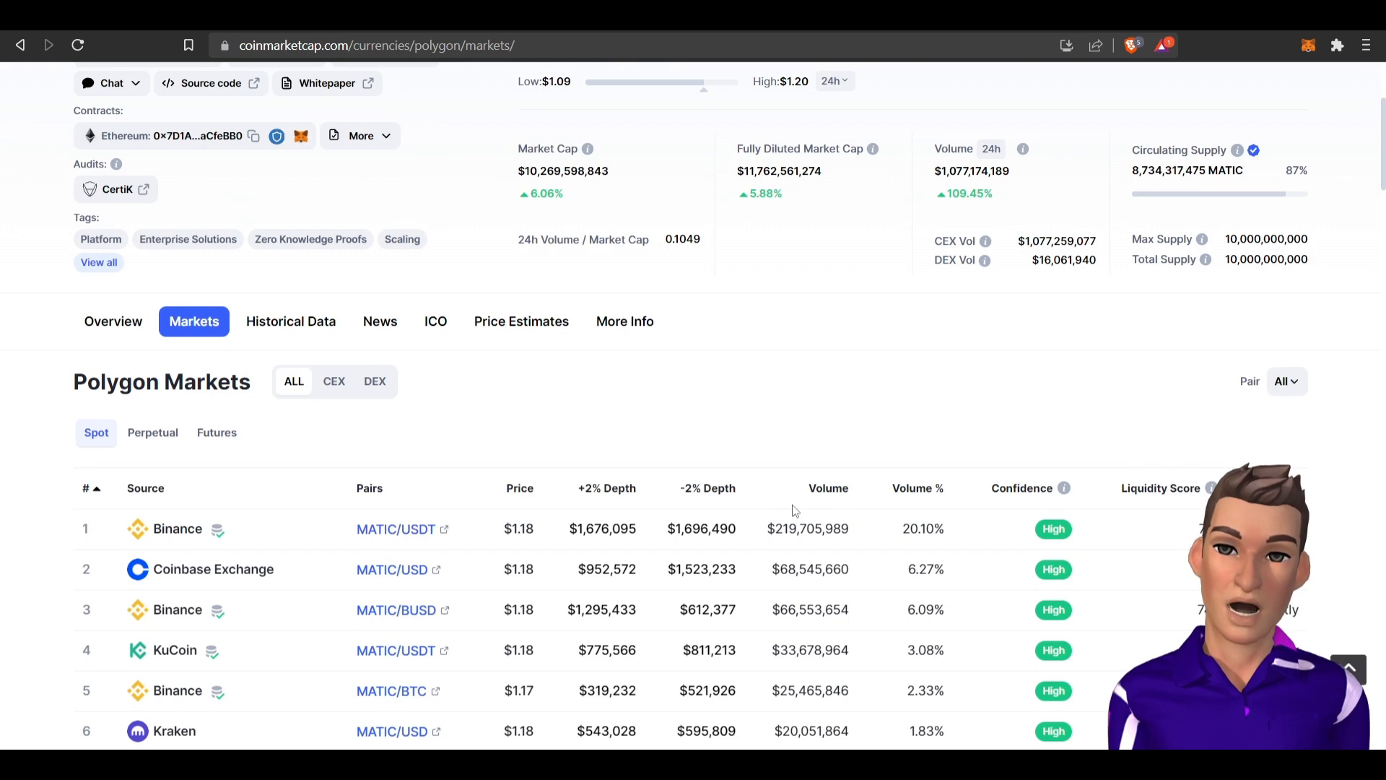
scroll("down", 3)
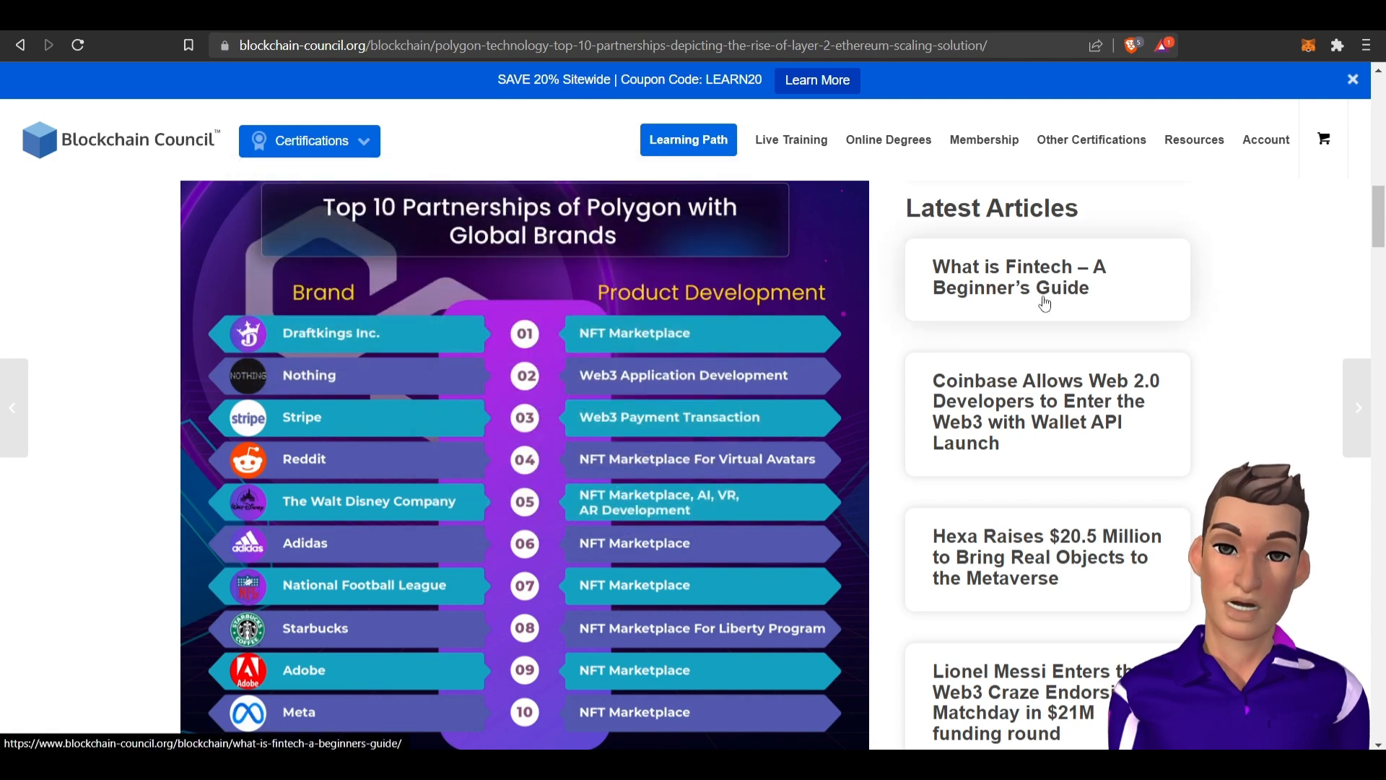
mouse_move(954, 313)
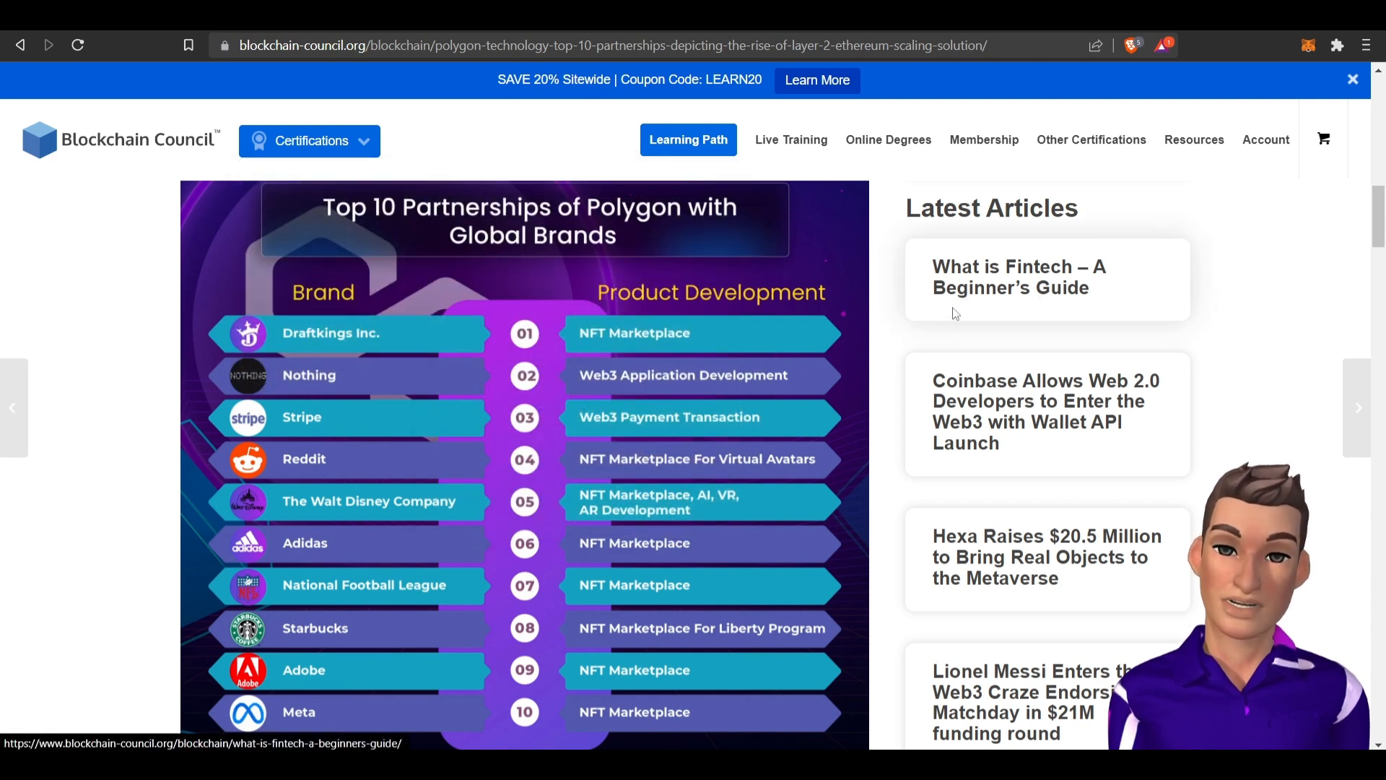
mouse_move(437, 508)
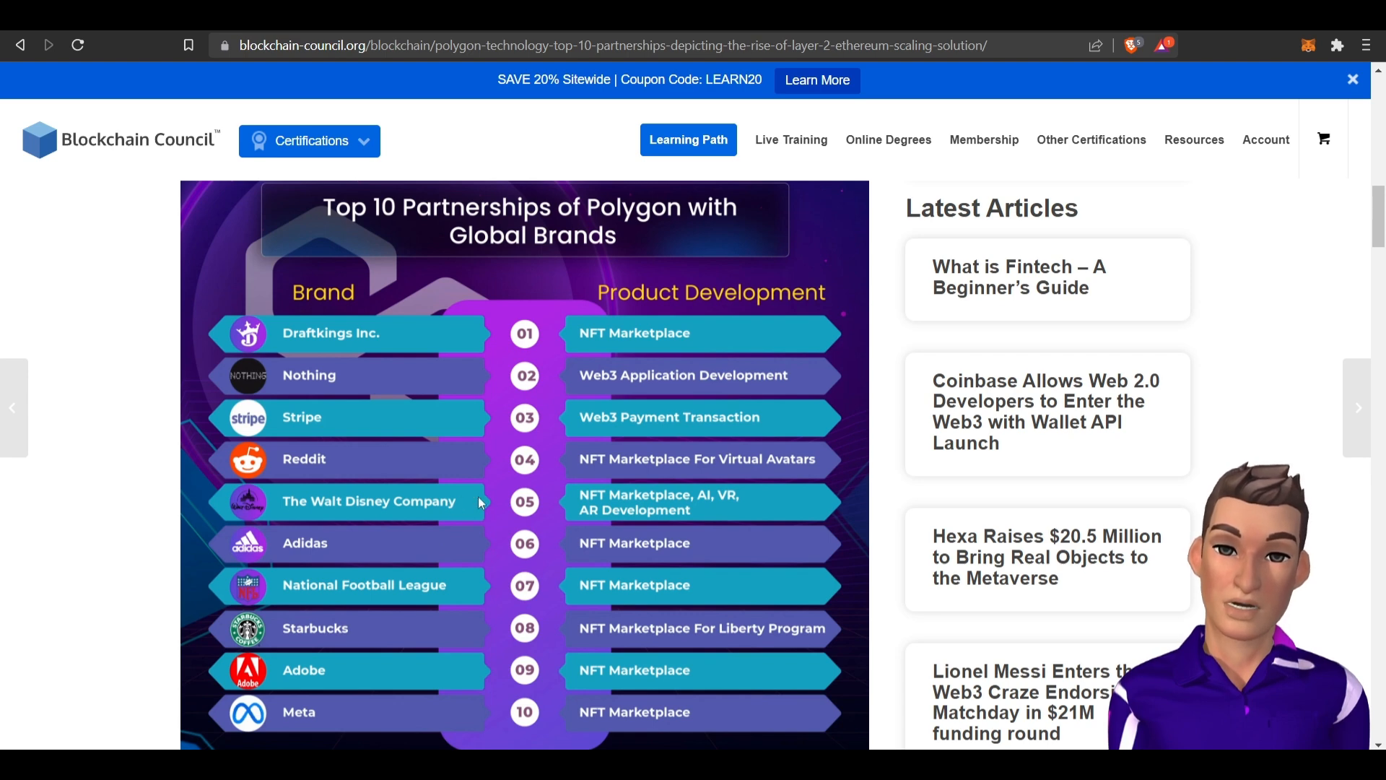
mouse_move(365, 722)
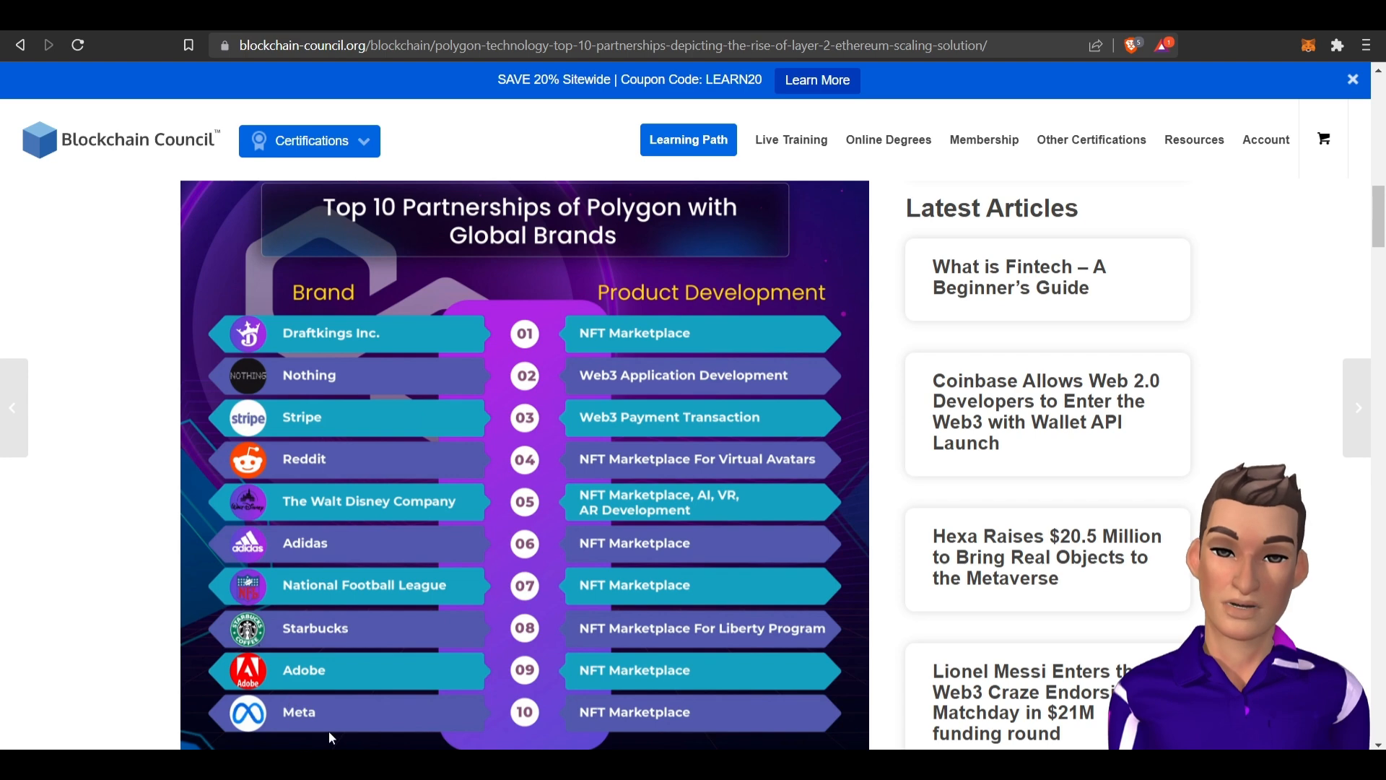
mouse_move(368, 515)
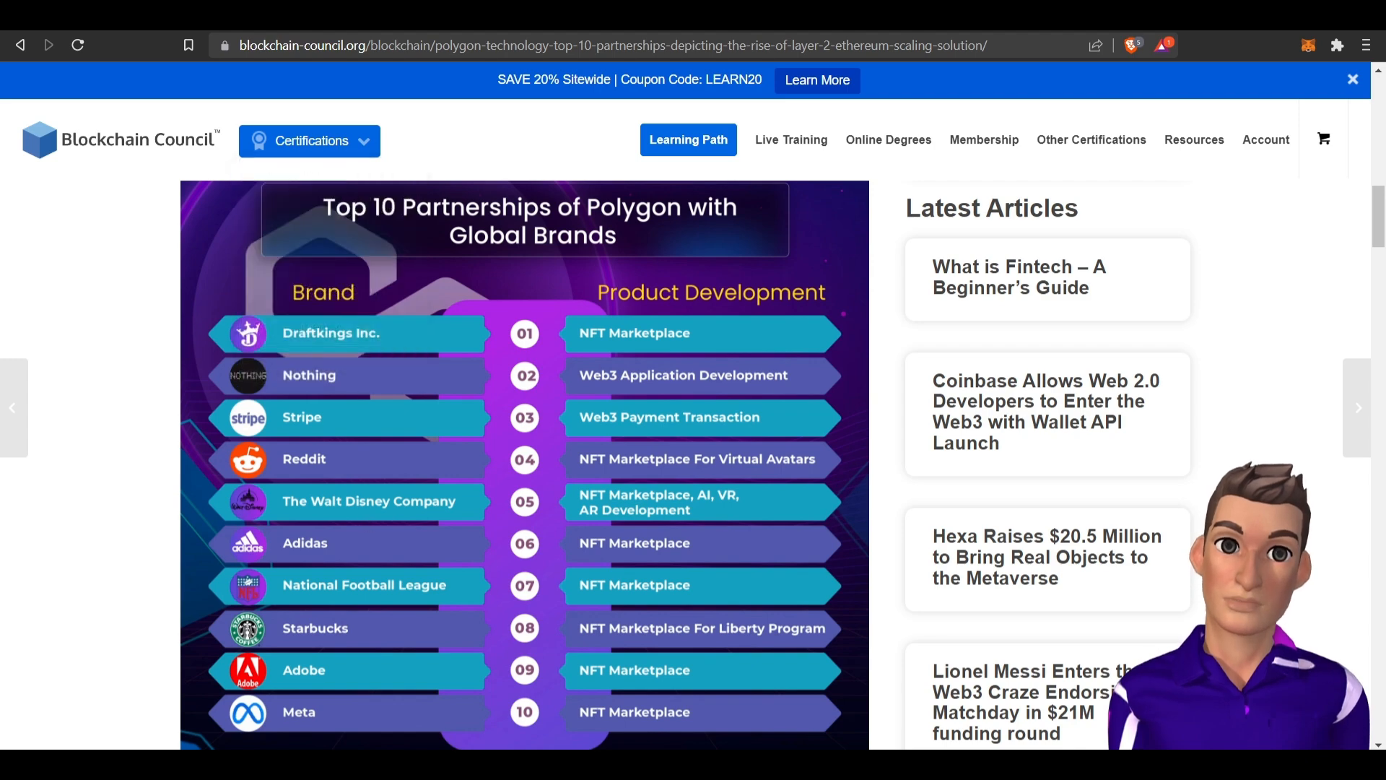
Return to the CoinMarketCap tab showing Polygon's markets page.
left_click(375, 45)
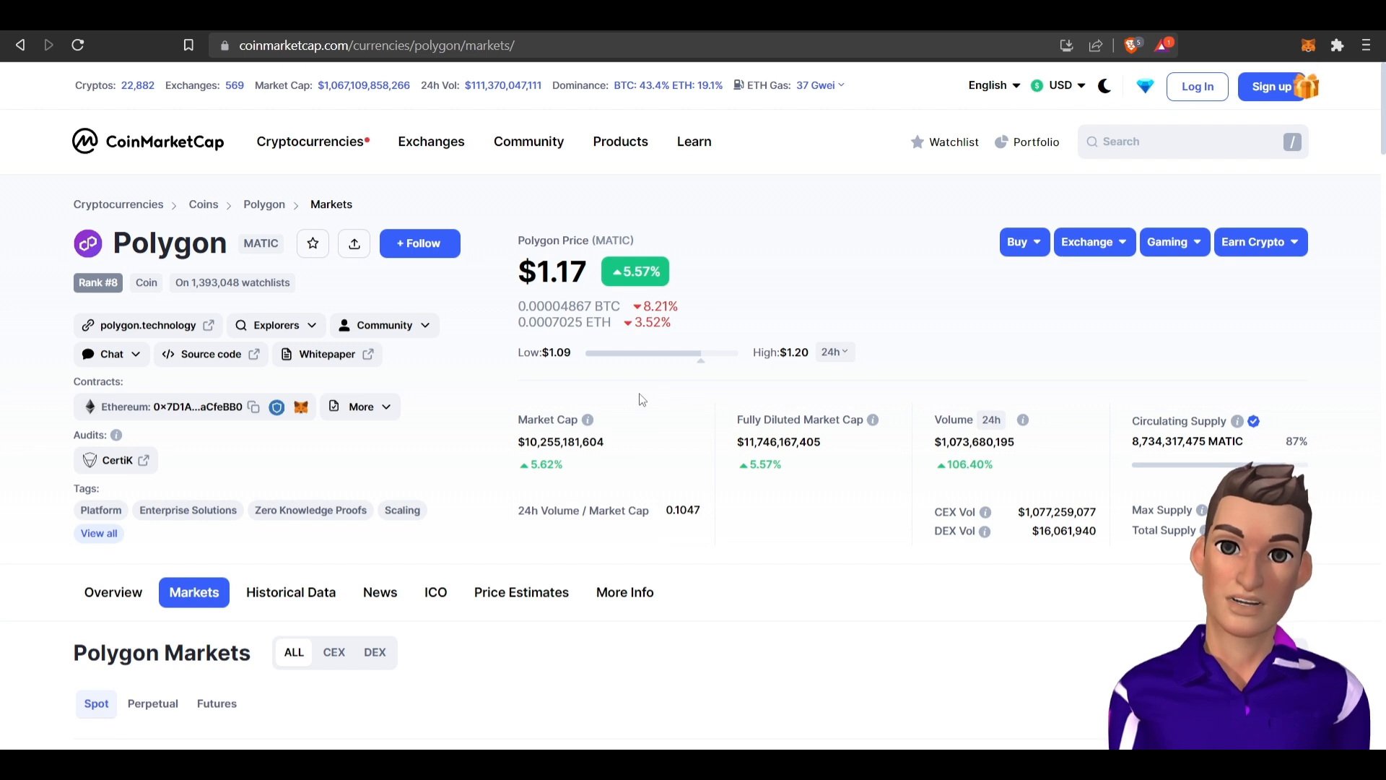
mouse_move(653, 386)
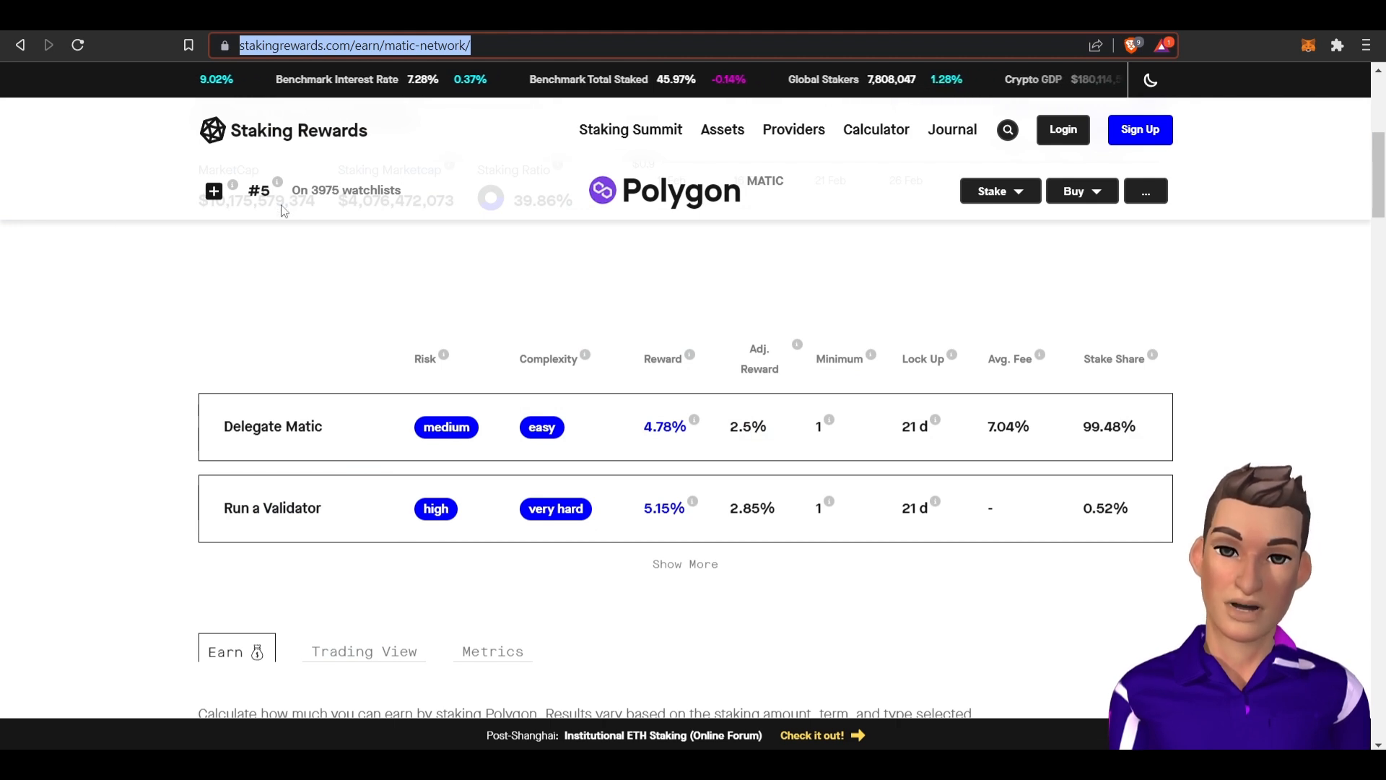
mouse_move(232, 374)
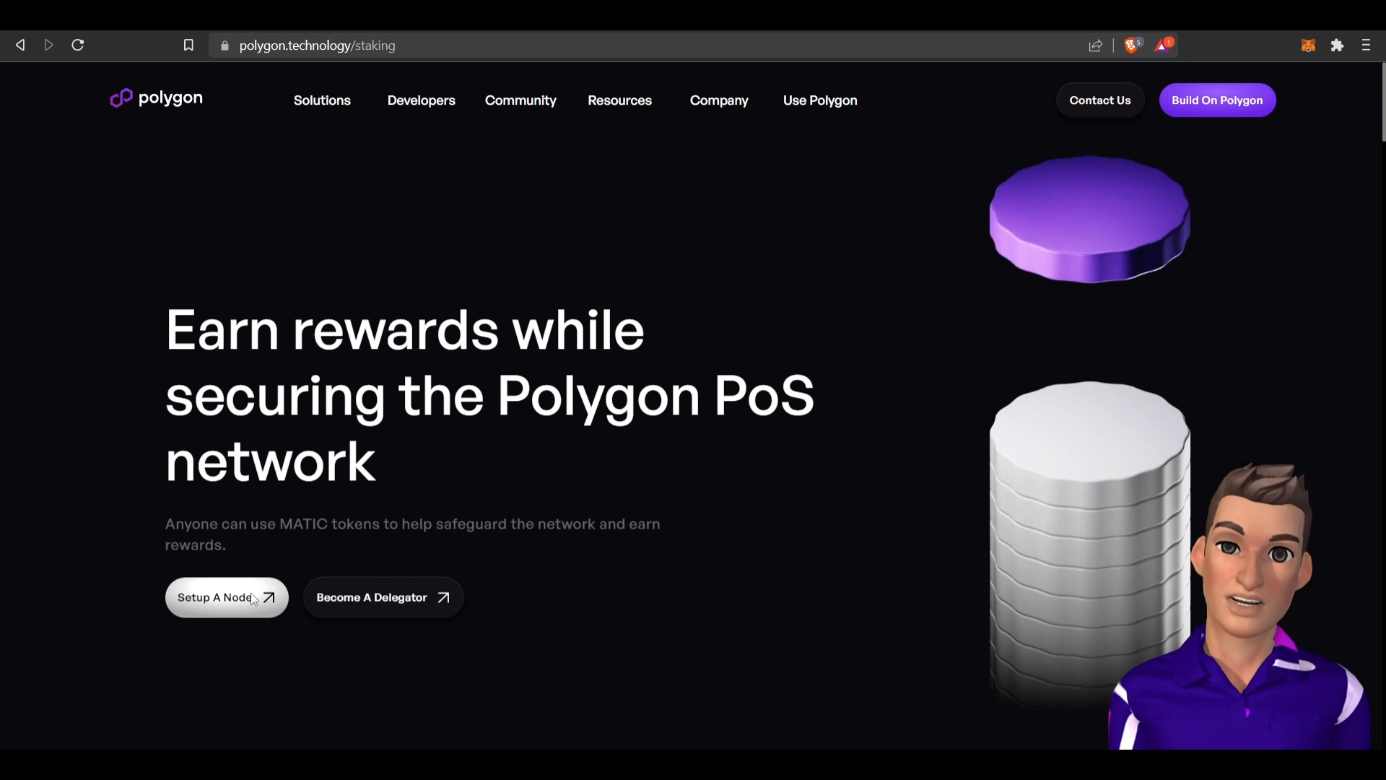
Become a Delegator and review the staking dashboard's Overview statistics: 100 validators, ~3.59 billion MATIC staked.
left_click(215, 596)
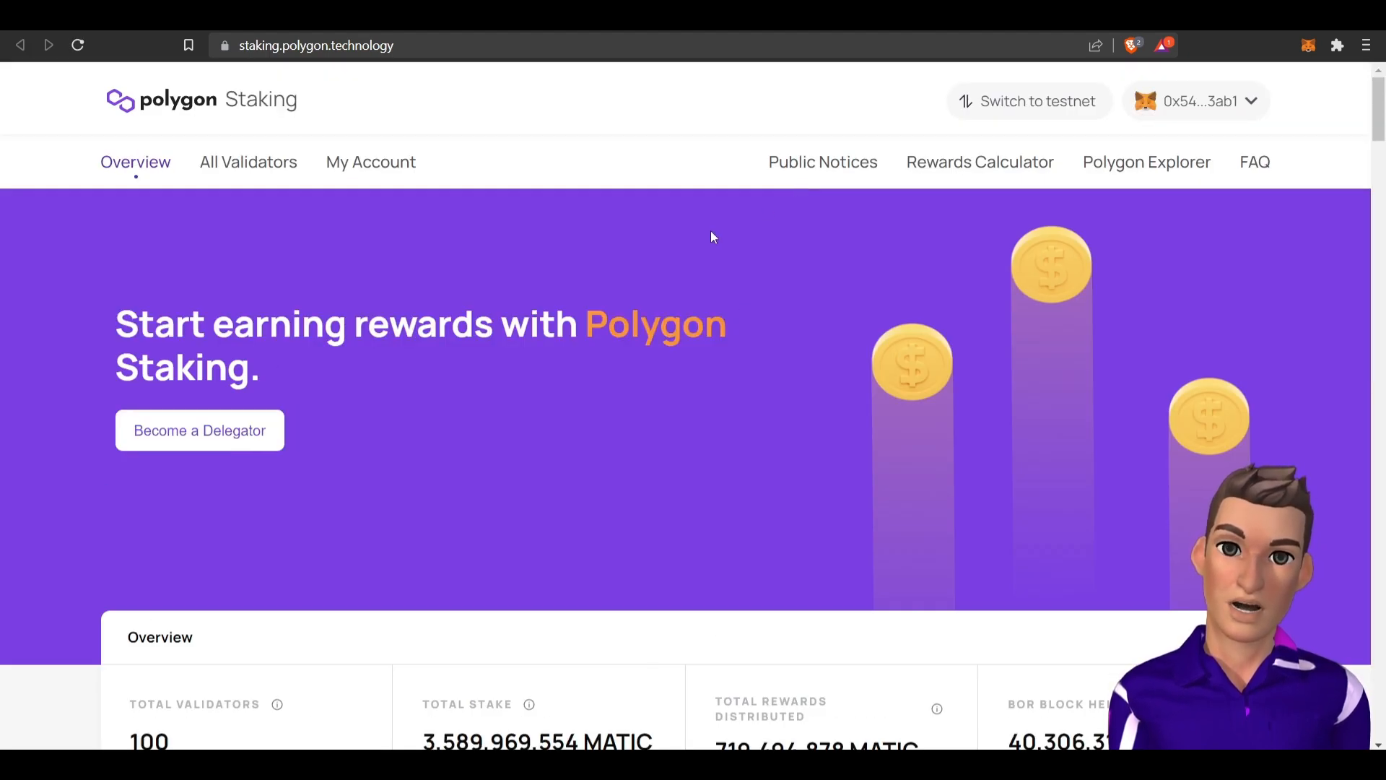
mouse_move(529, 269)
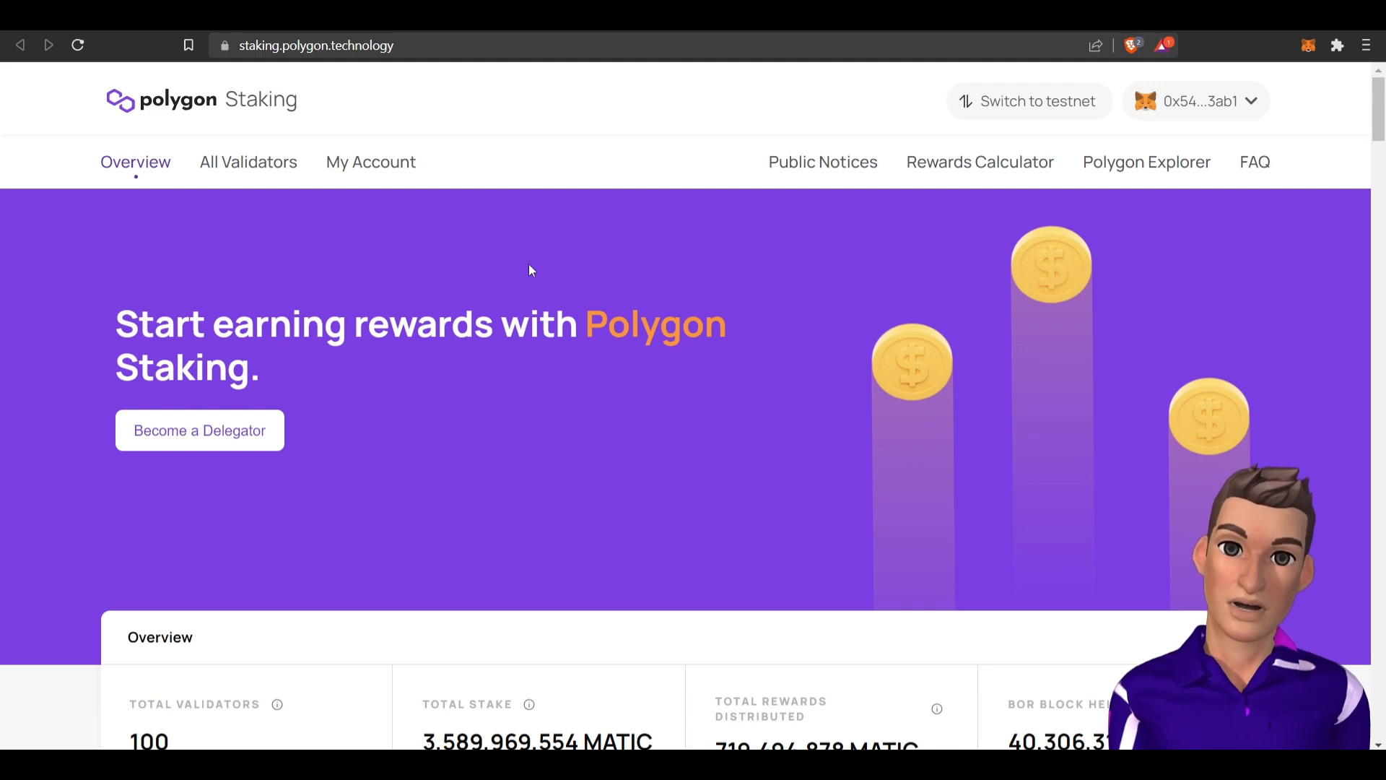
scroll("down", 3)
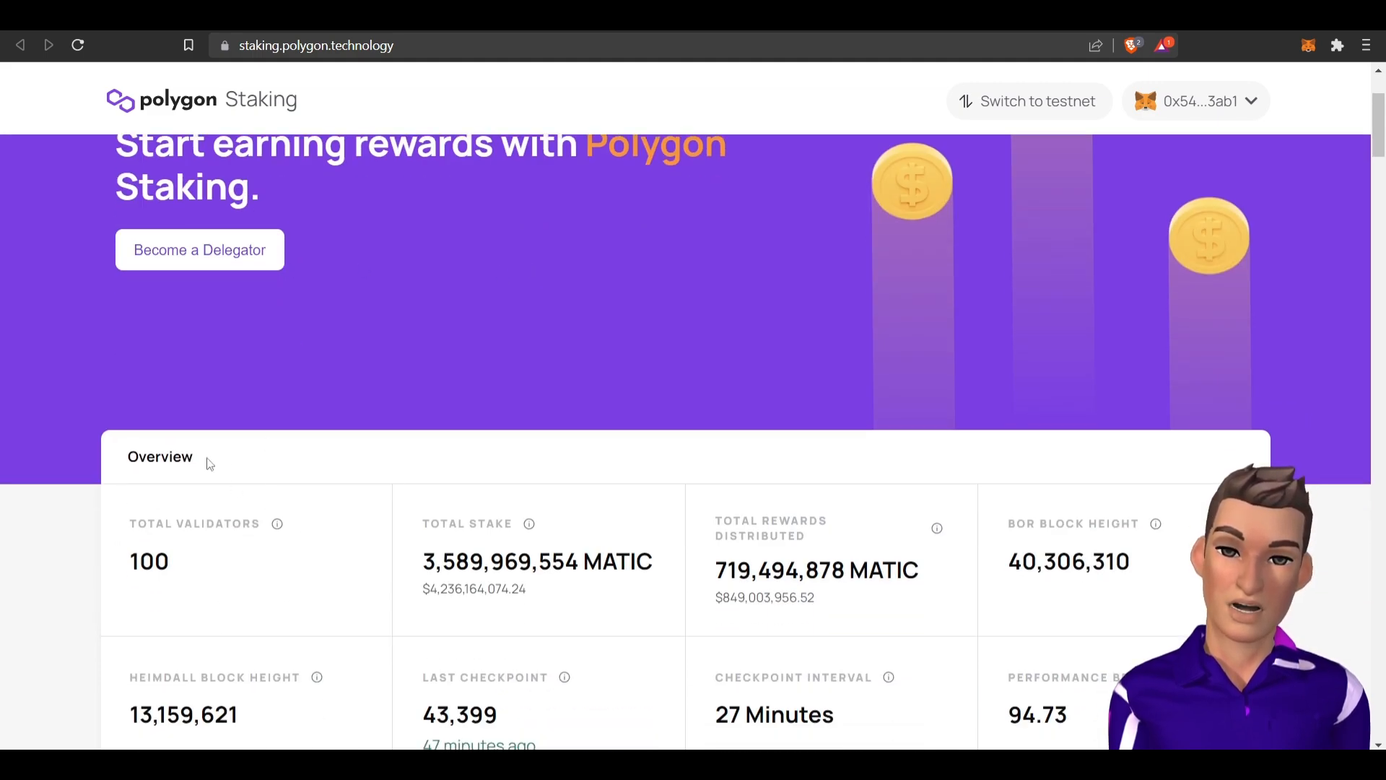
mouse_move(88, 557)
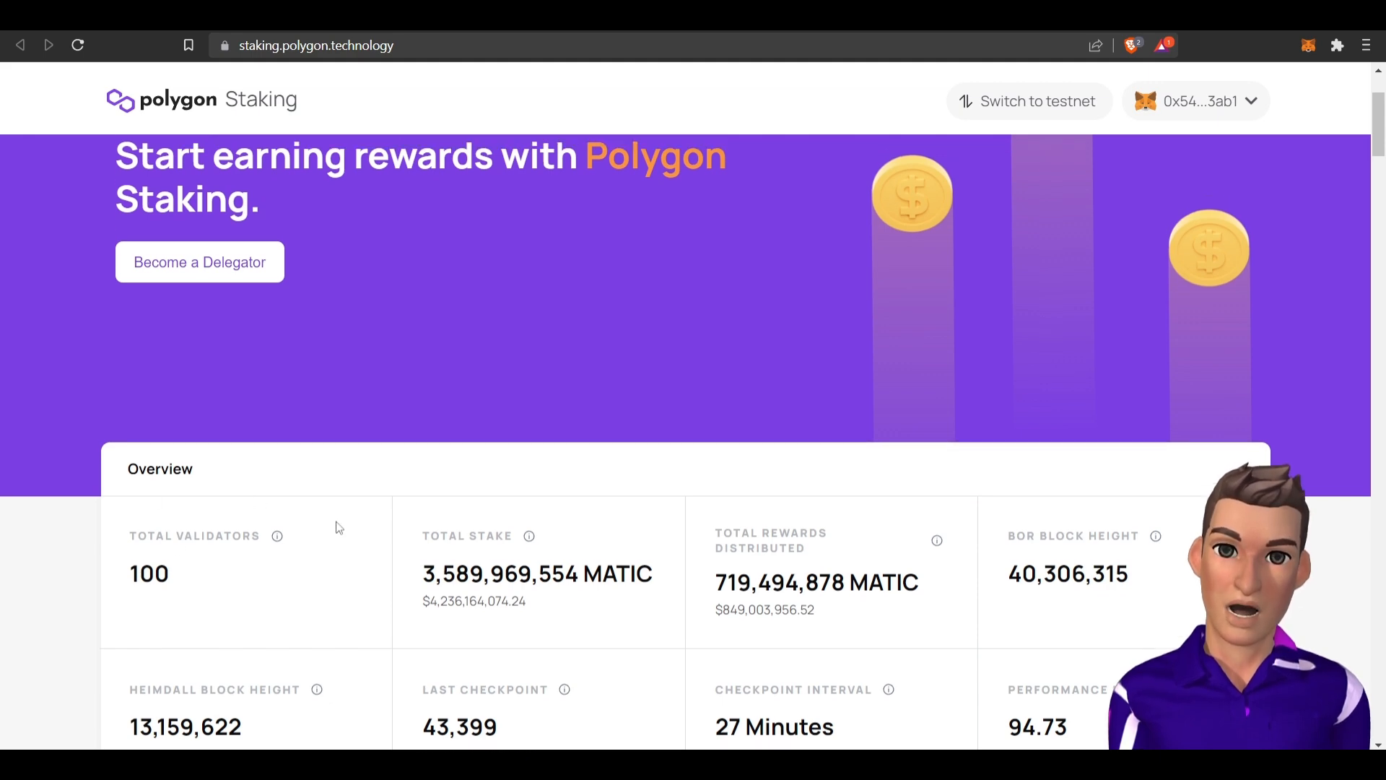
scroll("up", 3)
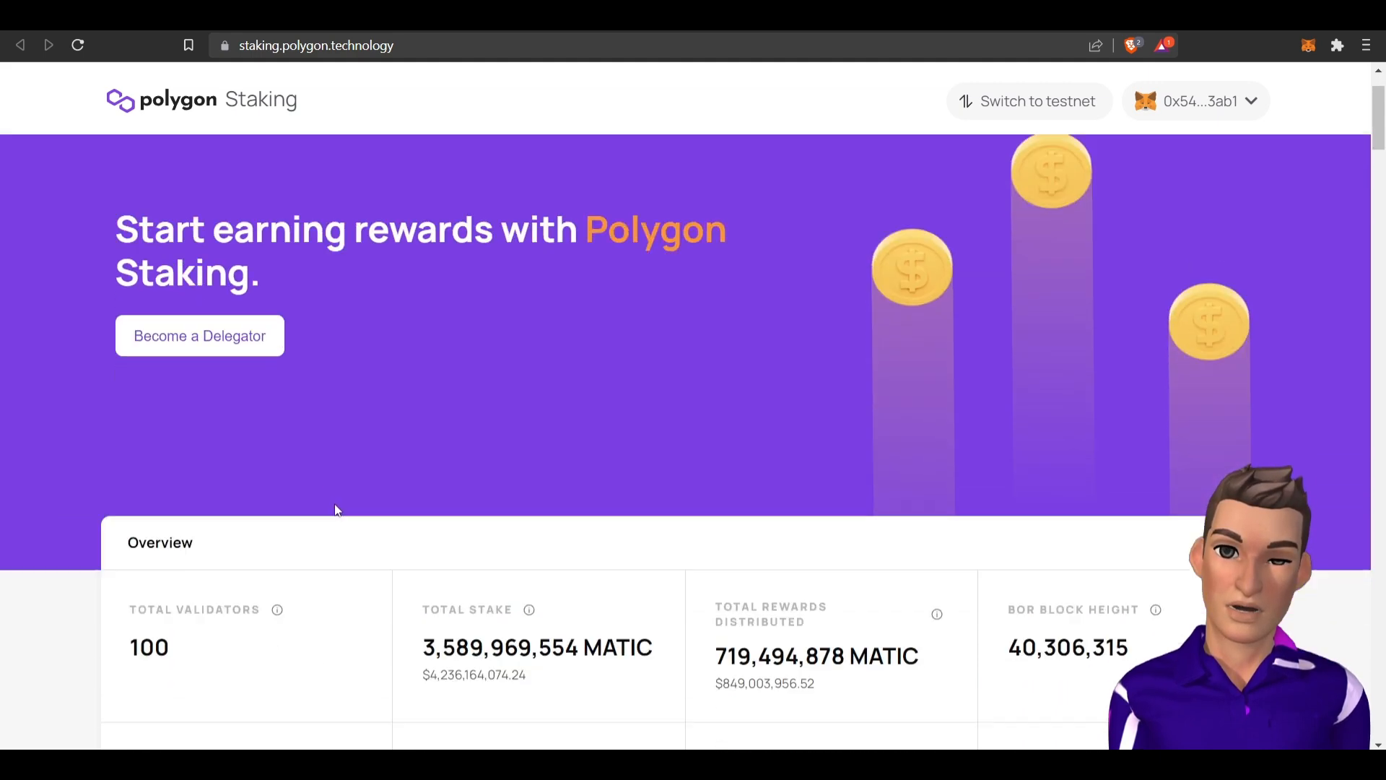
scroll("down", 3)
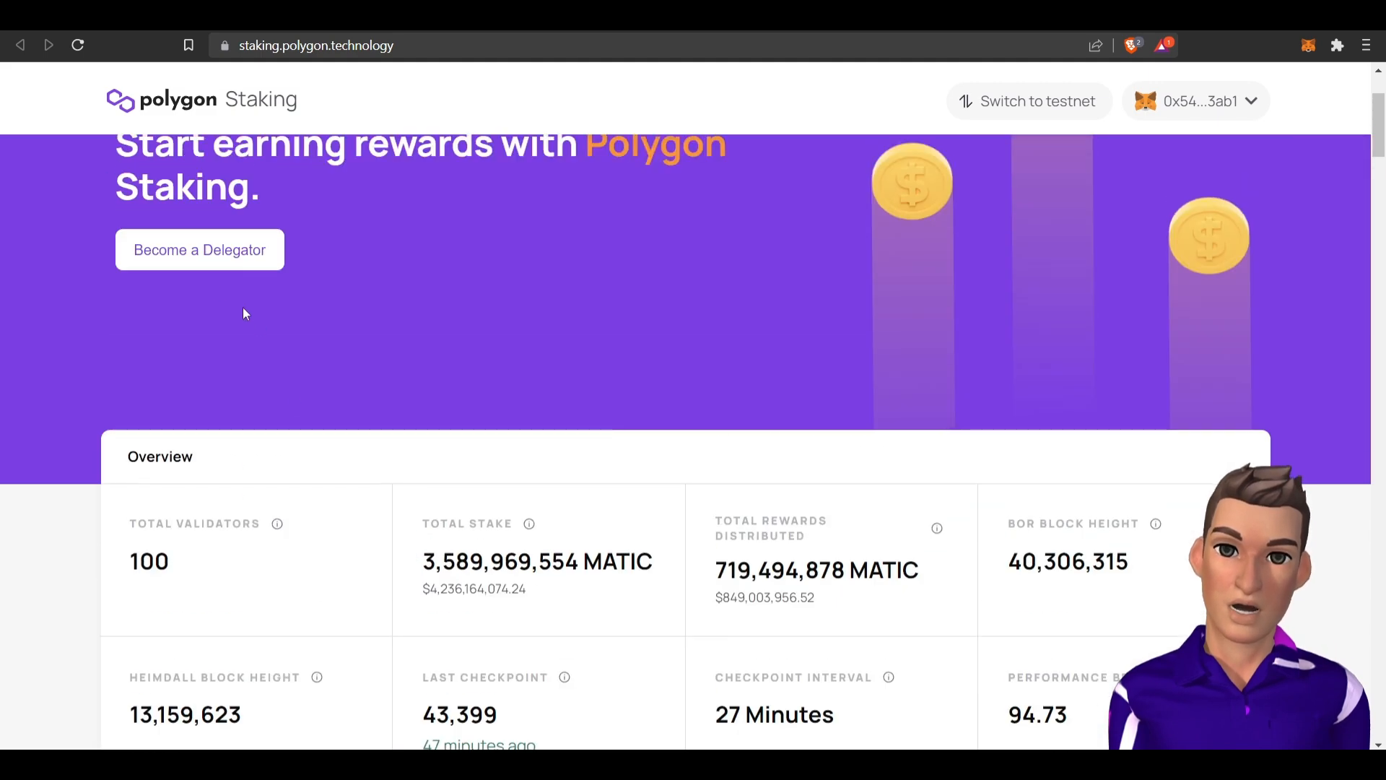
Browse the All Validators list comparing commission, checkpoints signed and health from stake.new to Cryptonomicon.
left_click(200, 249)
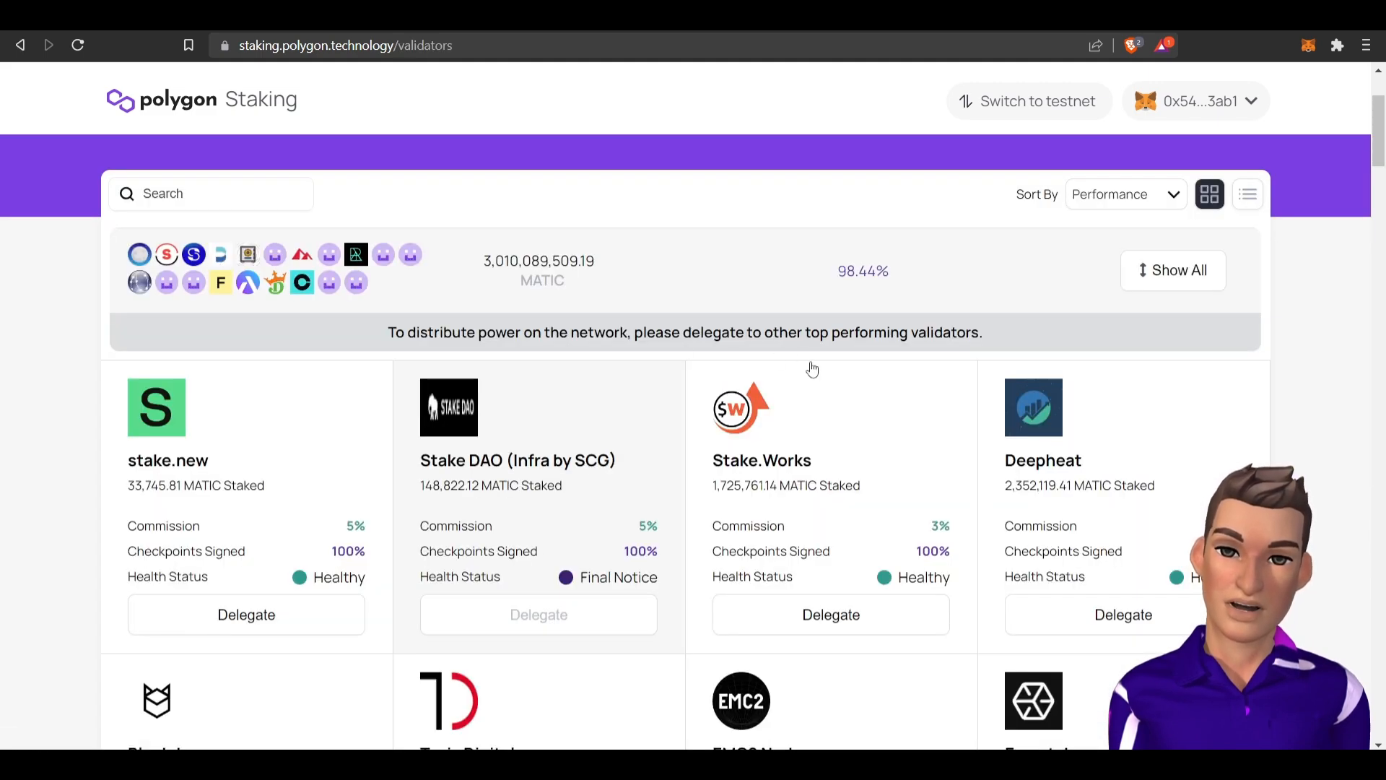
mouse_move(1095, 407)
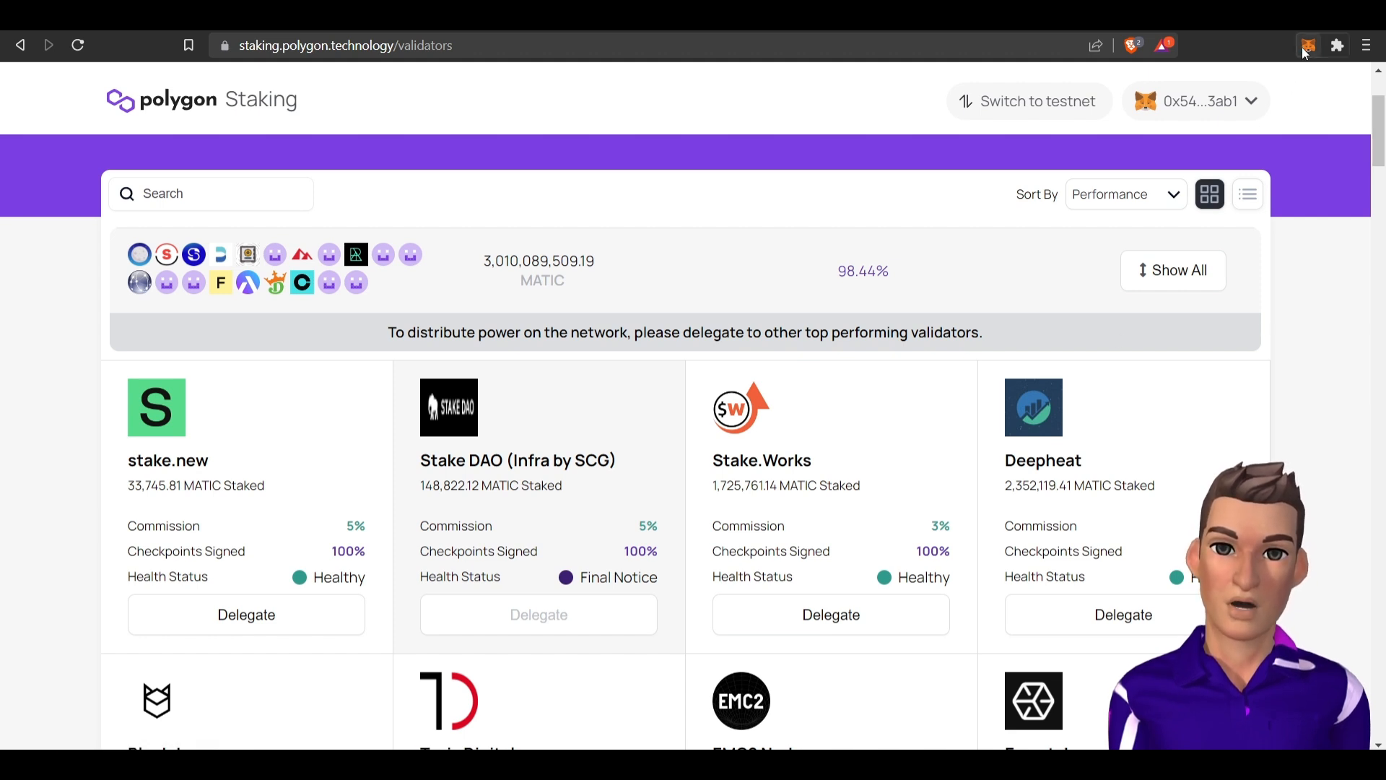
mouse_move(933, 183)
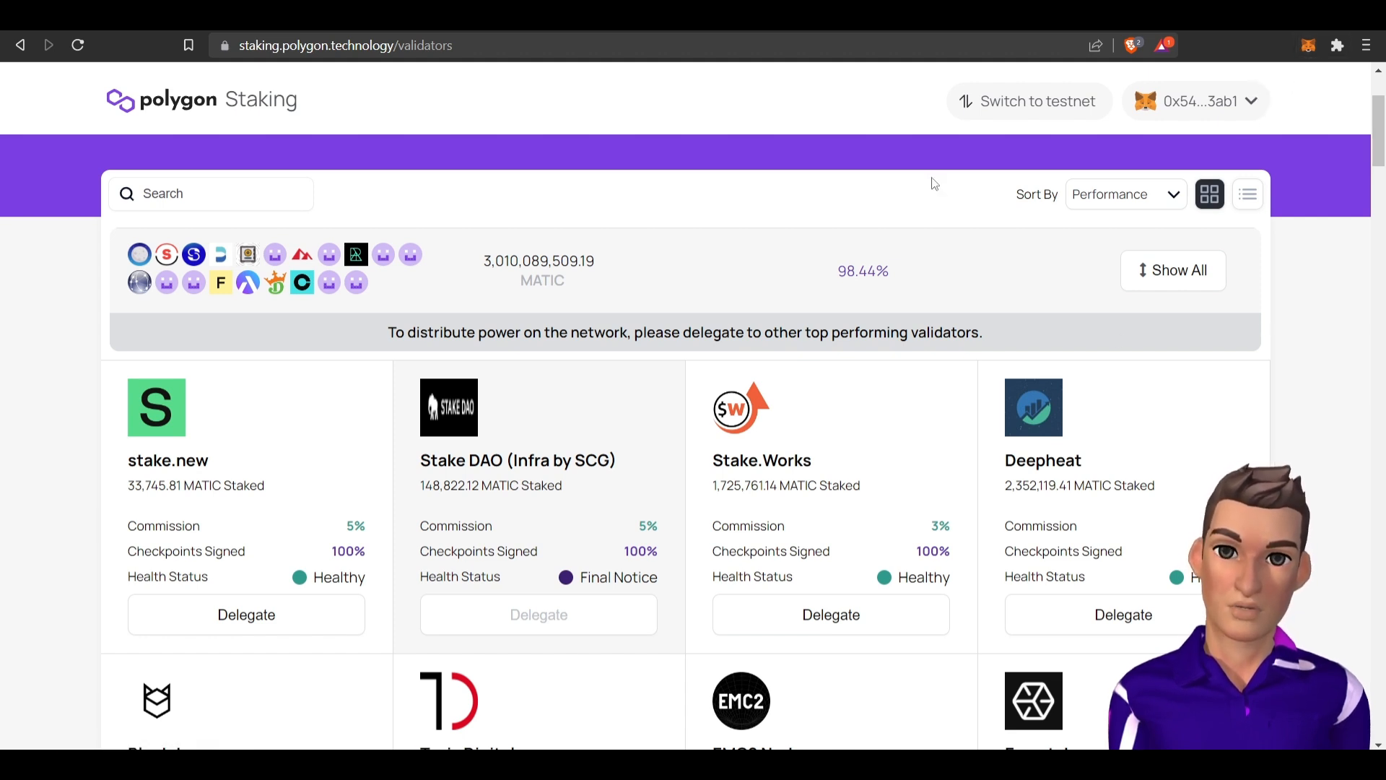
mouse_move(482, 221)
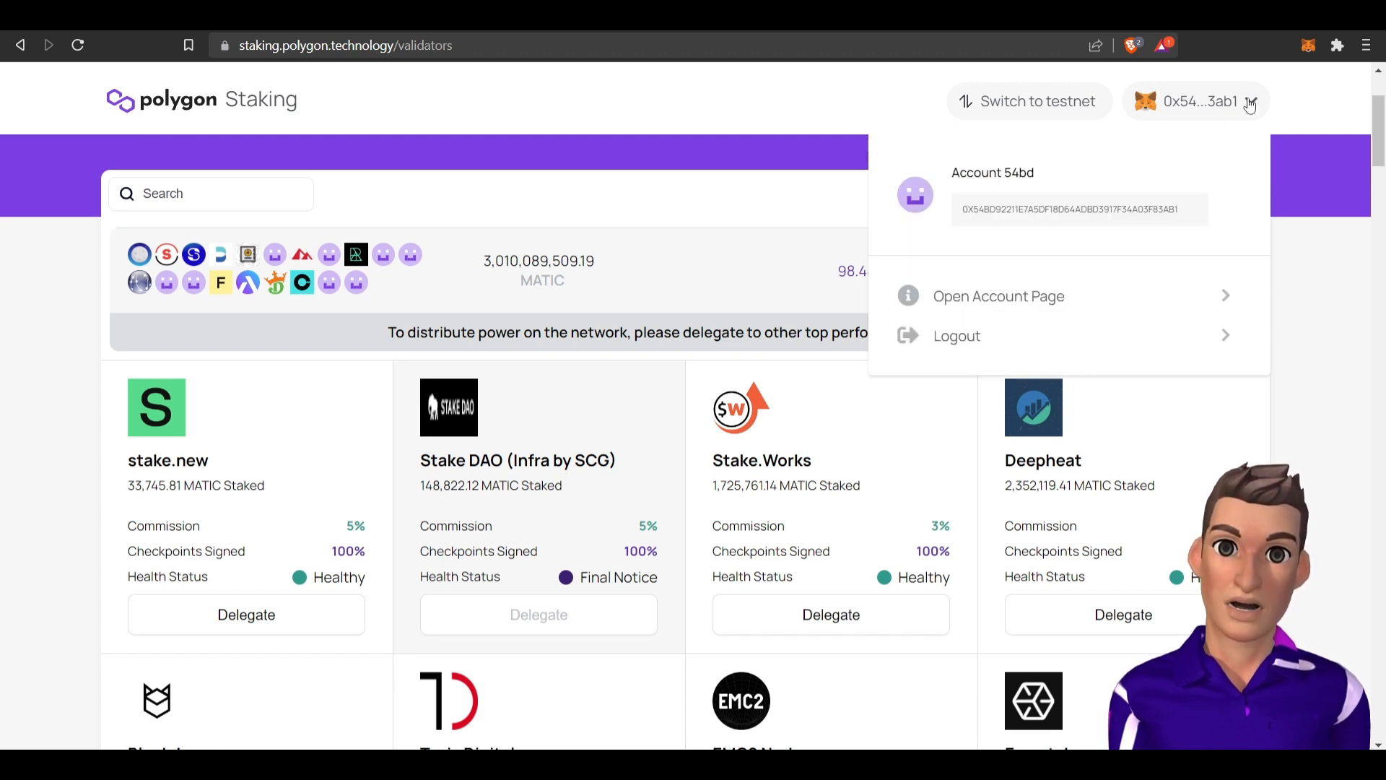
mouse_move(402, 112)
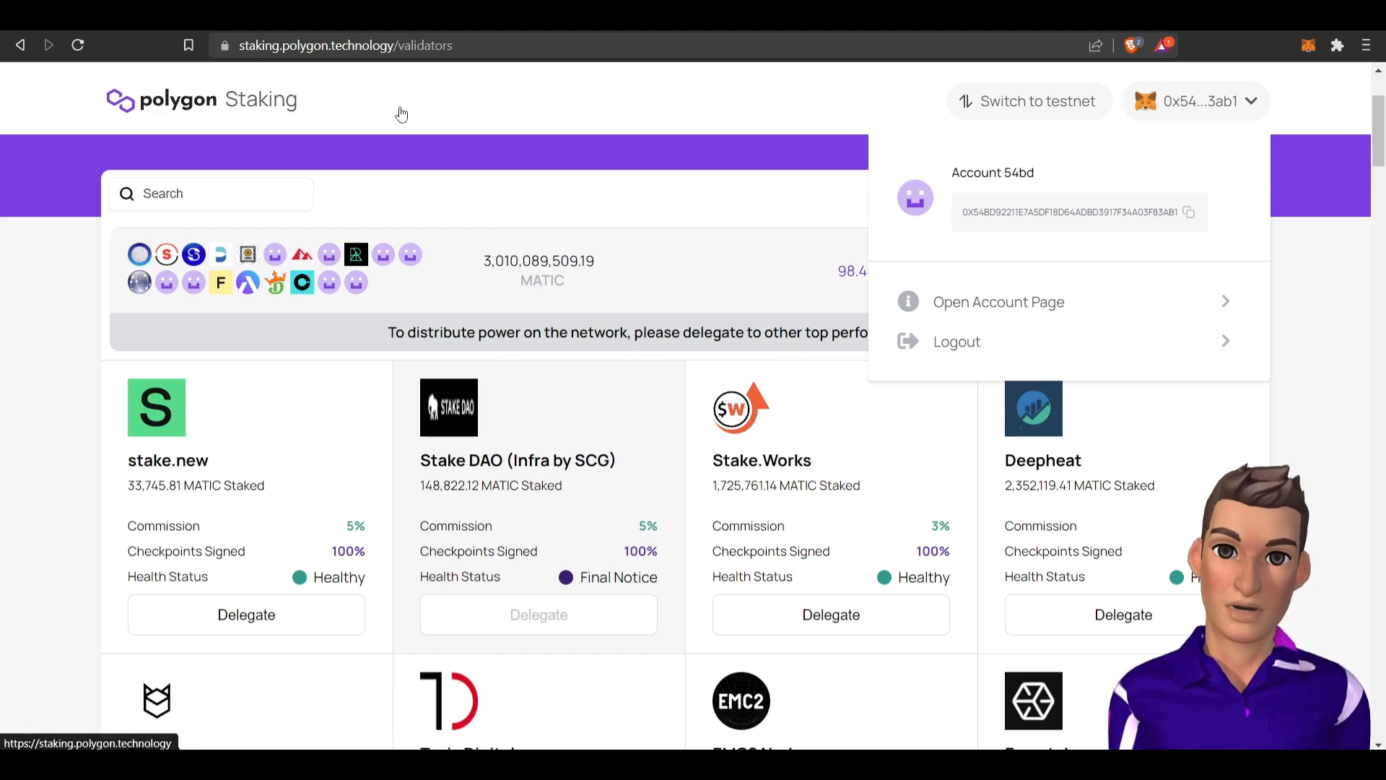
left_click(402, 113)
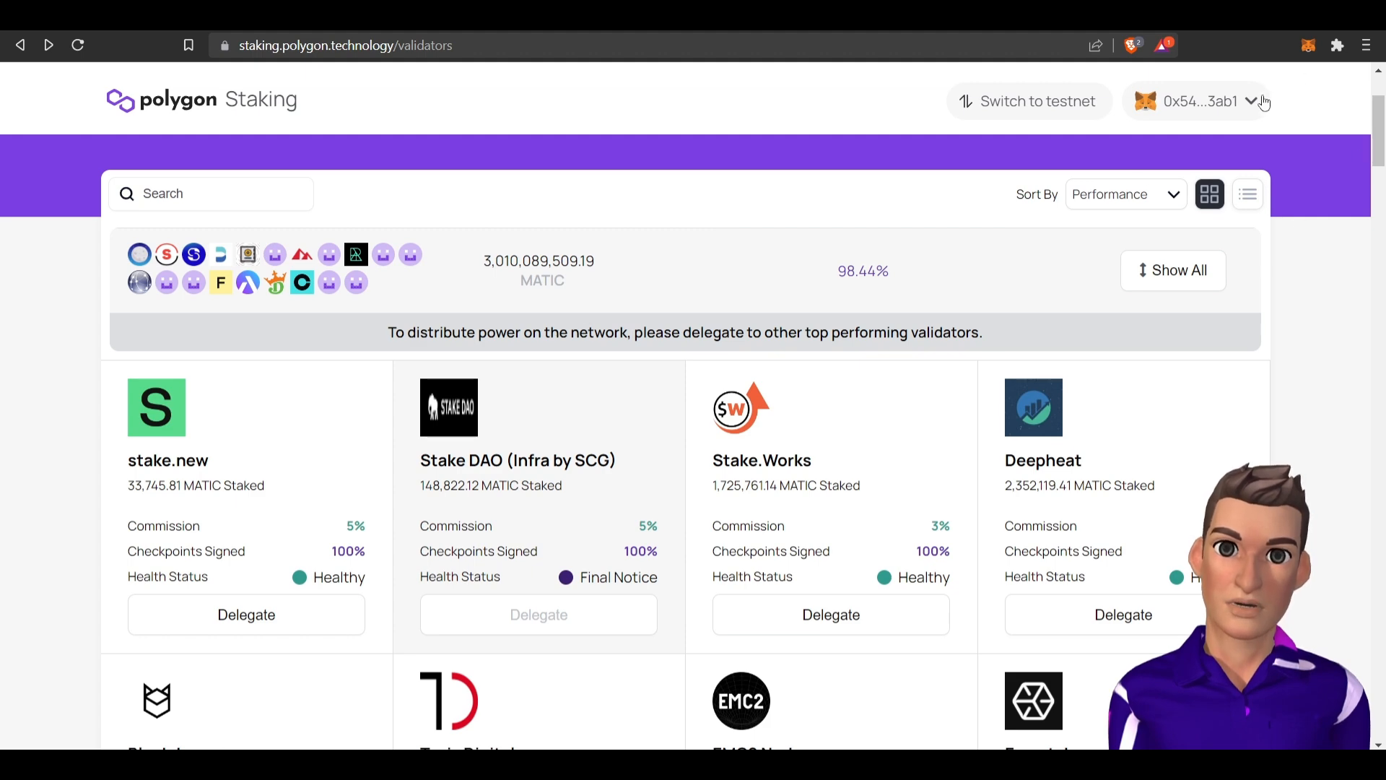
scroll("down", 3)
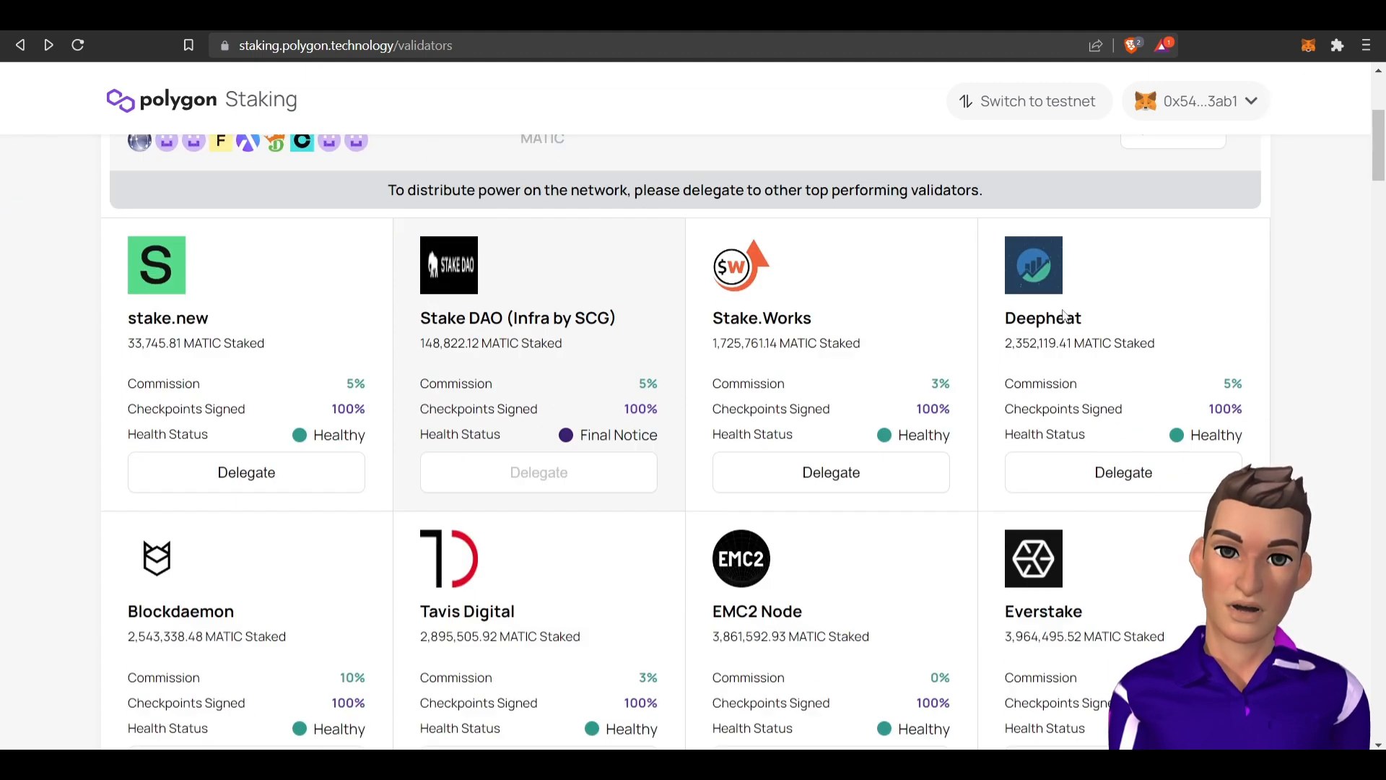
scroll("down", 3)
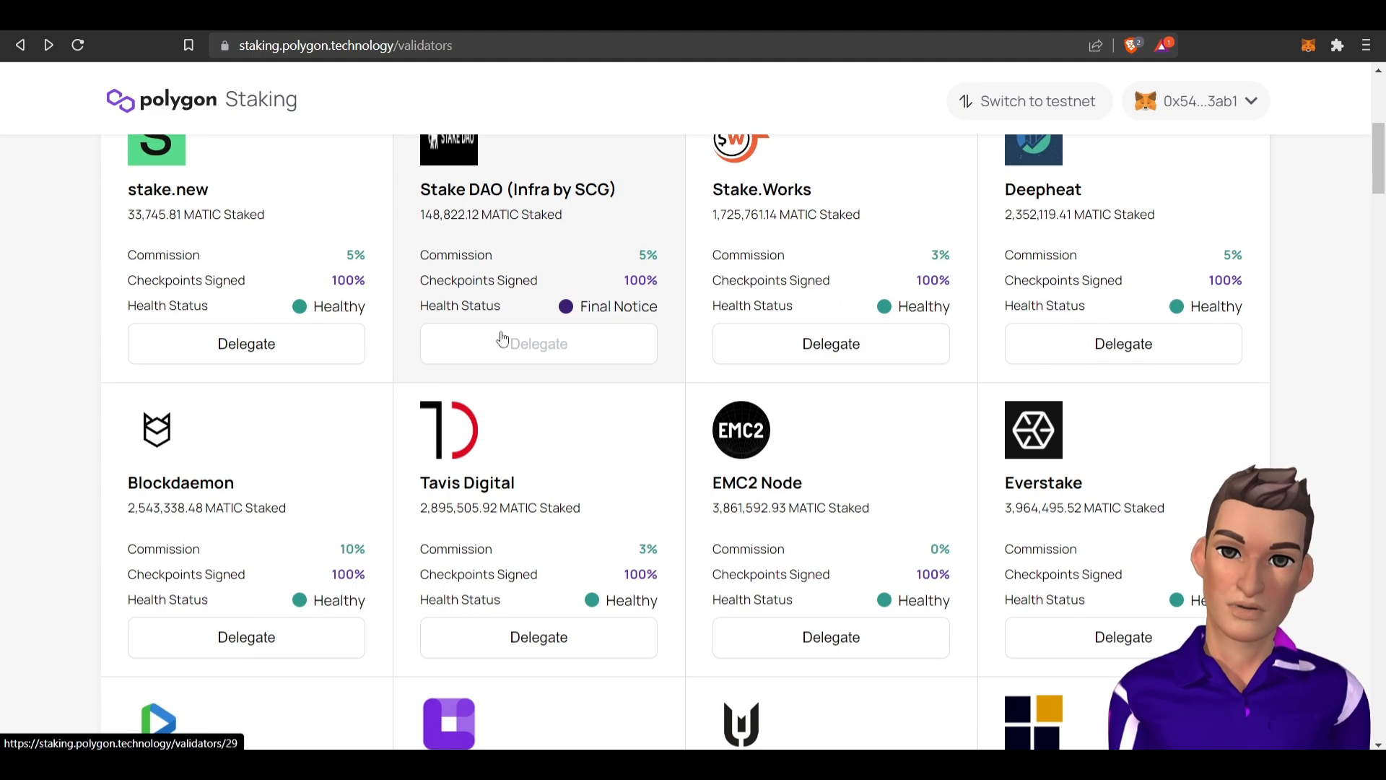
scroll("up", 3)
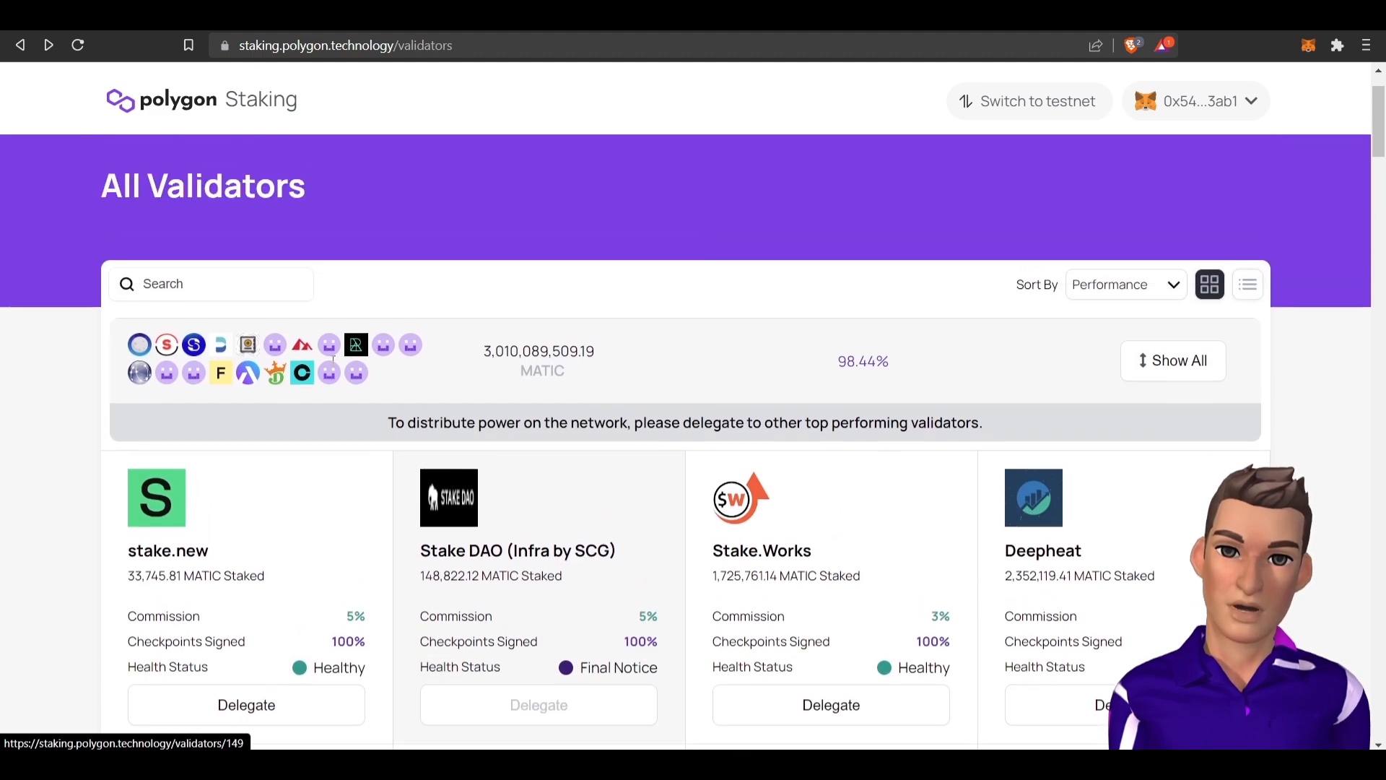
scroll("down", 3)
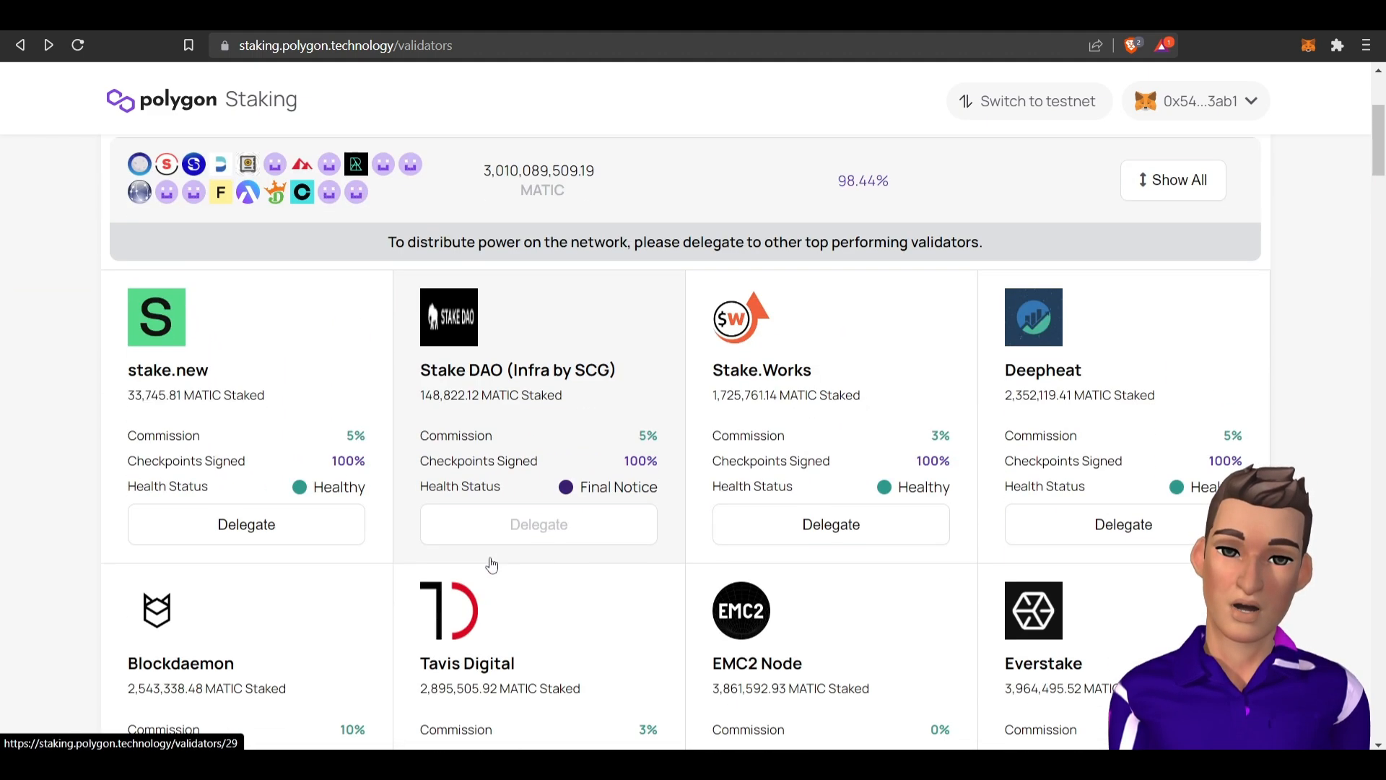
scroll("down", 3)
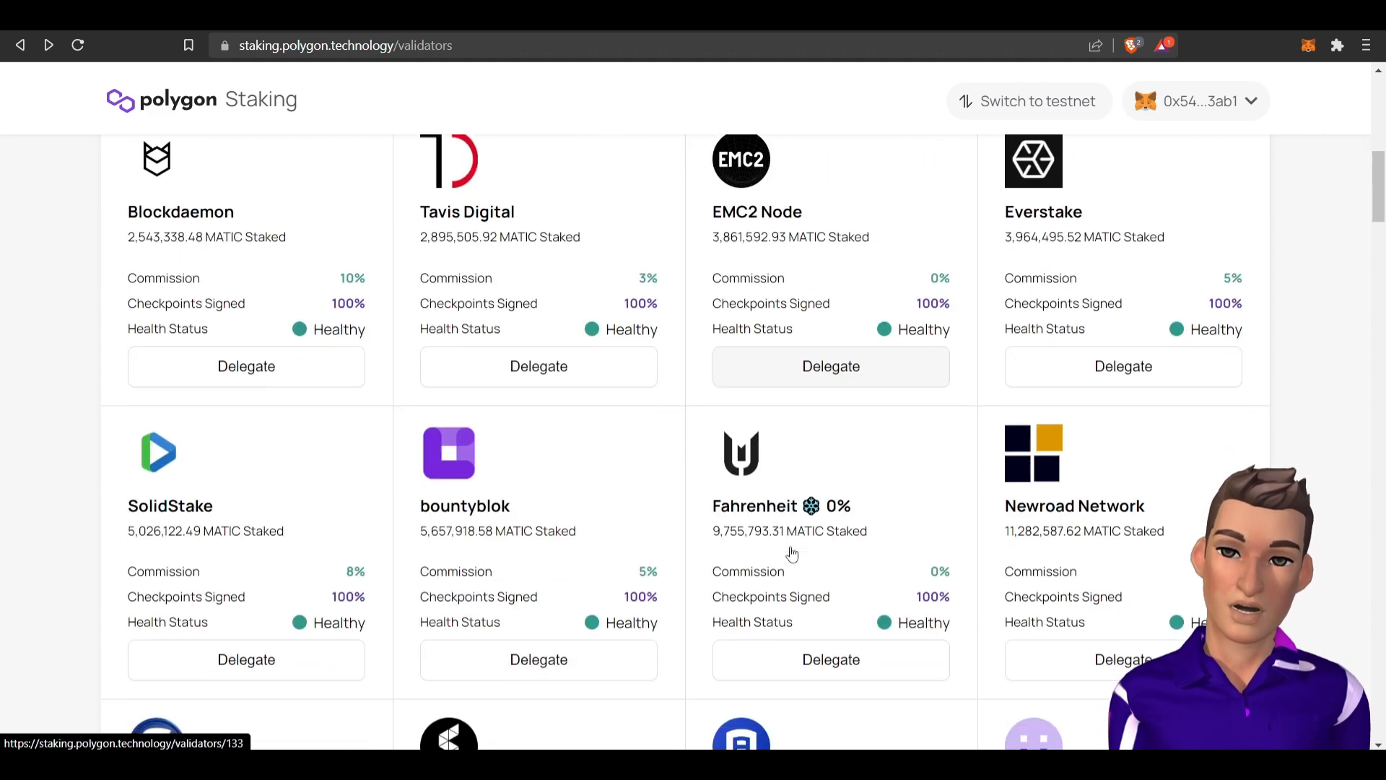
scroll("down", 3)
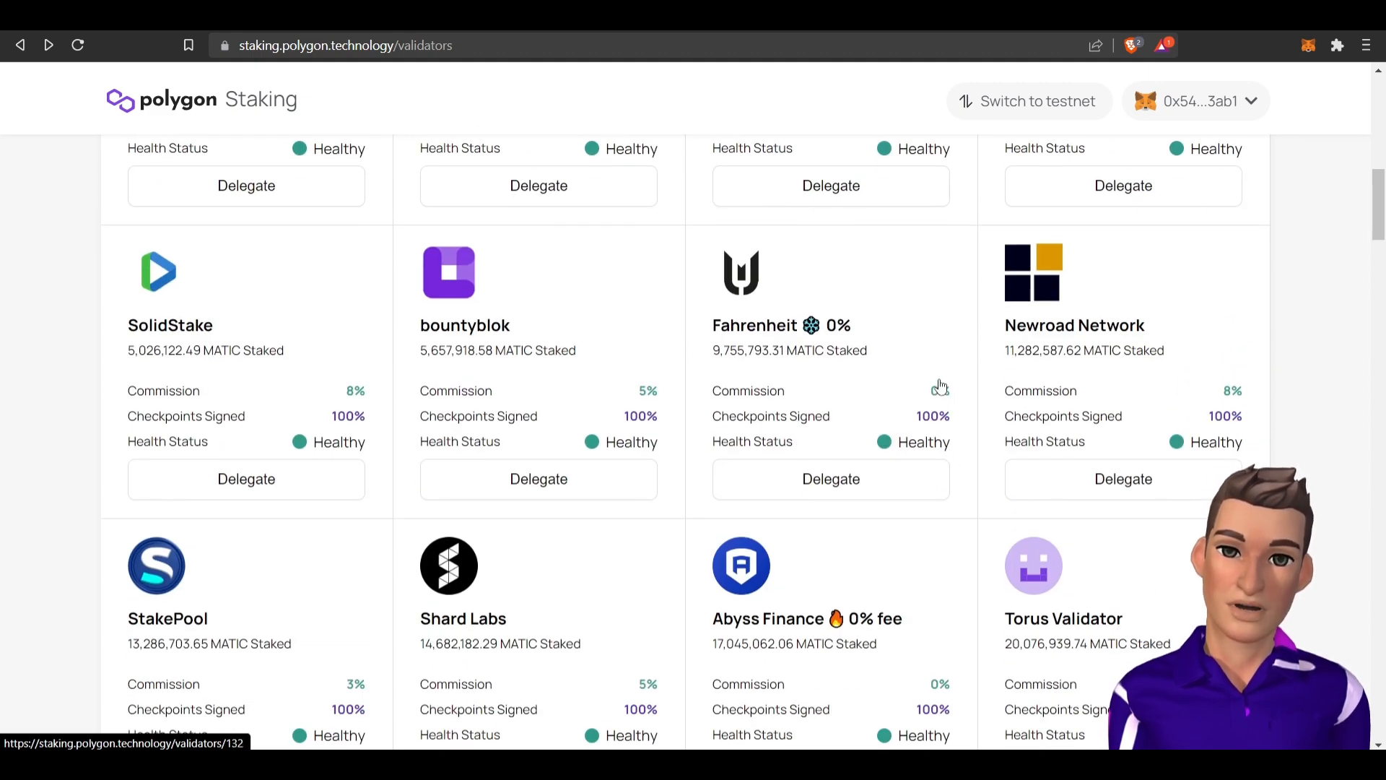
mouse_move(1237, 430)
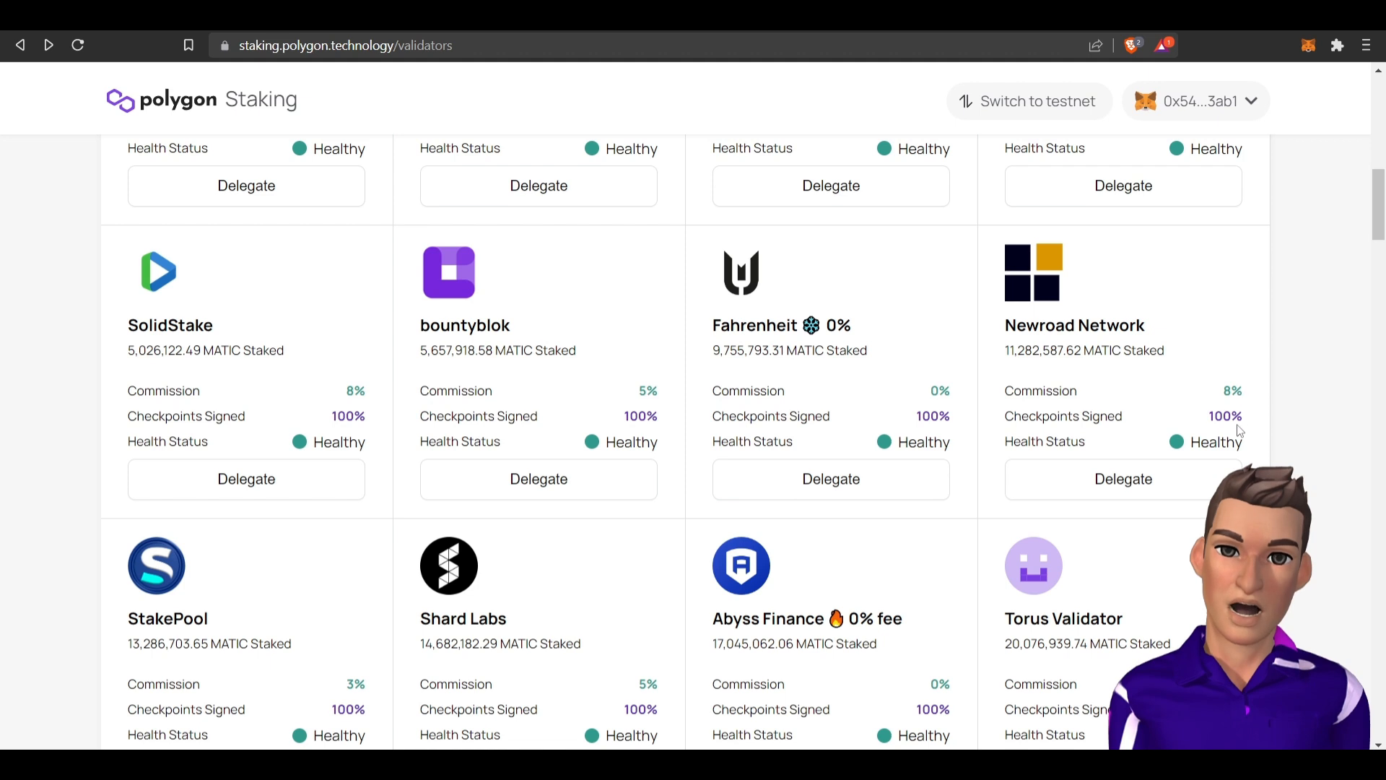
scroll("down", 3)
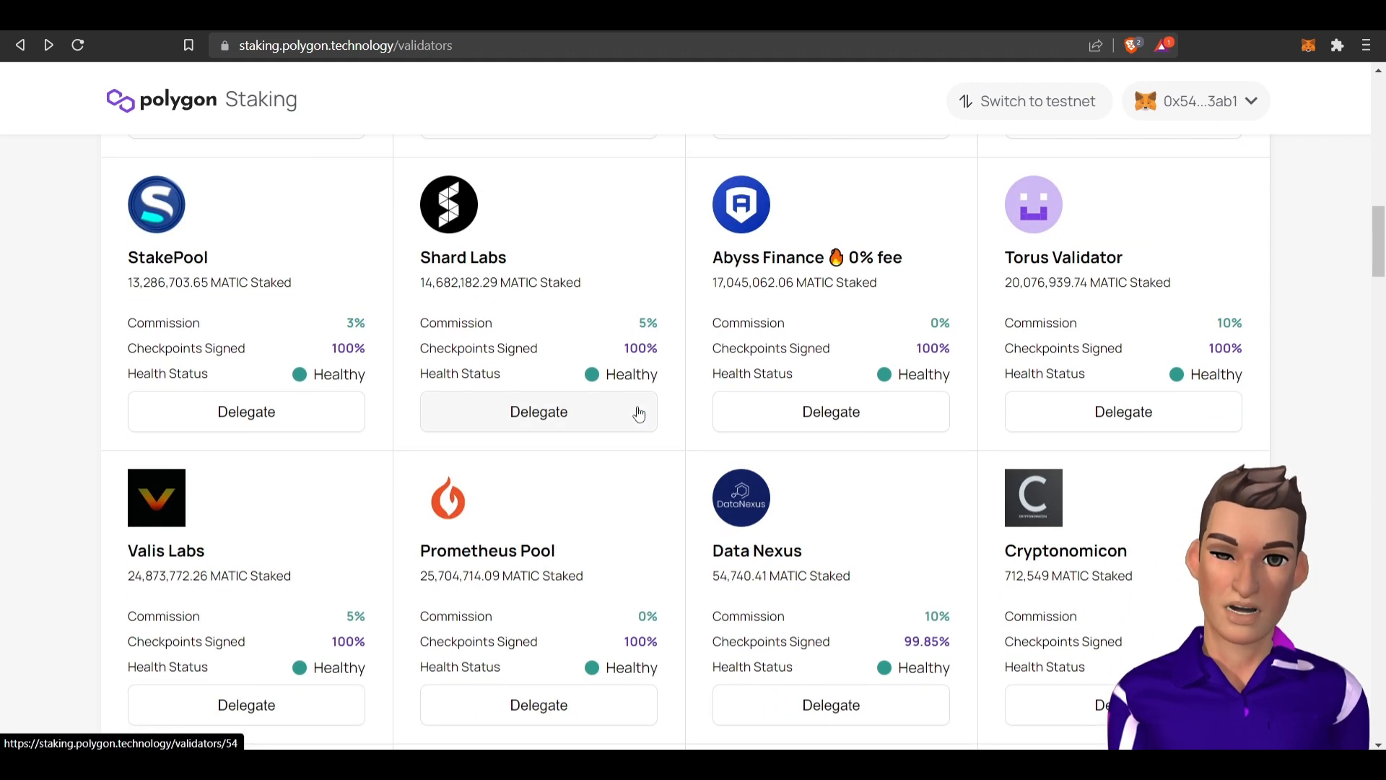
mouse_move(977, 619)
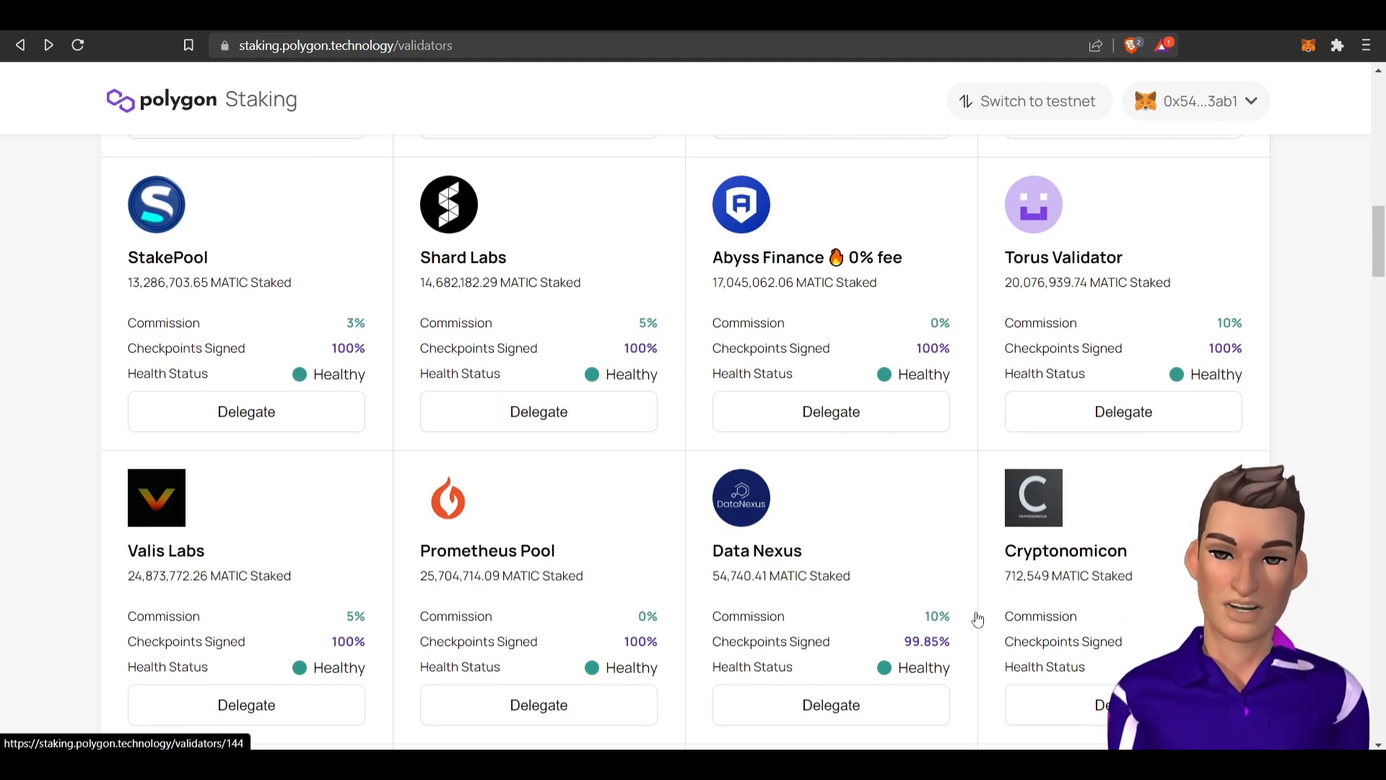
Preview the Data Nexus delegation dialog, dismiss it and return up the validator list.
left_click(828, 705)
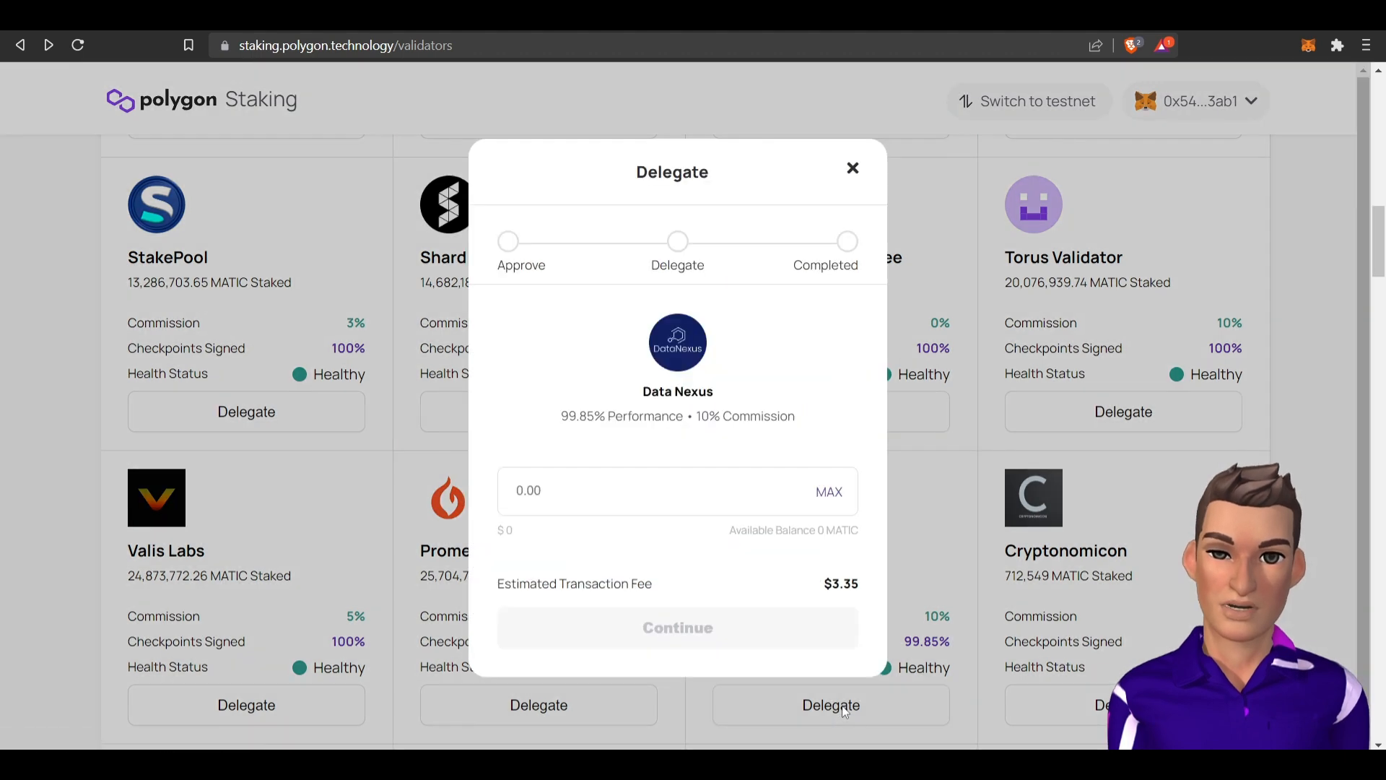
mouse_move(566, 431)
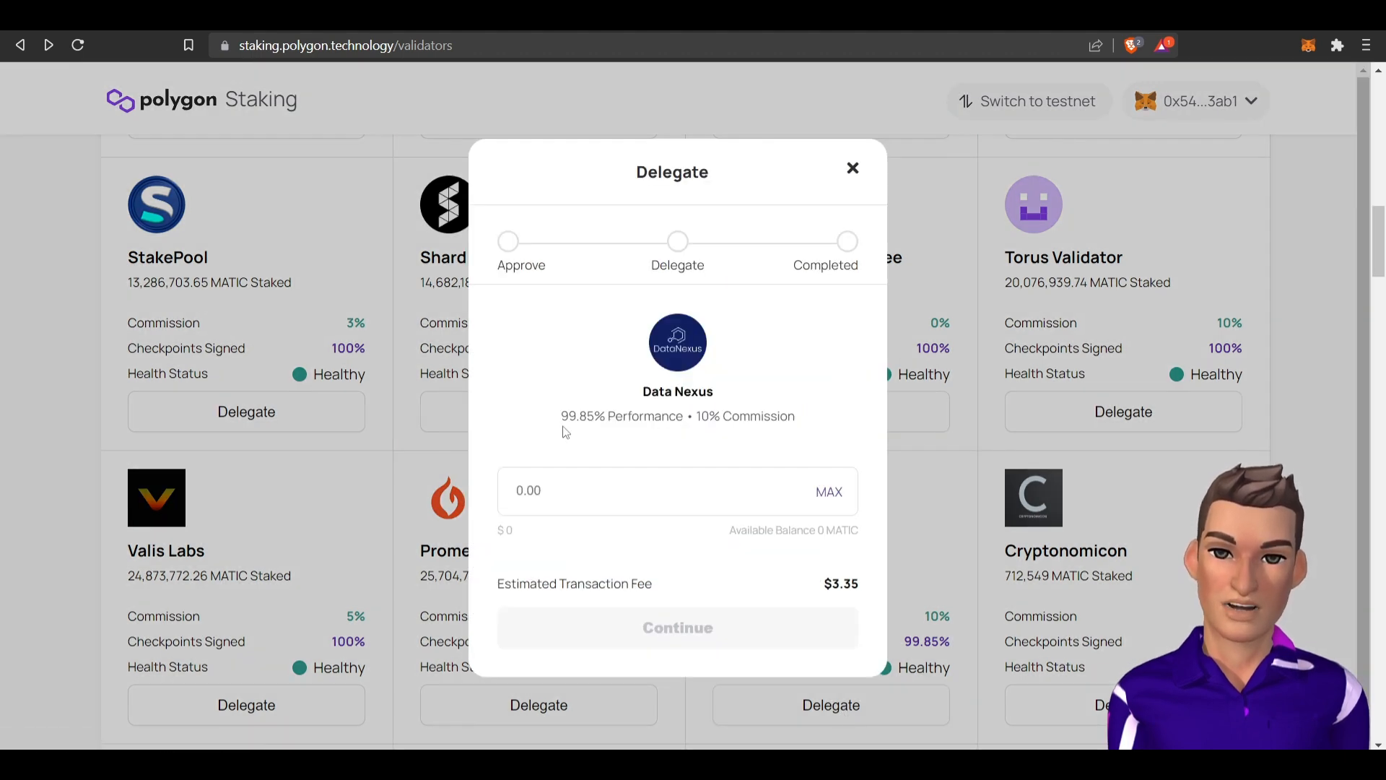
left_click(852, 167)
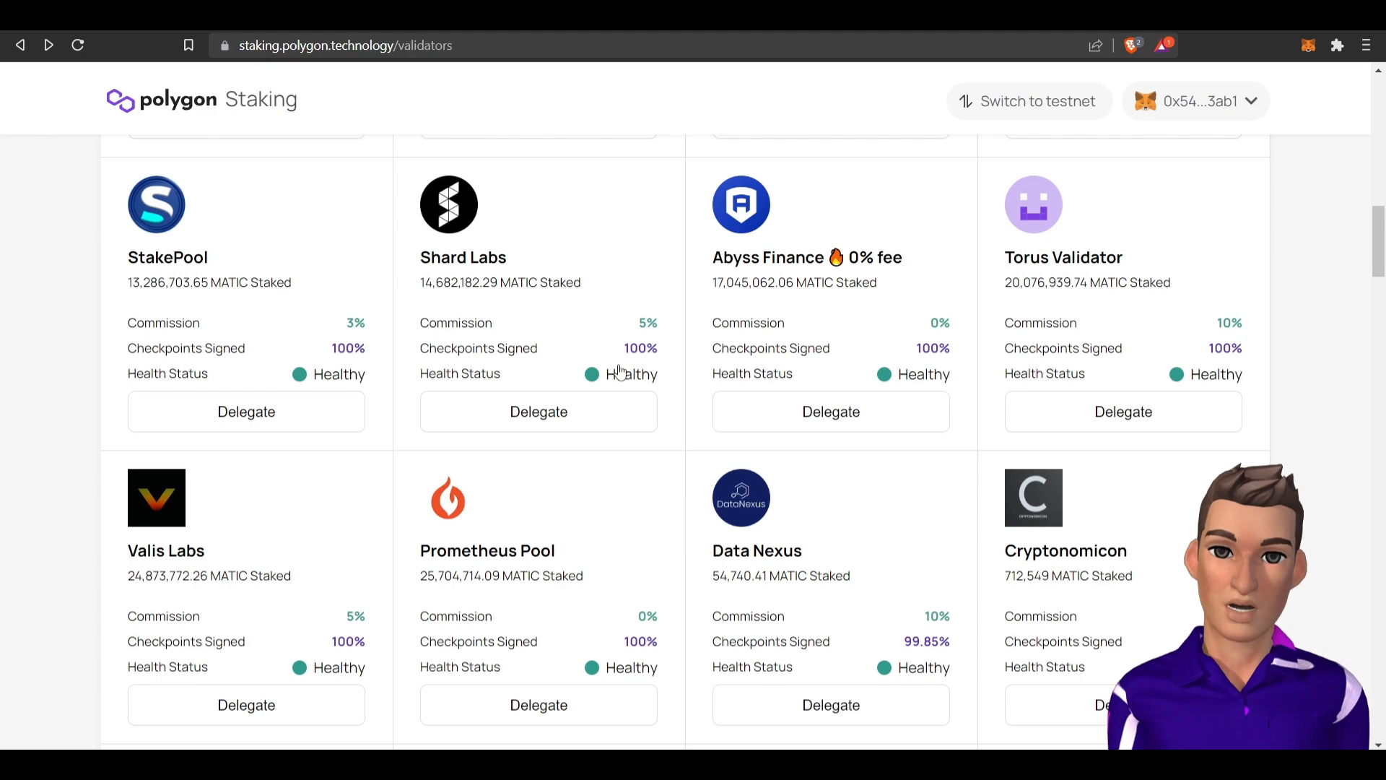
scroll("up", 3)
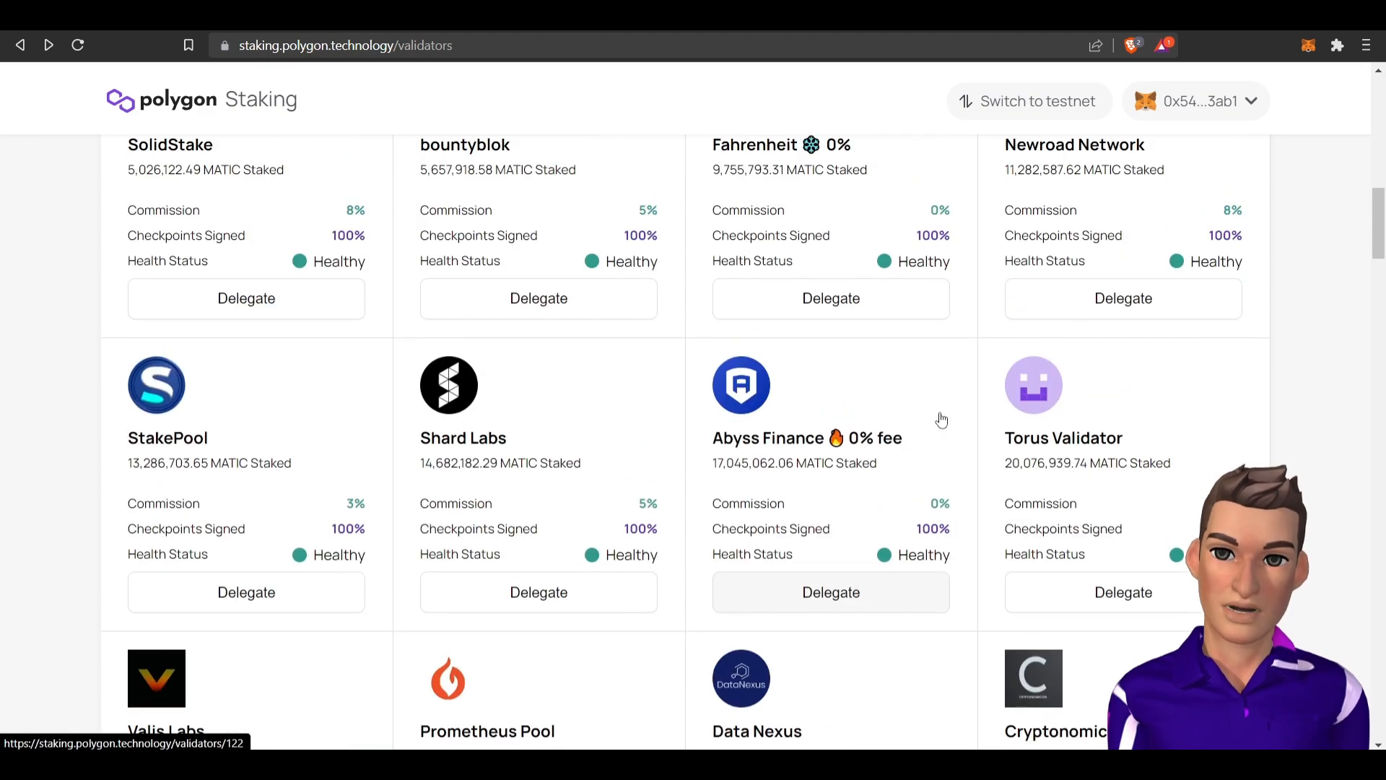
scroll("up", 3)
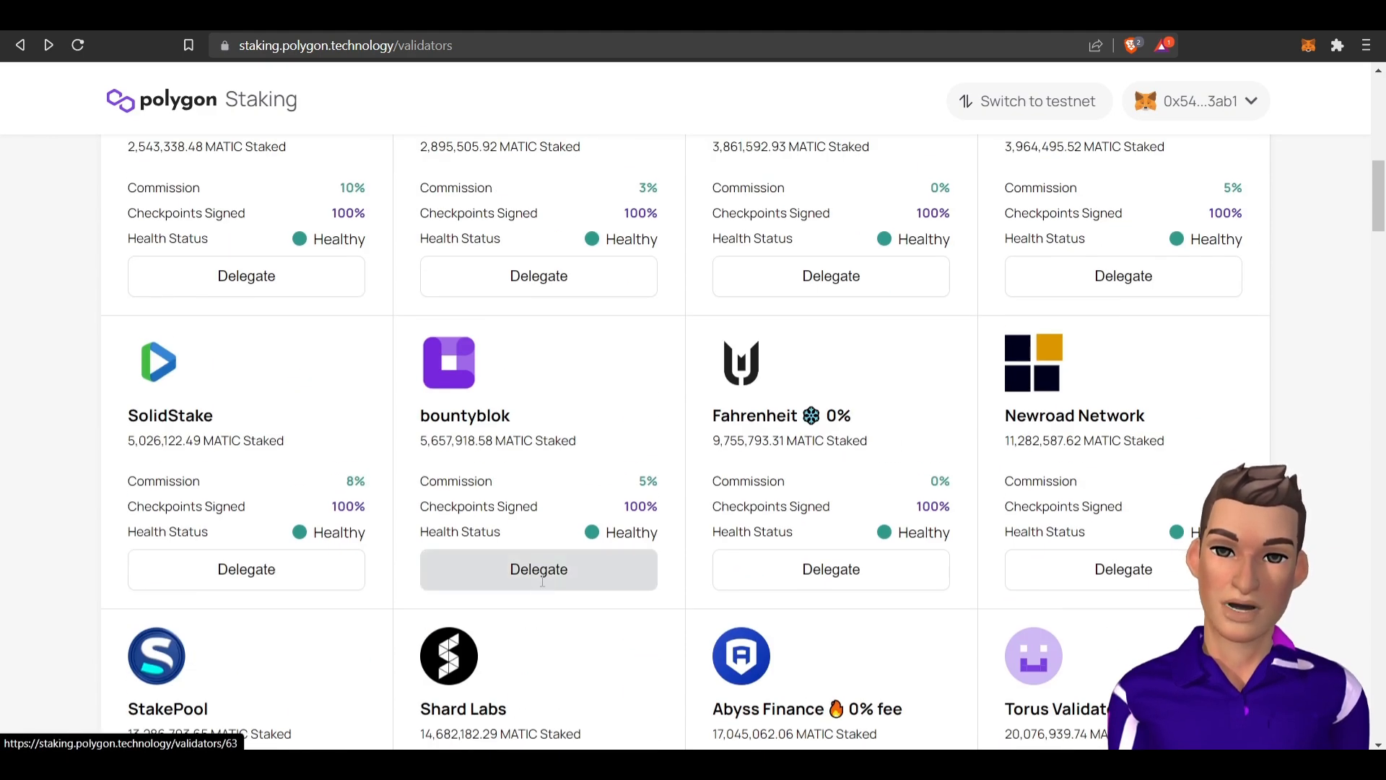
Start a delegation to bountyblok and try filling the maximum amount from a zero balance.
left_click(538, 569)
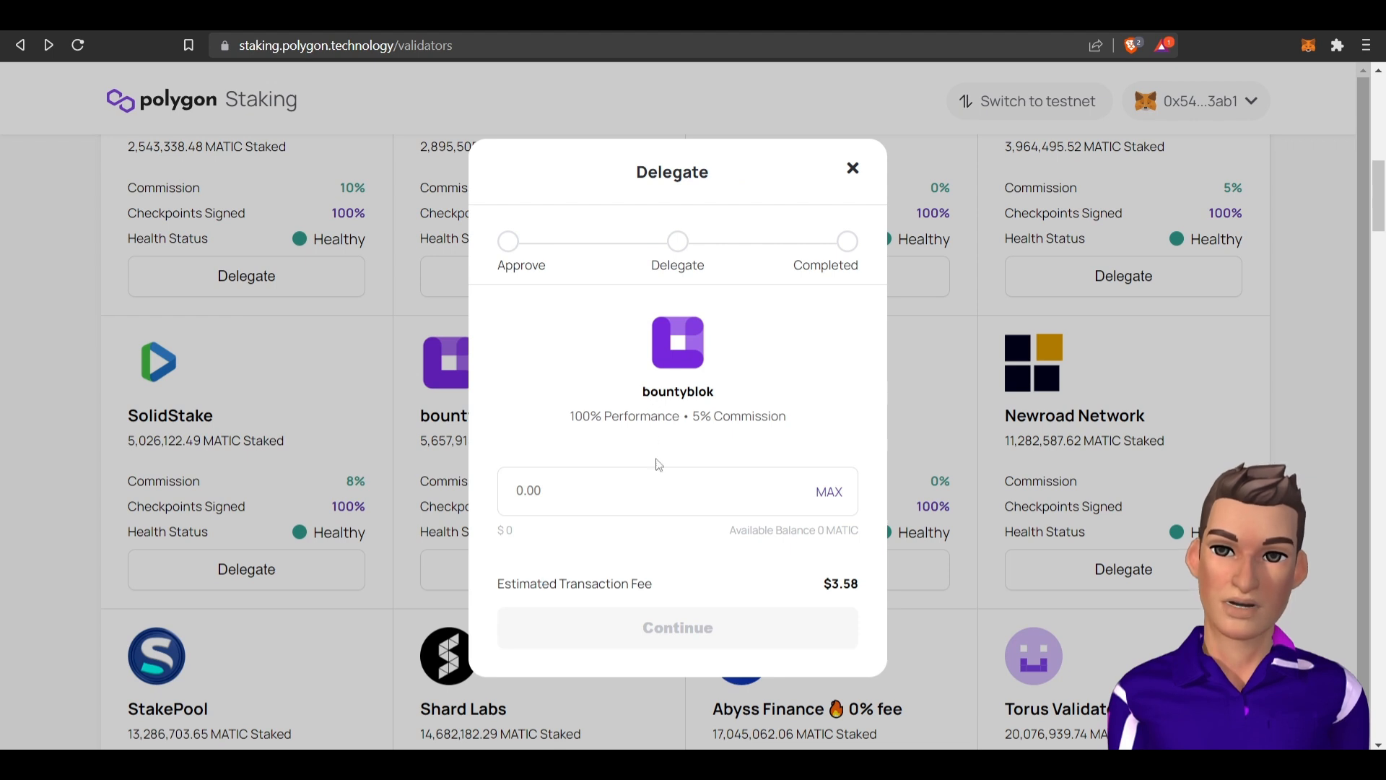
mouse_move(866, 605)
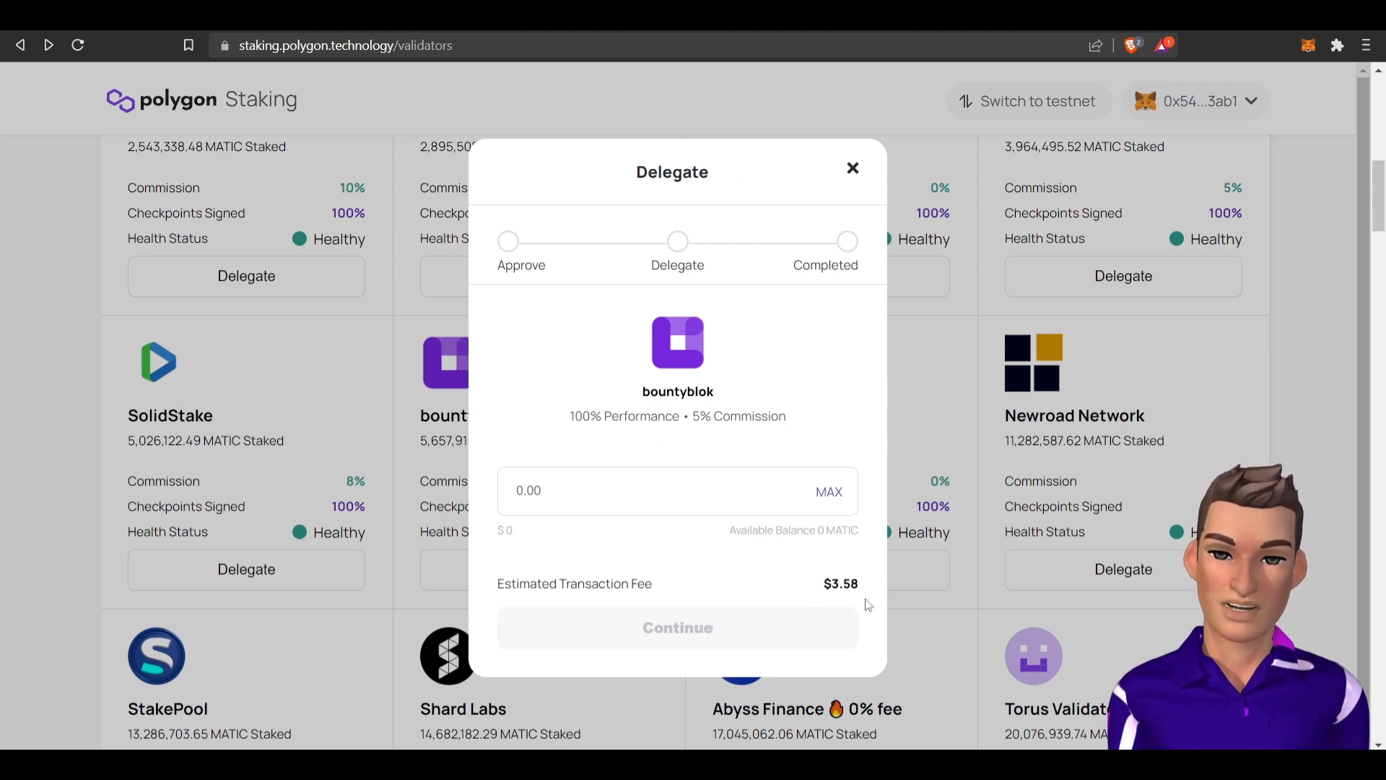
mouse_move(840, 624)
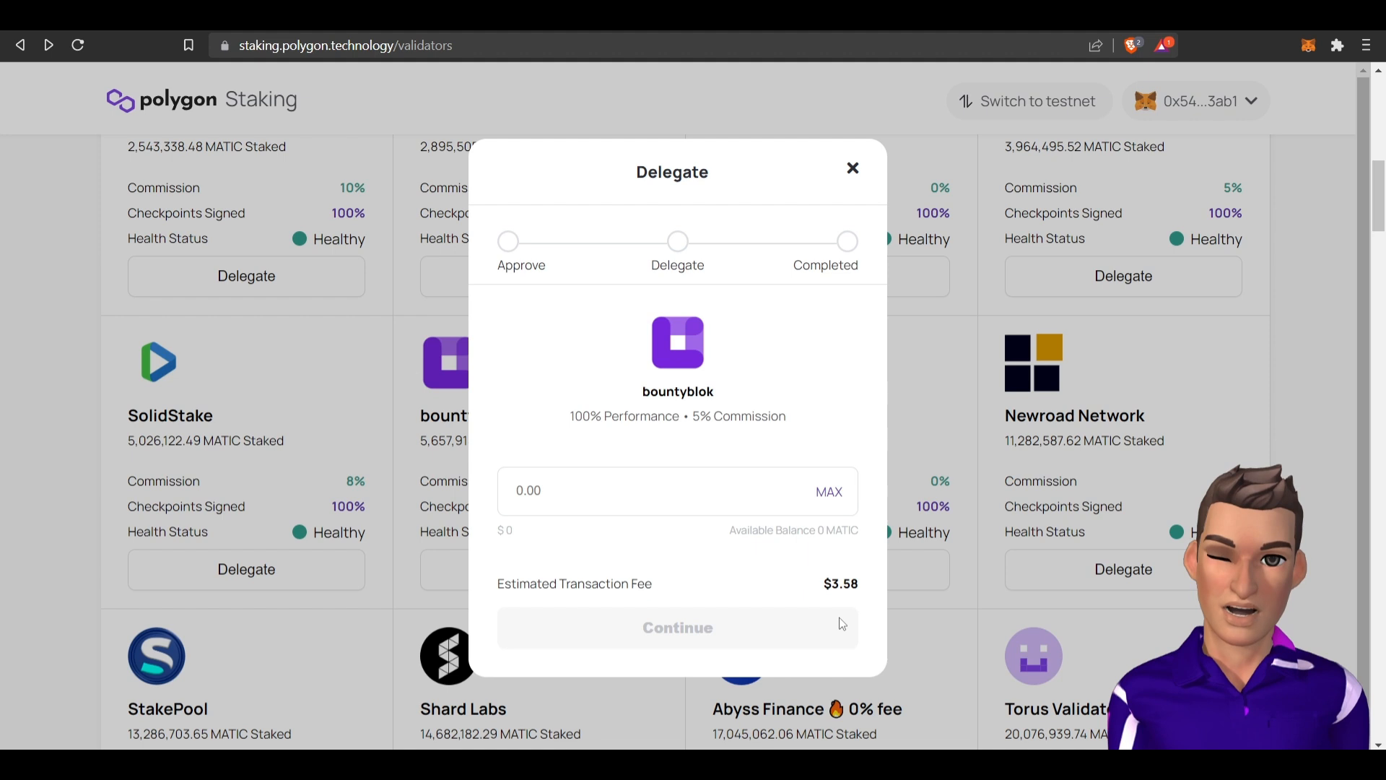
mouse_move(858, 558)
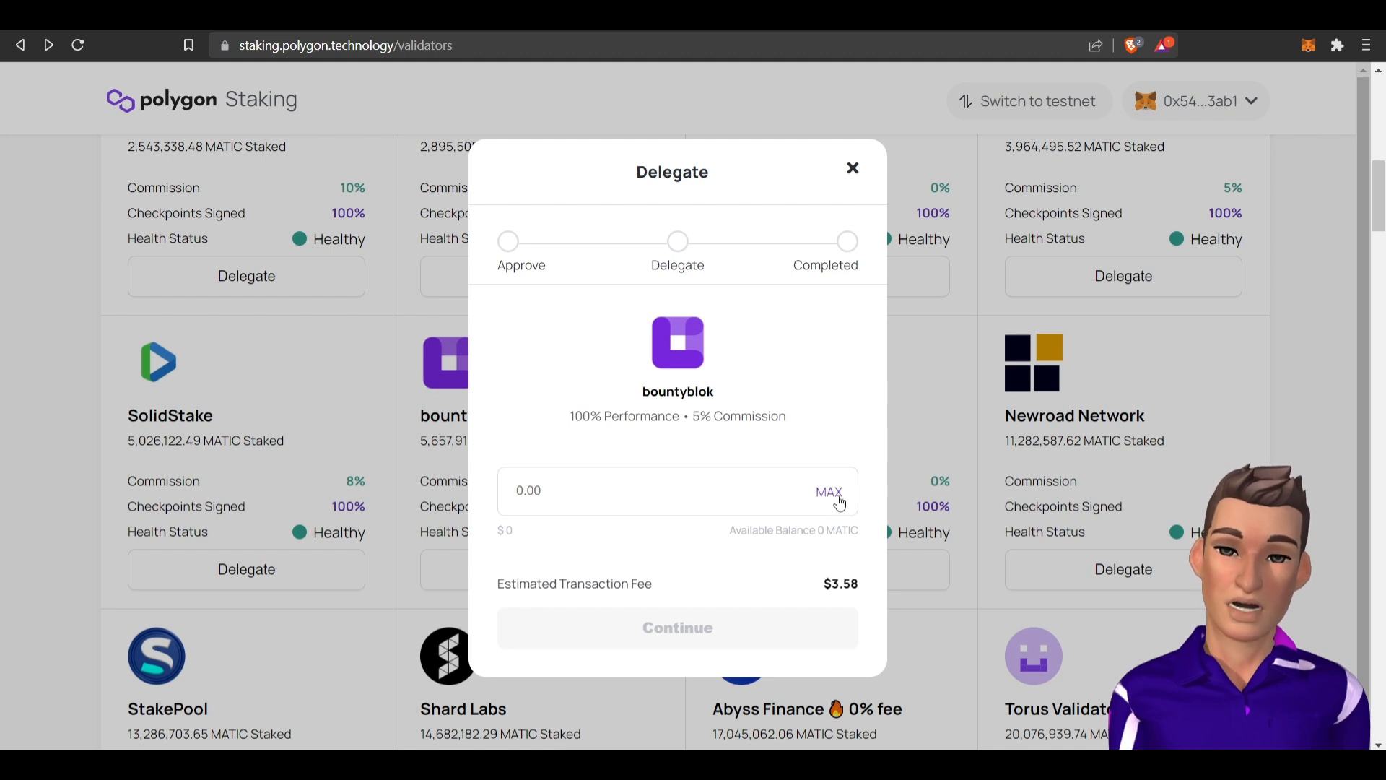
left_click(575, 490)
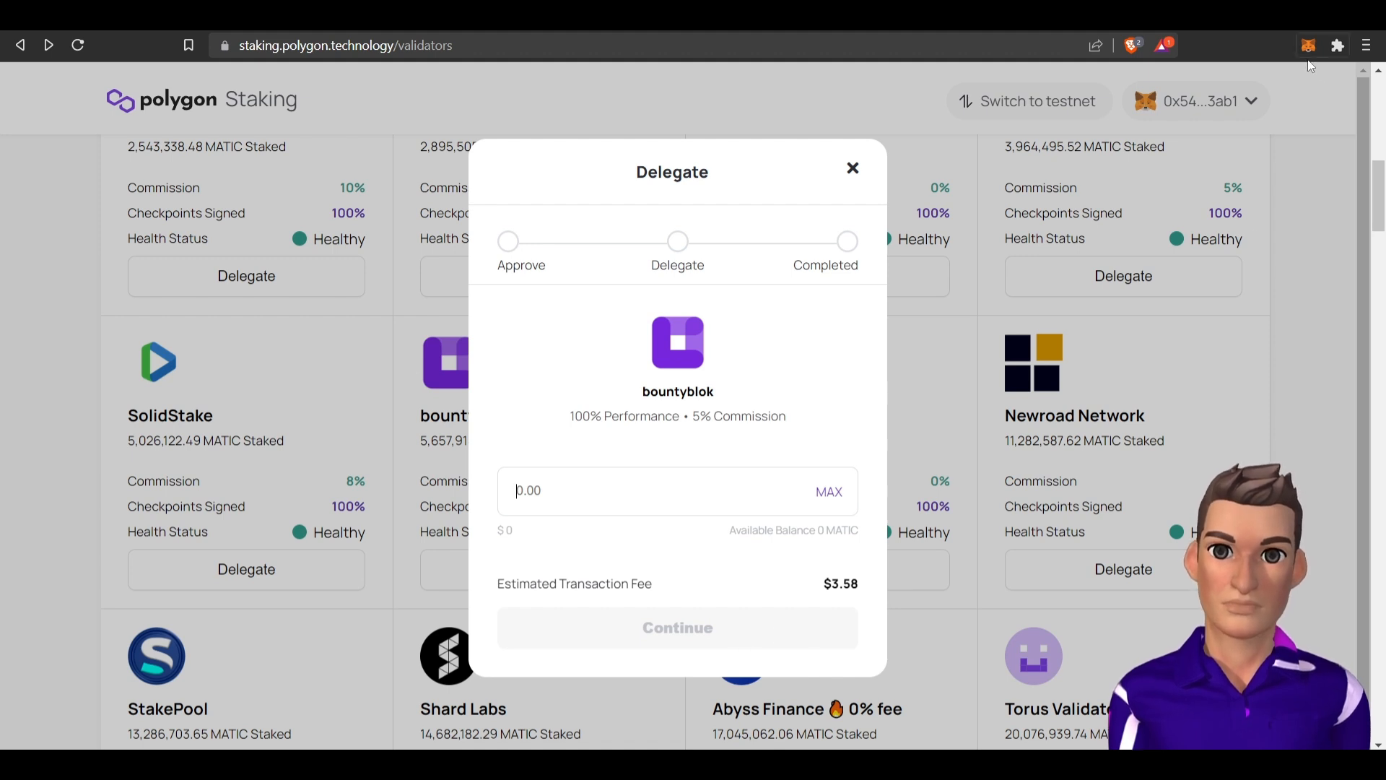
mouse_move(1309, 44)
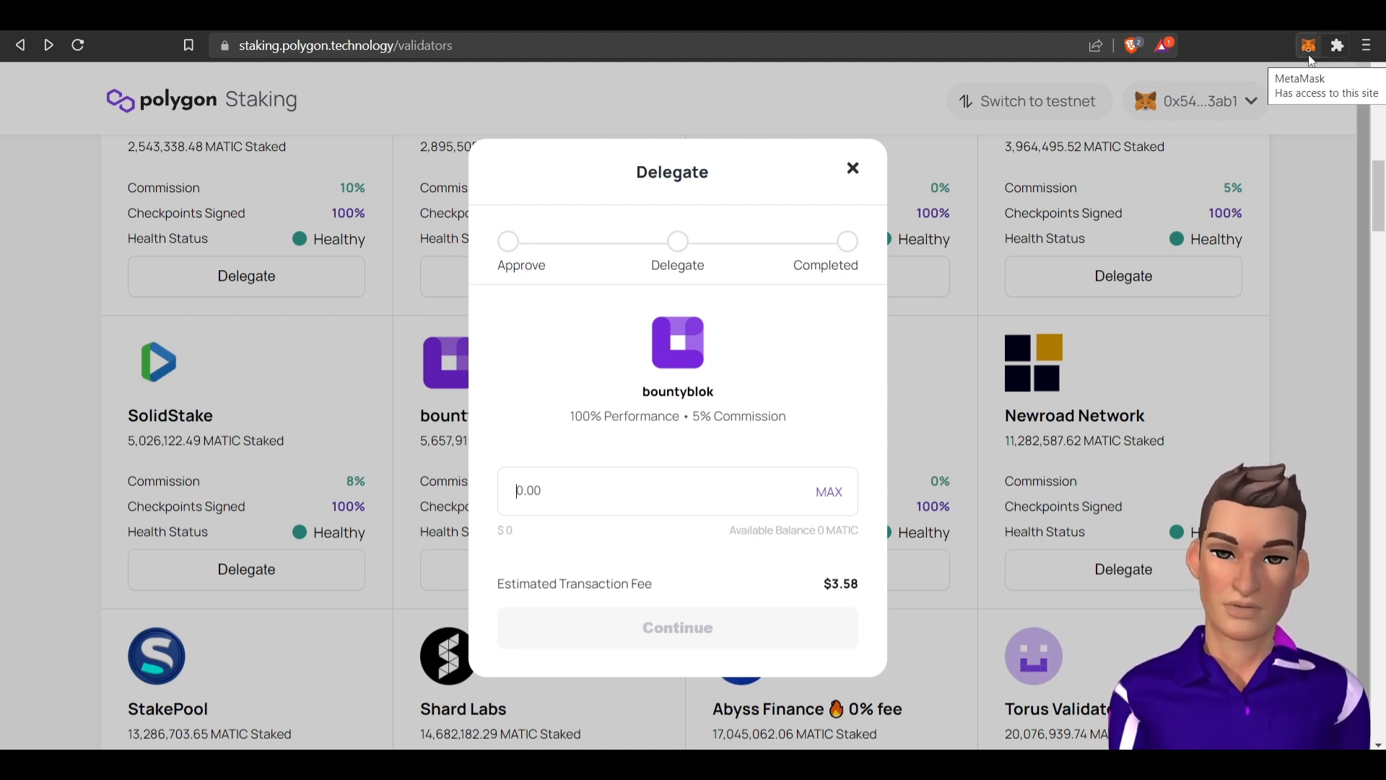
mouse_move(669, 515)
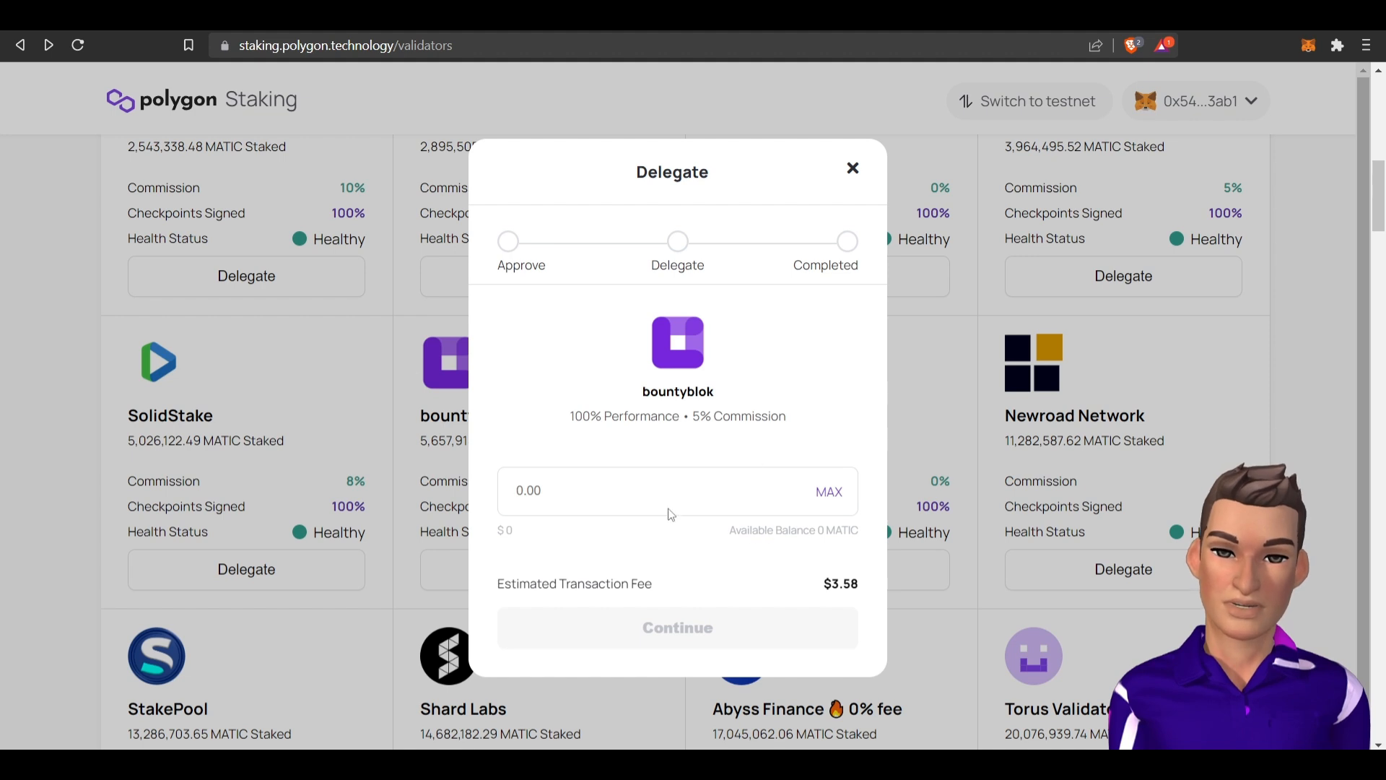
mouse_move(787, 565)
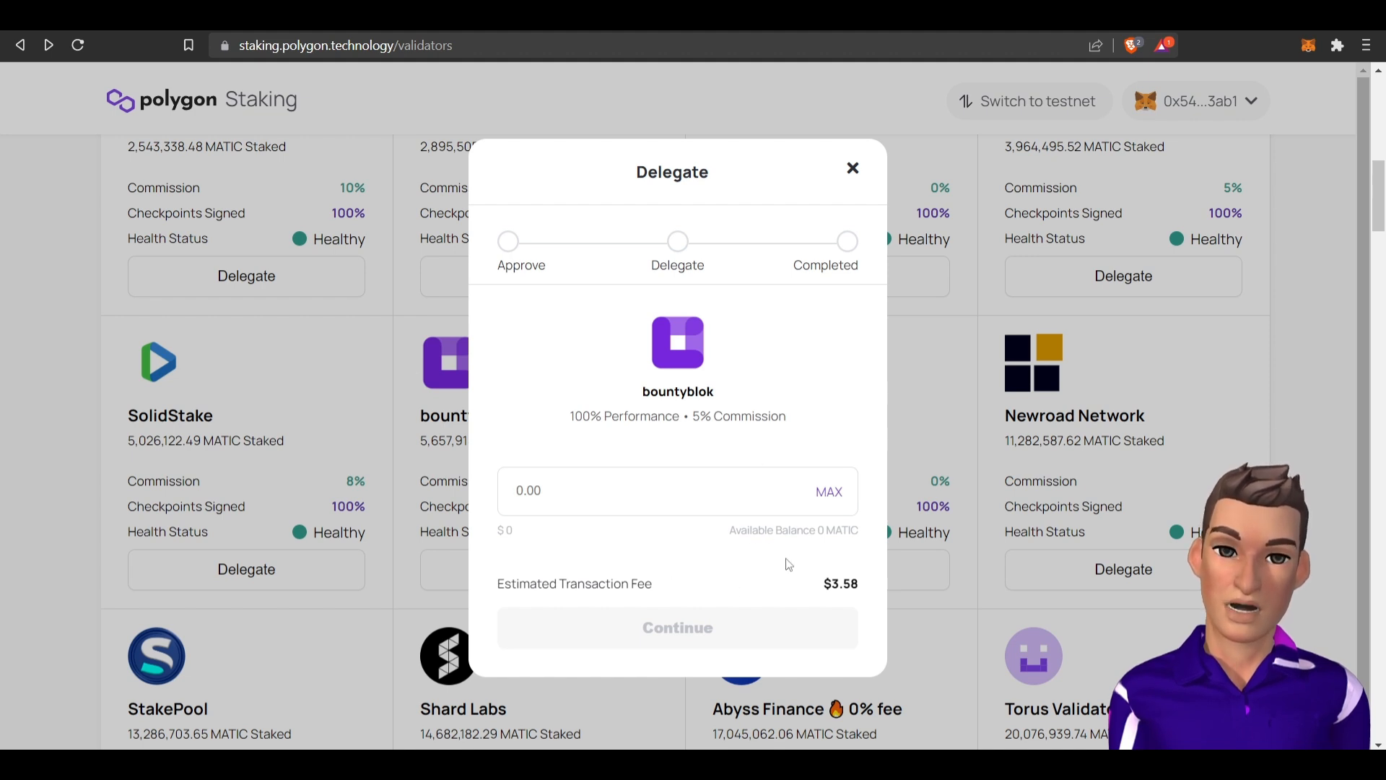
left_click(619, 489)
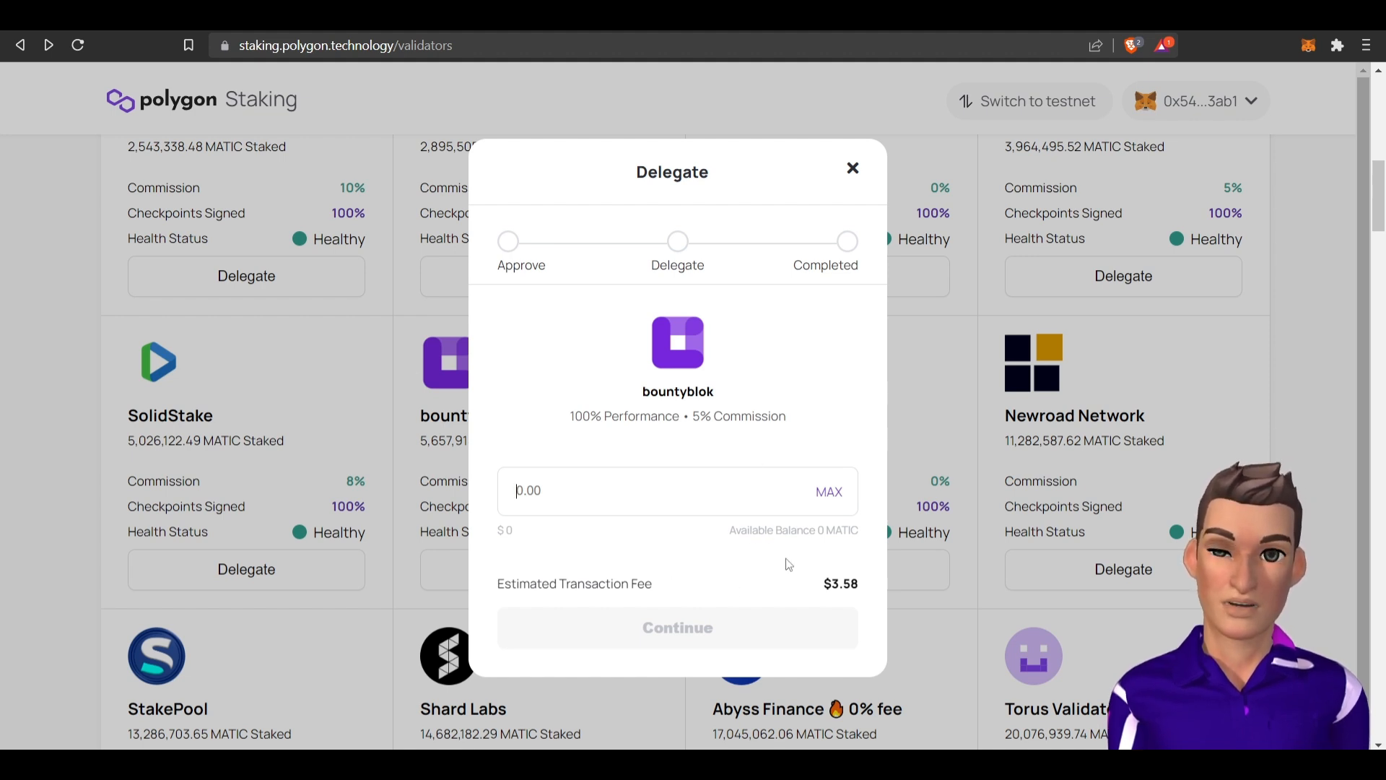
mouse_move(762, 557)
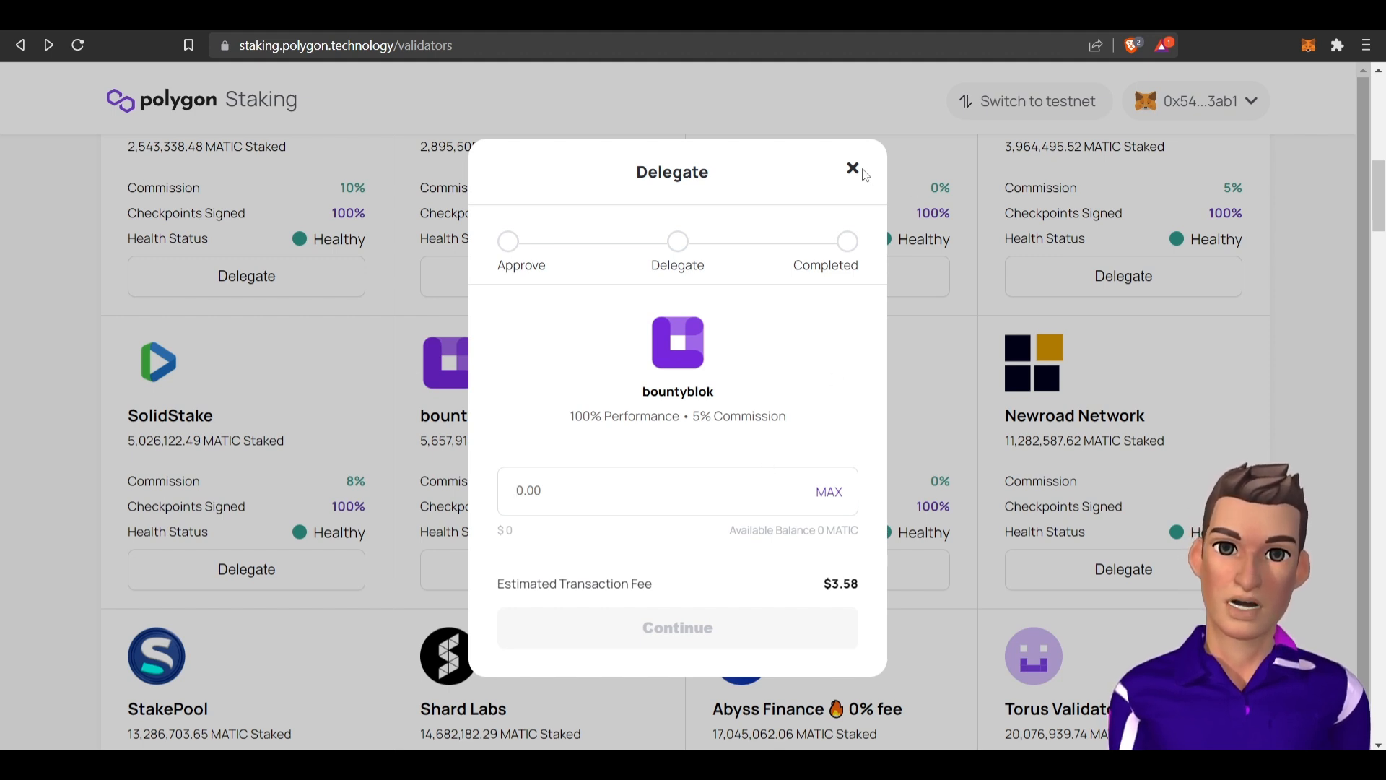
In the Rewards Calculator reduce the amount to 1000 MATIC, giving about 47.30 MATIC over 365 days.
left_click(852, 169)
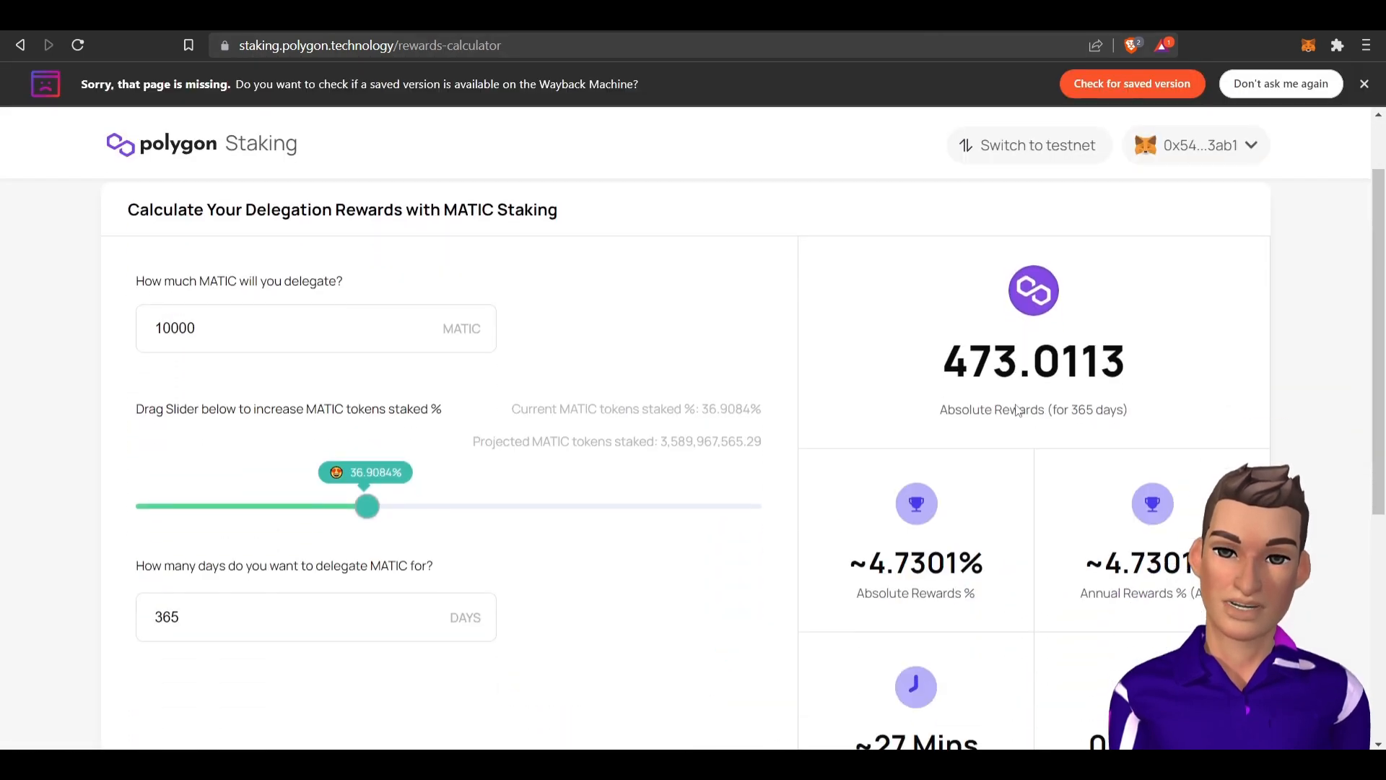
scroll("down", 3)
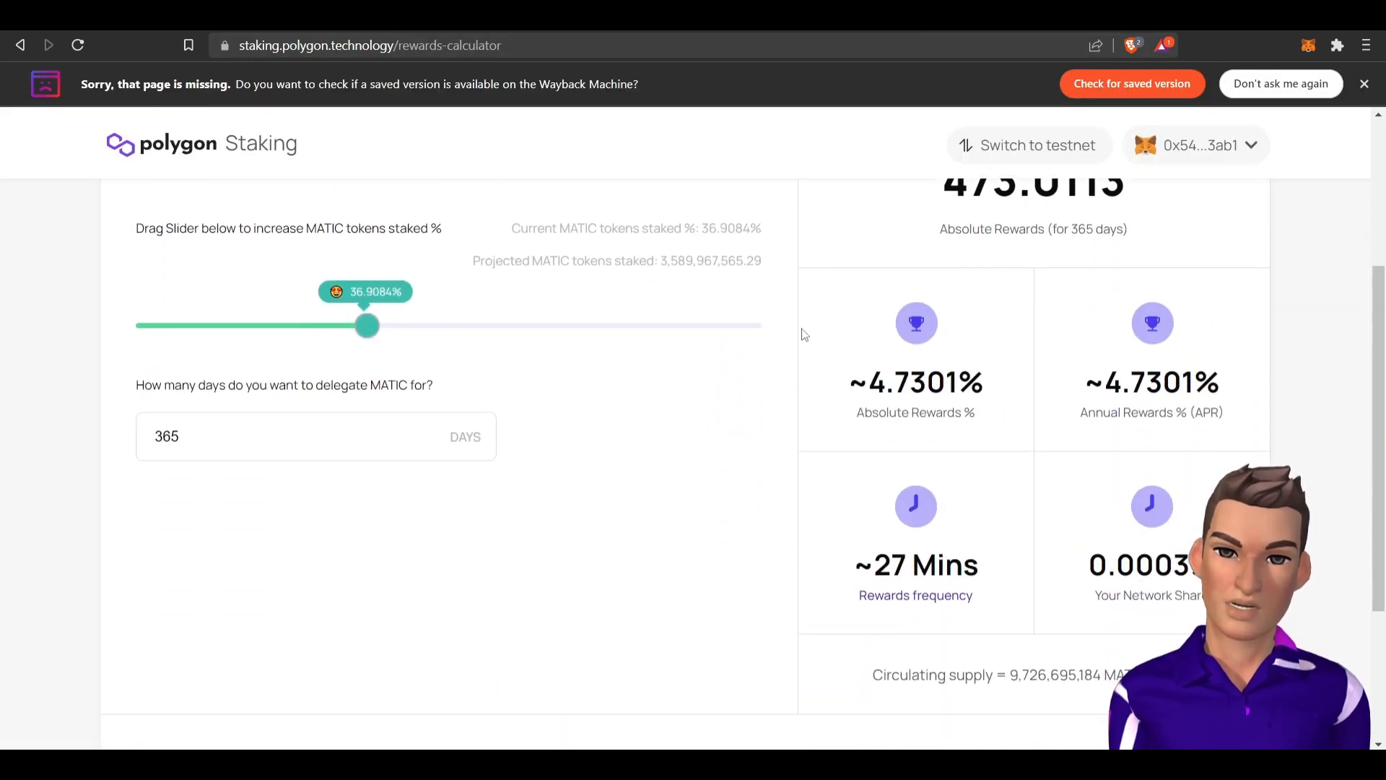
mouse_move(1099, 480)
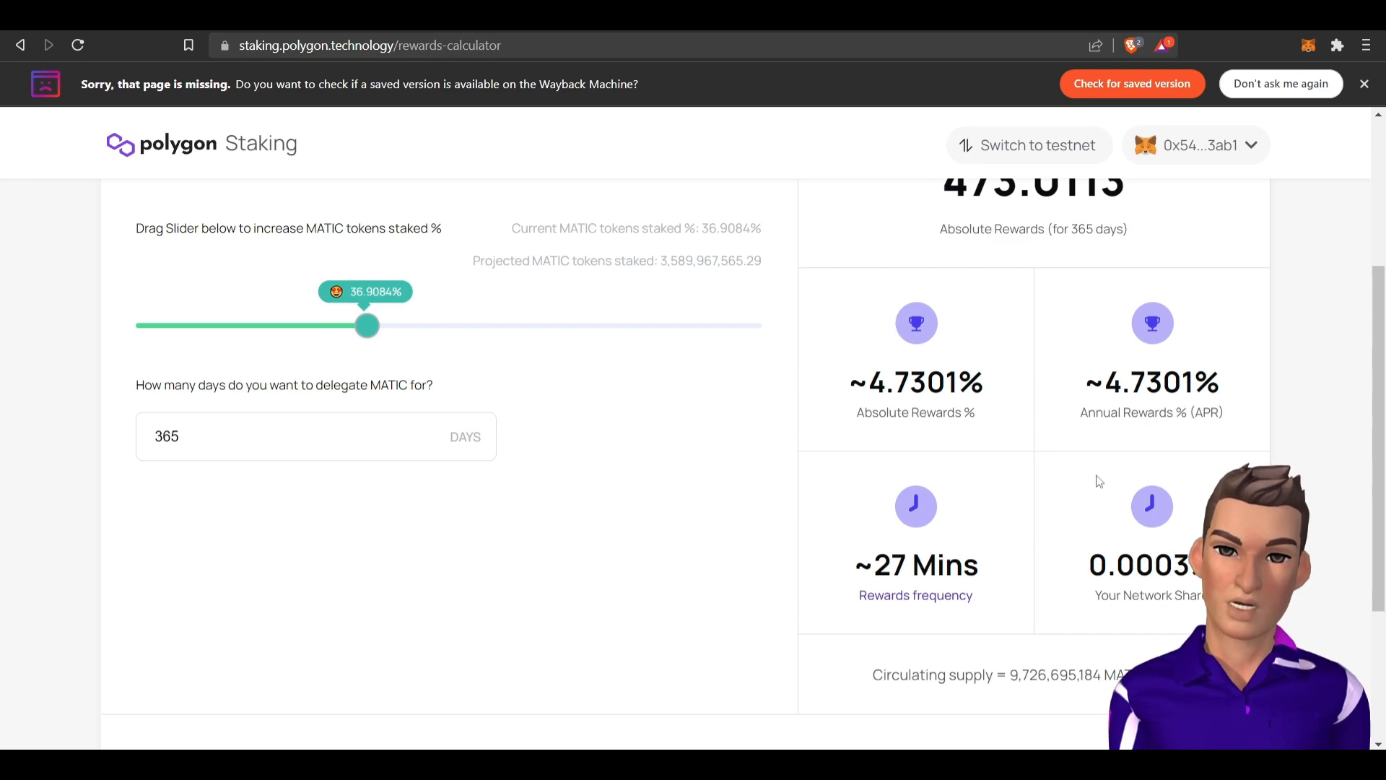
mouse_move(1152, 322)
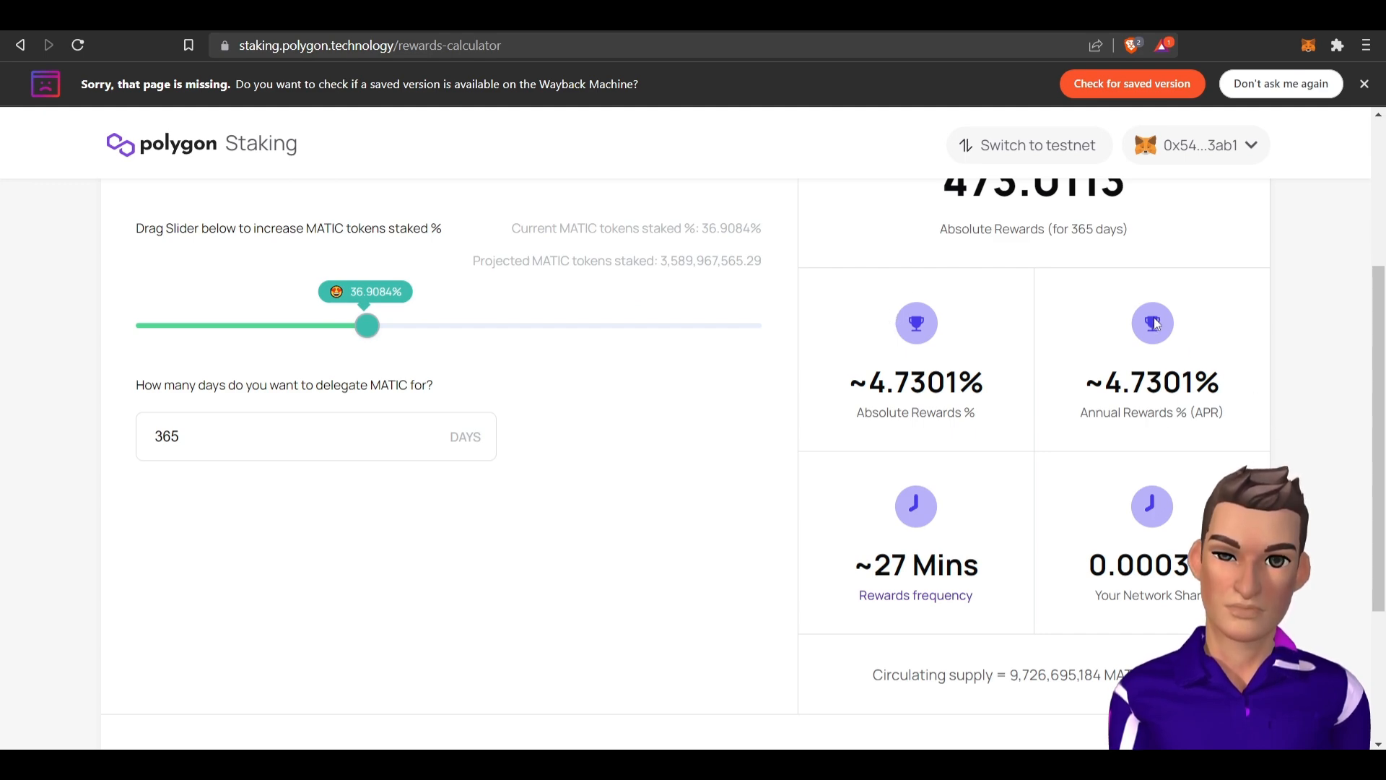
scroll("up", 3)
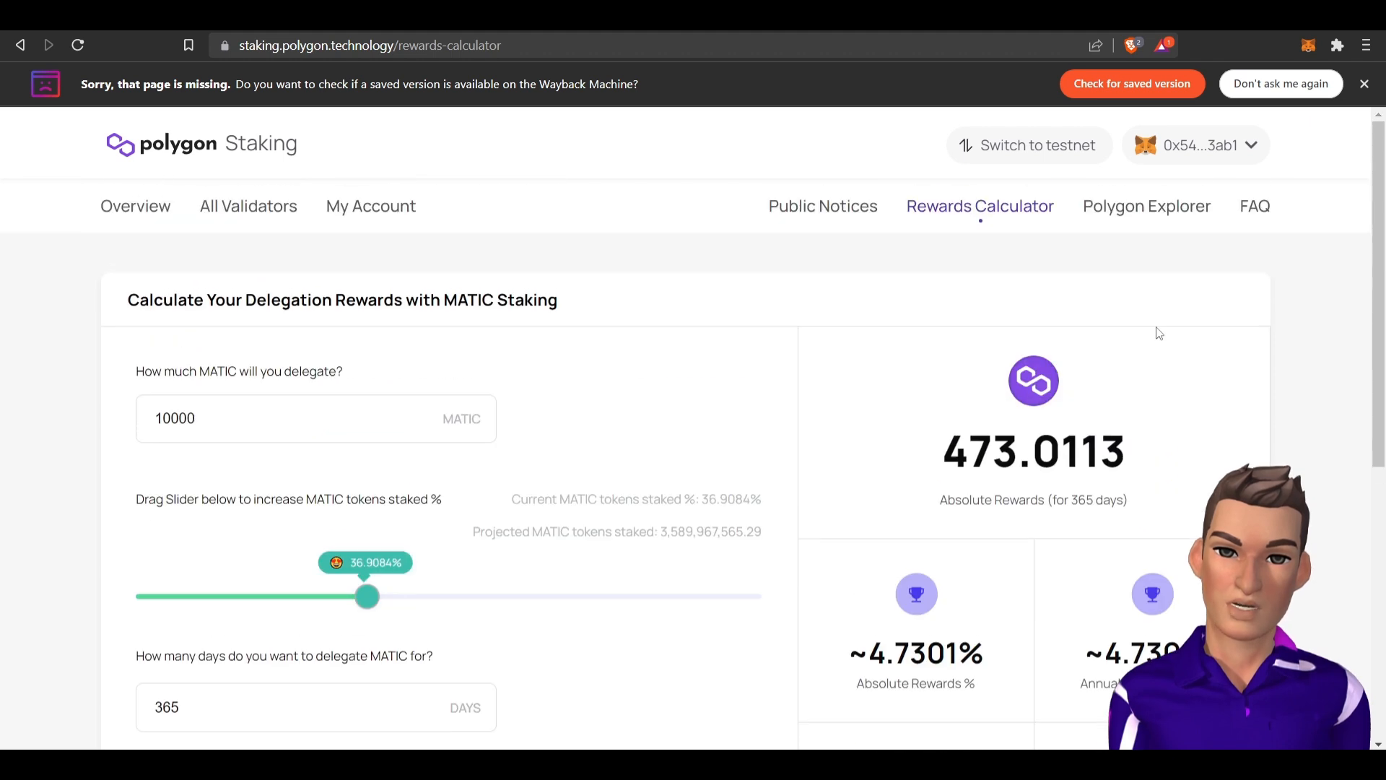
left_click(268, 419)
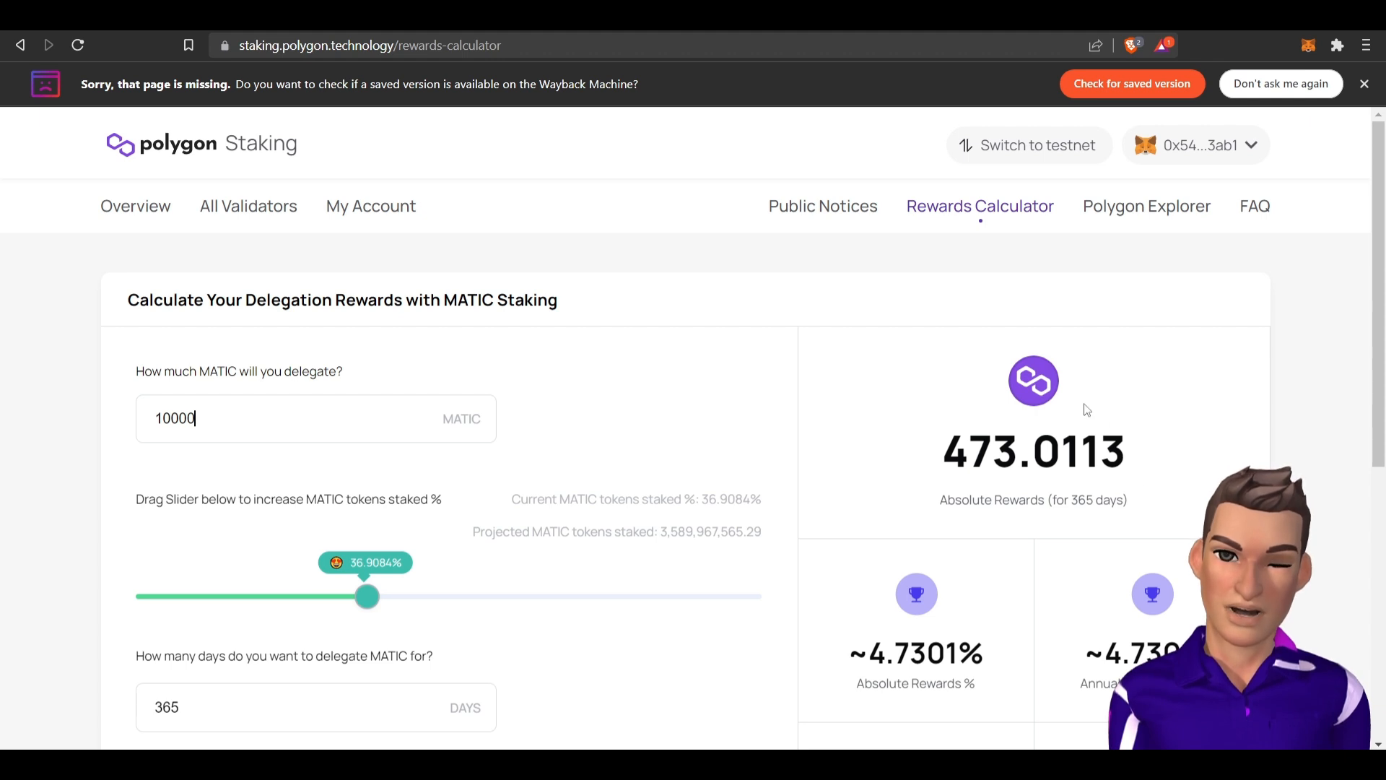
key("Backspace")
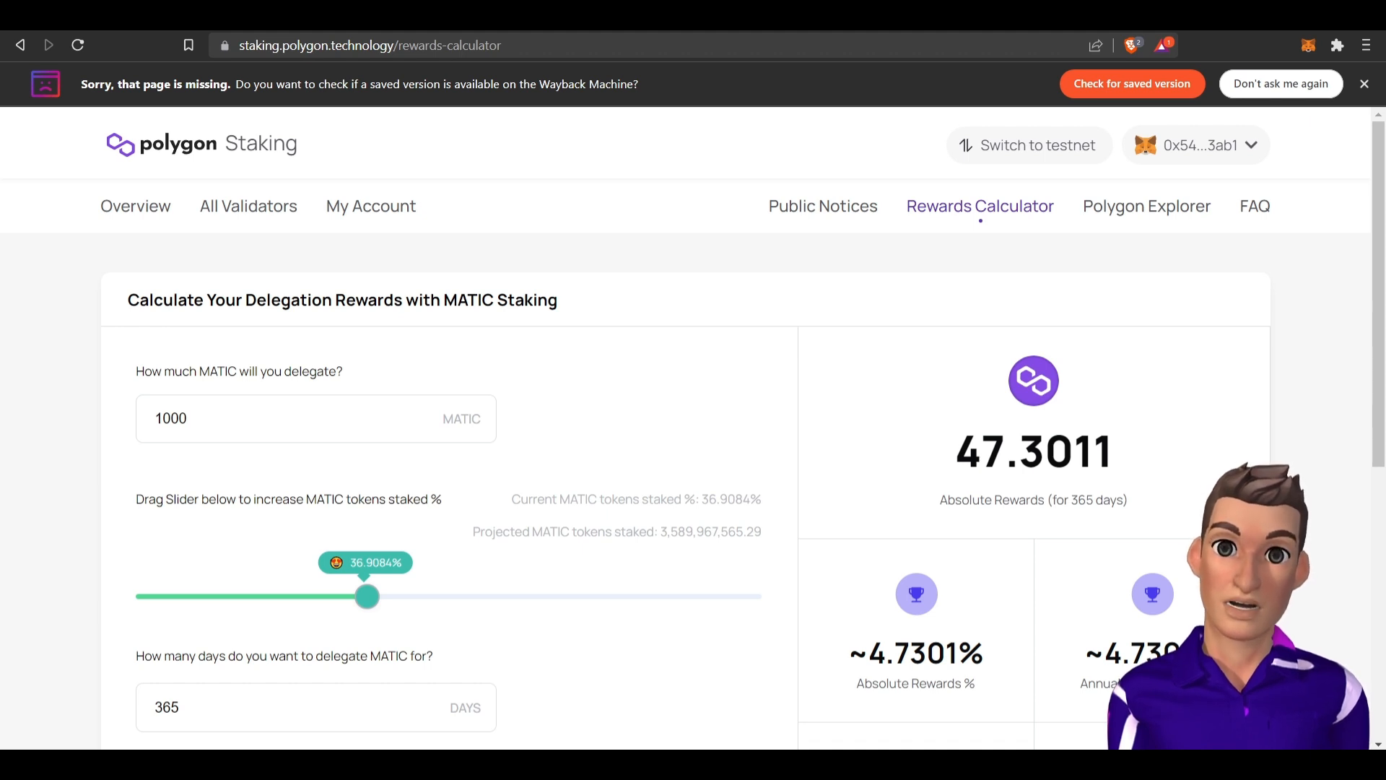
mouse_move(535, 158)
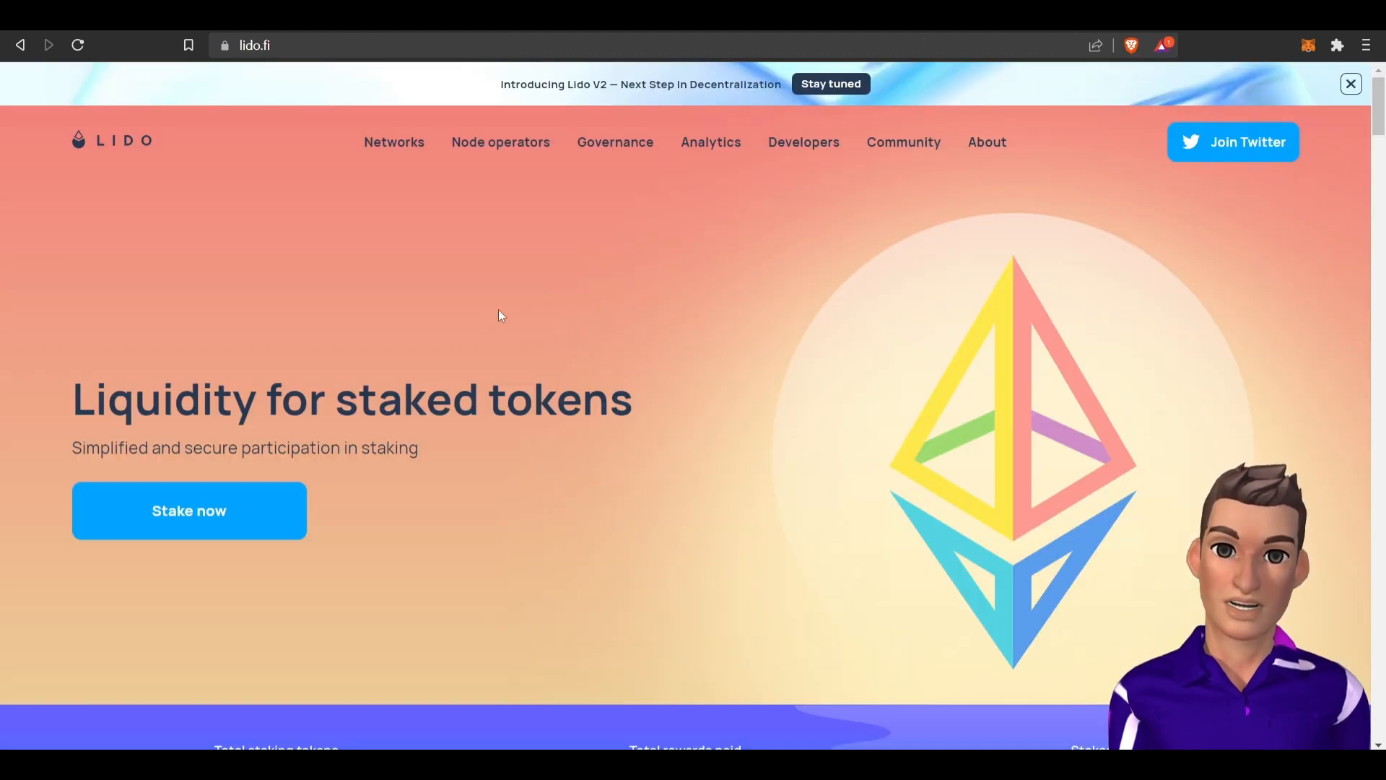
Go to Lido's Polygon network page showing 86,101,475 MATIC staked at 6.3% APR.
left_click(393, 141)
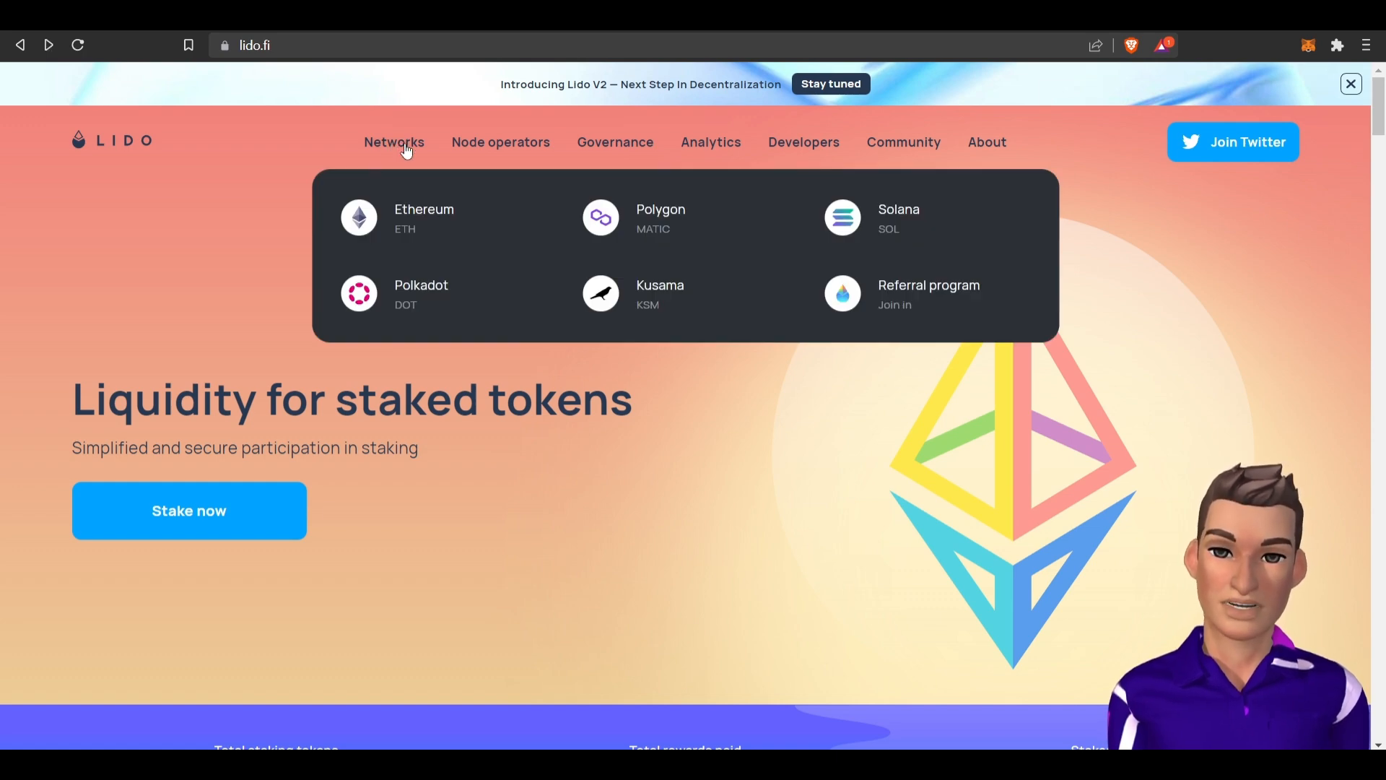
mouse_move(660, 218)
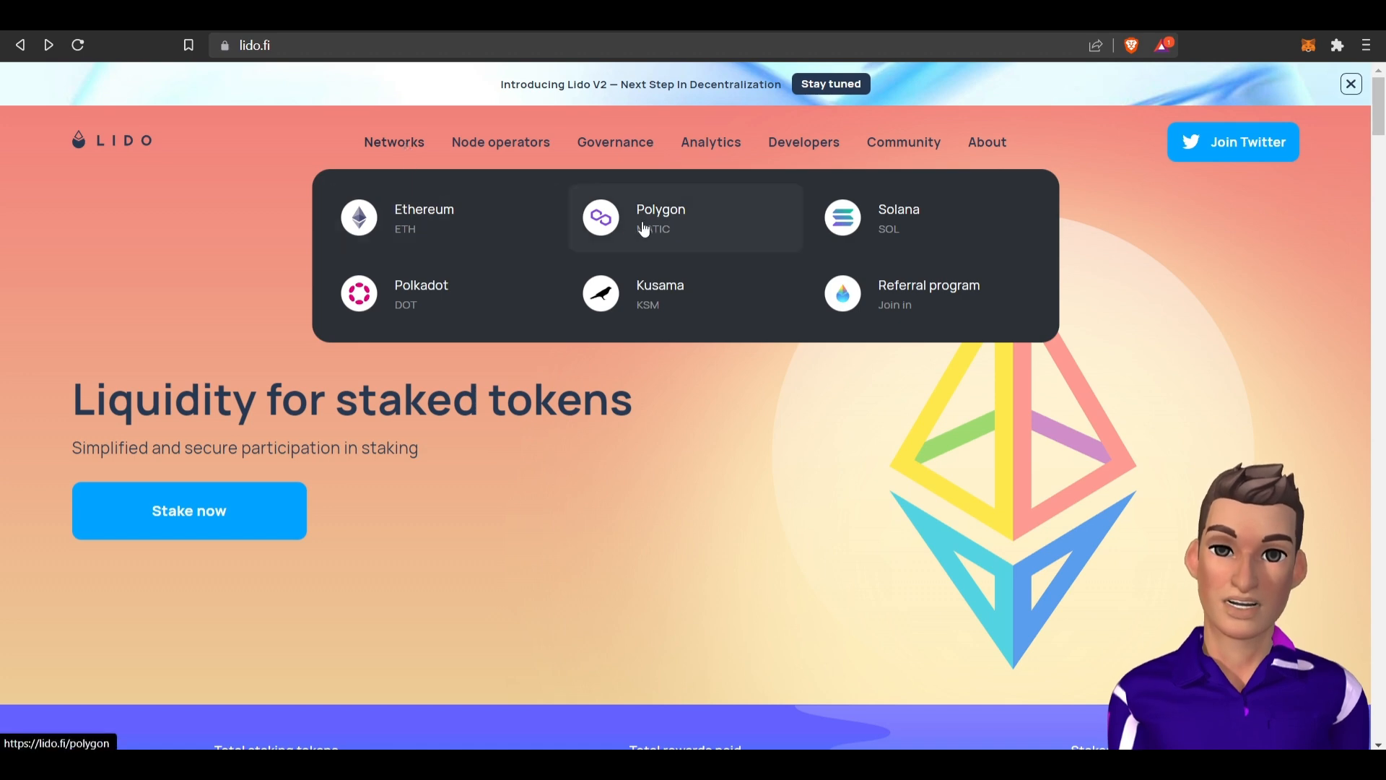
left_click(659, 218)
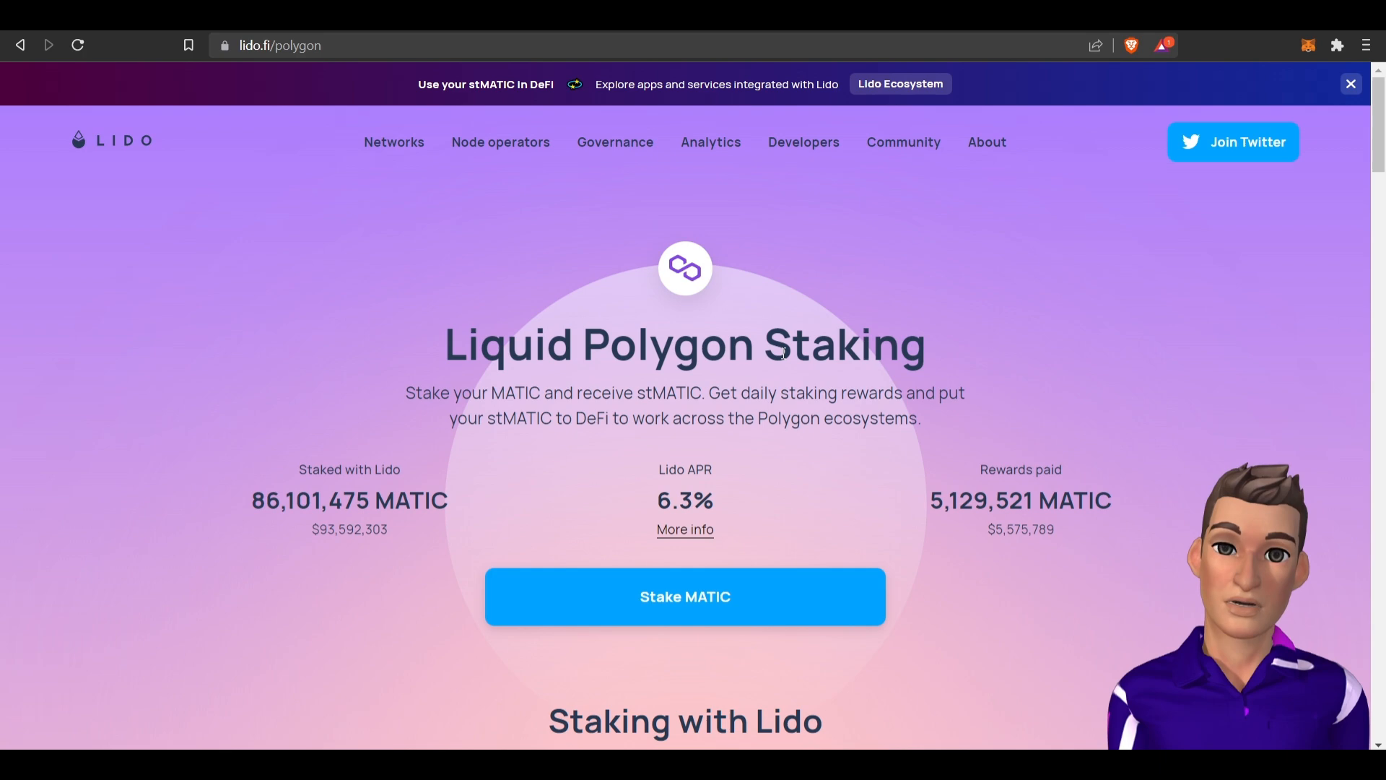
mouse_move(647, 537)
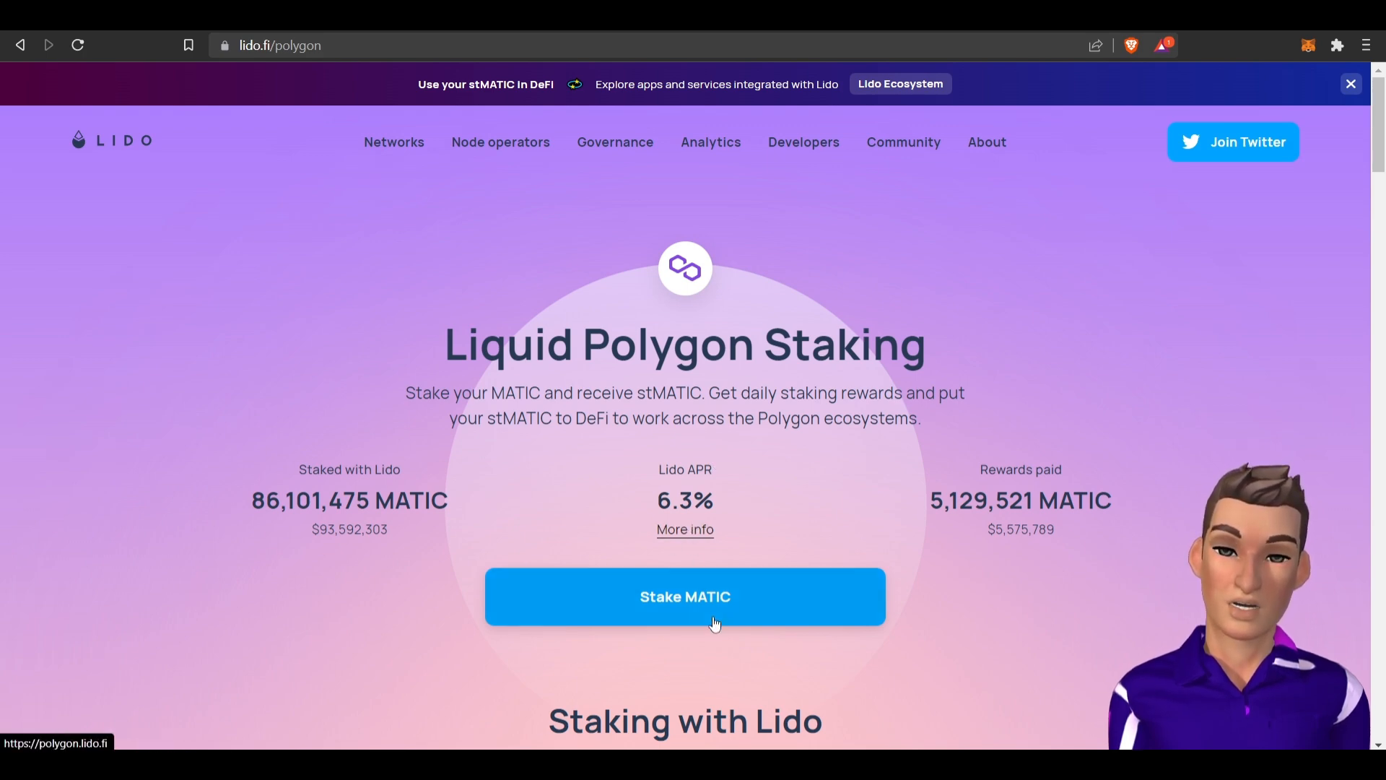
mouse_move(1225, 129)
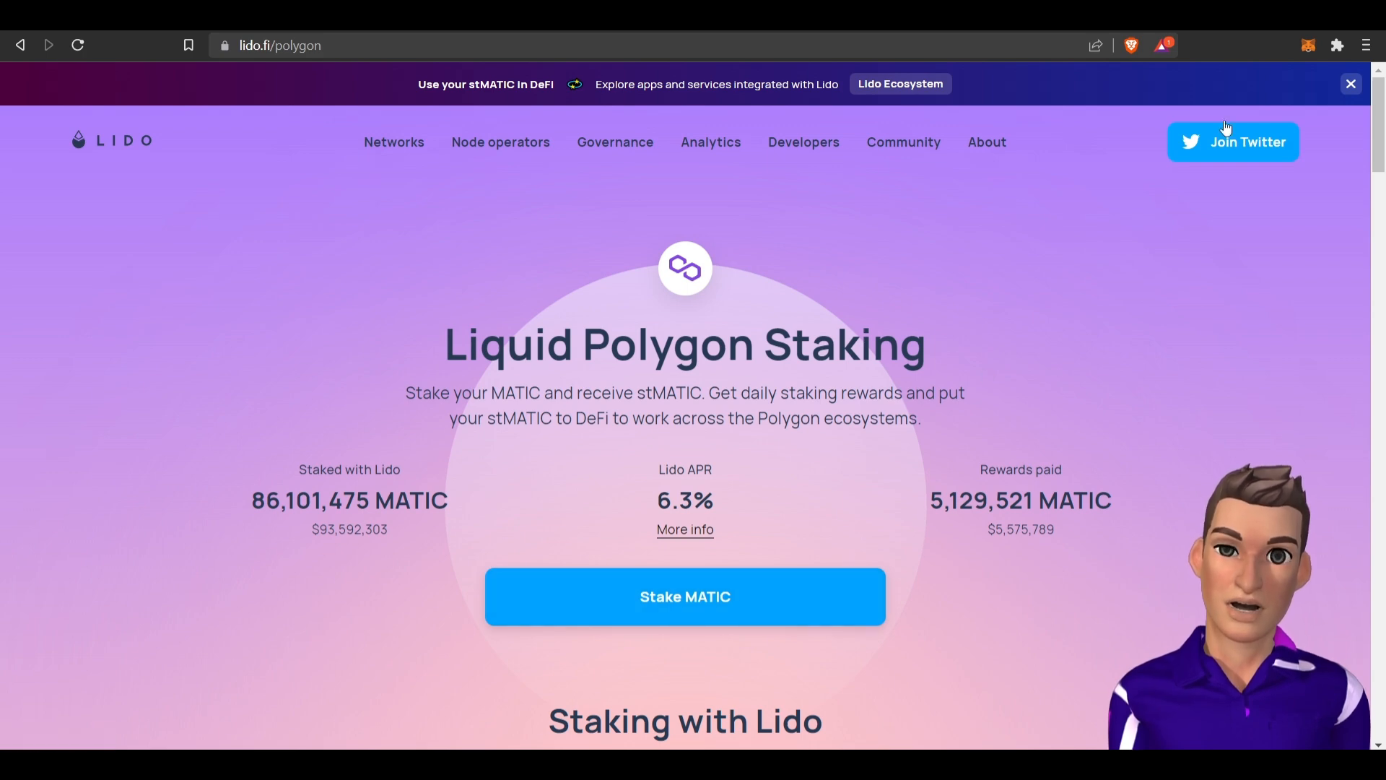
mouse_move(1313, 44)
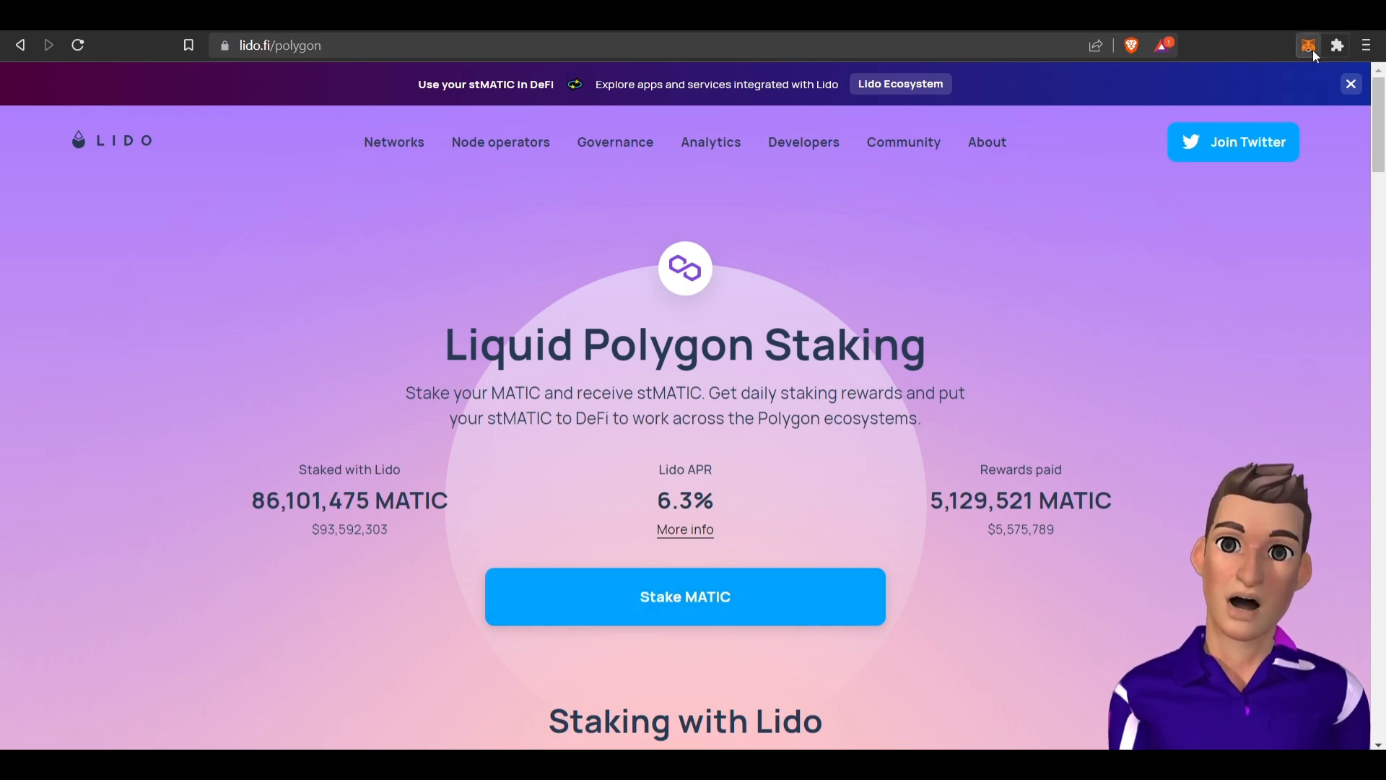
left_click(1308, 44)
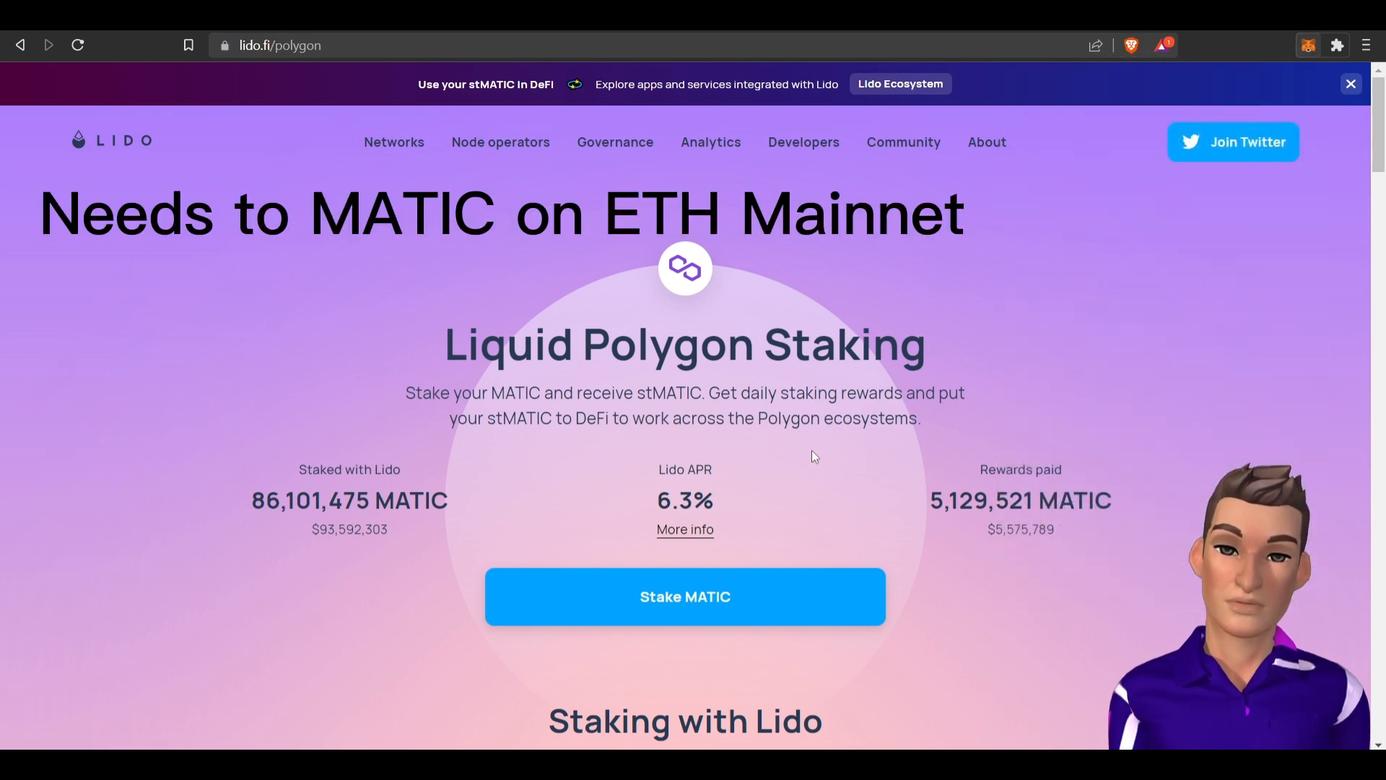
mouse_move(684, 596)
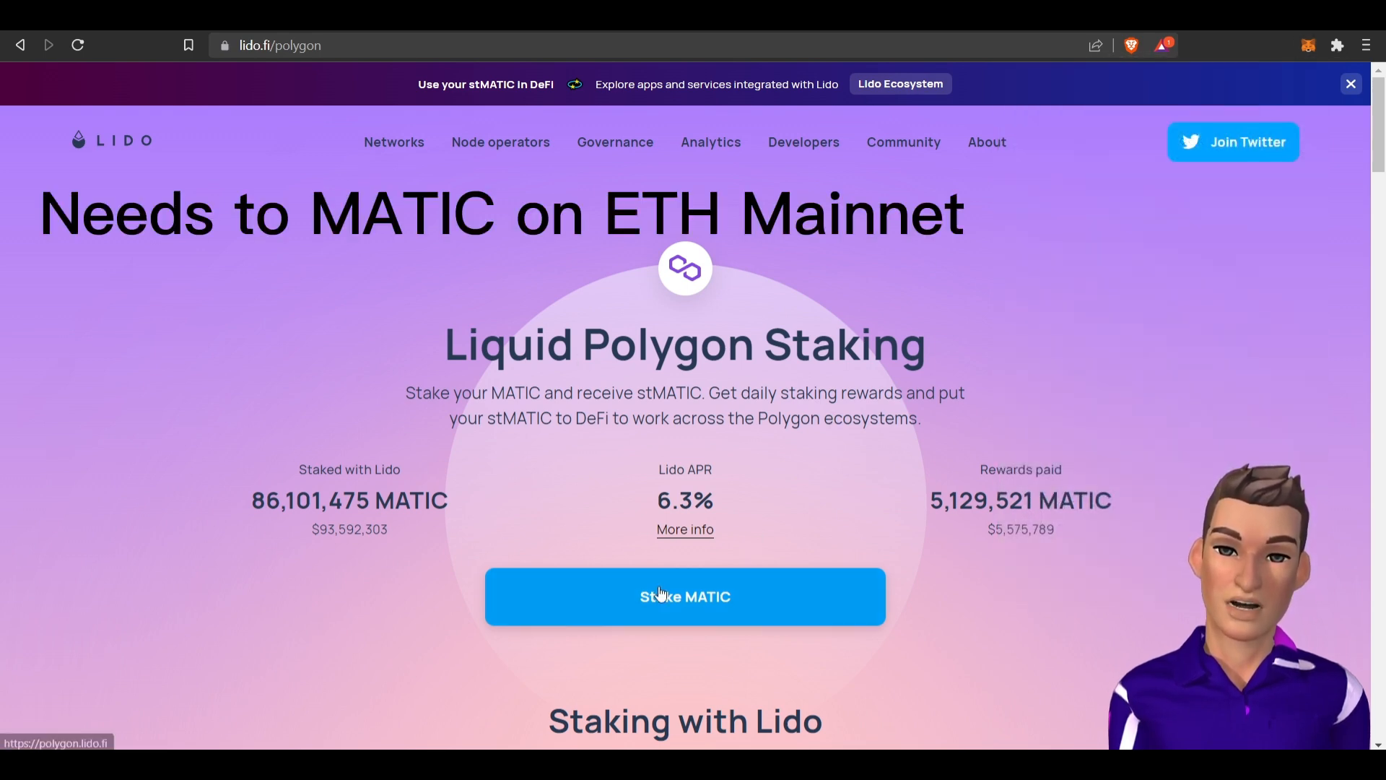
Review the Lido on Polygon staking app's 1 MATIC ≈ 0.9404 stMATIC rate and select the stMATIC label.
left_click(685, 597)
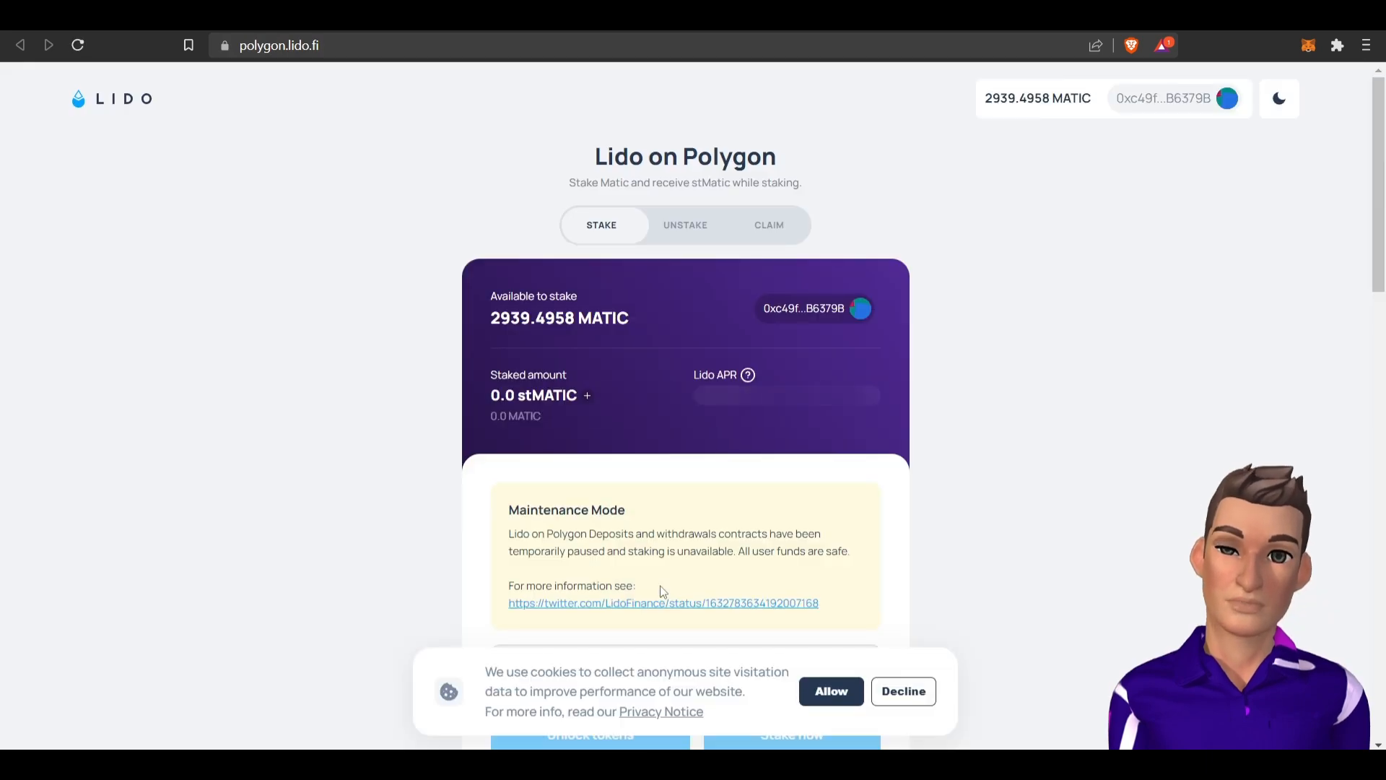
scroll("down", 3)
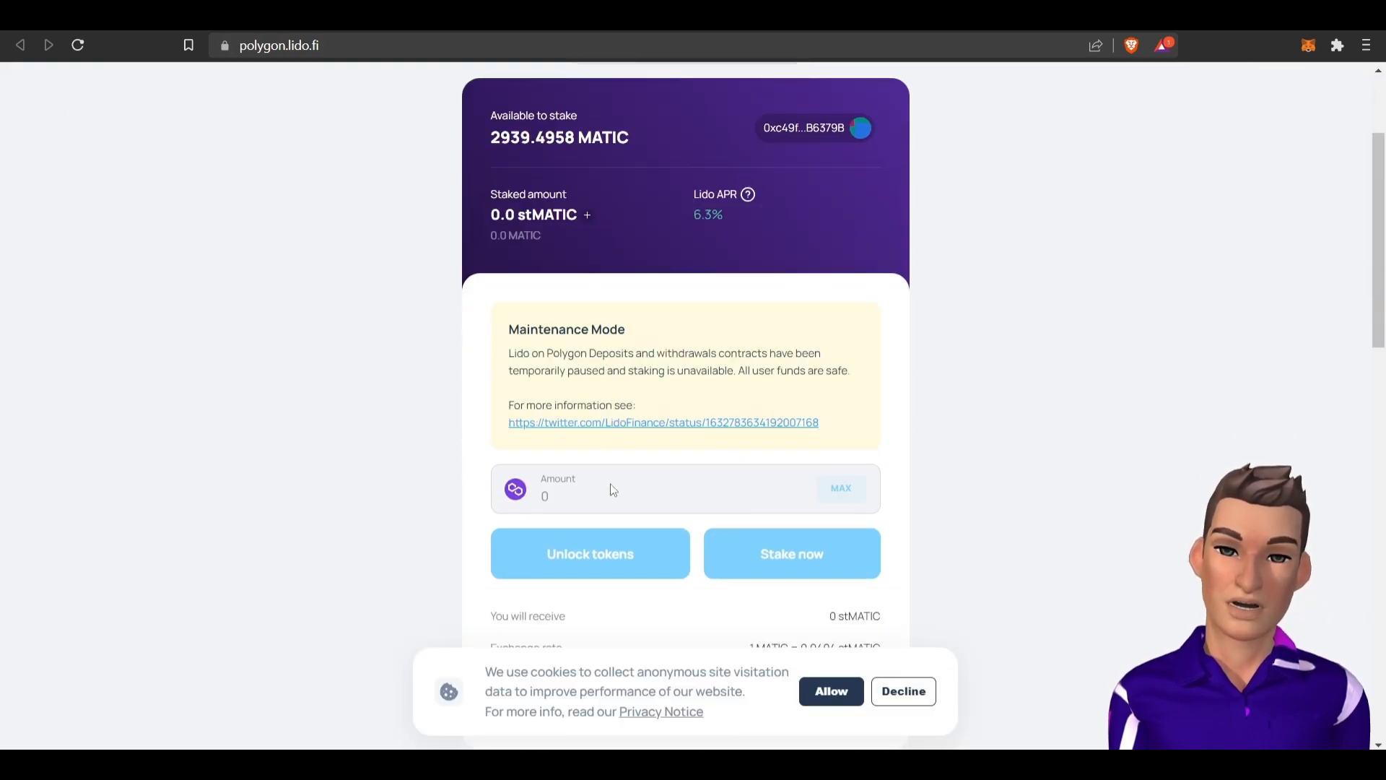
scroll("down", 3)
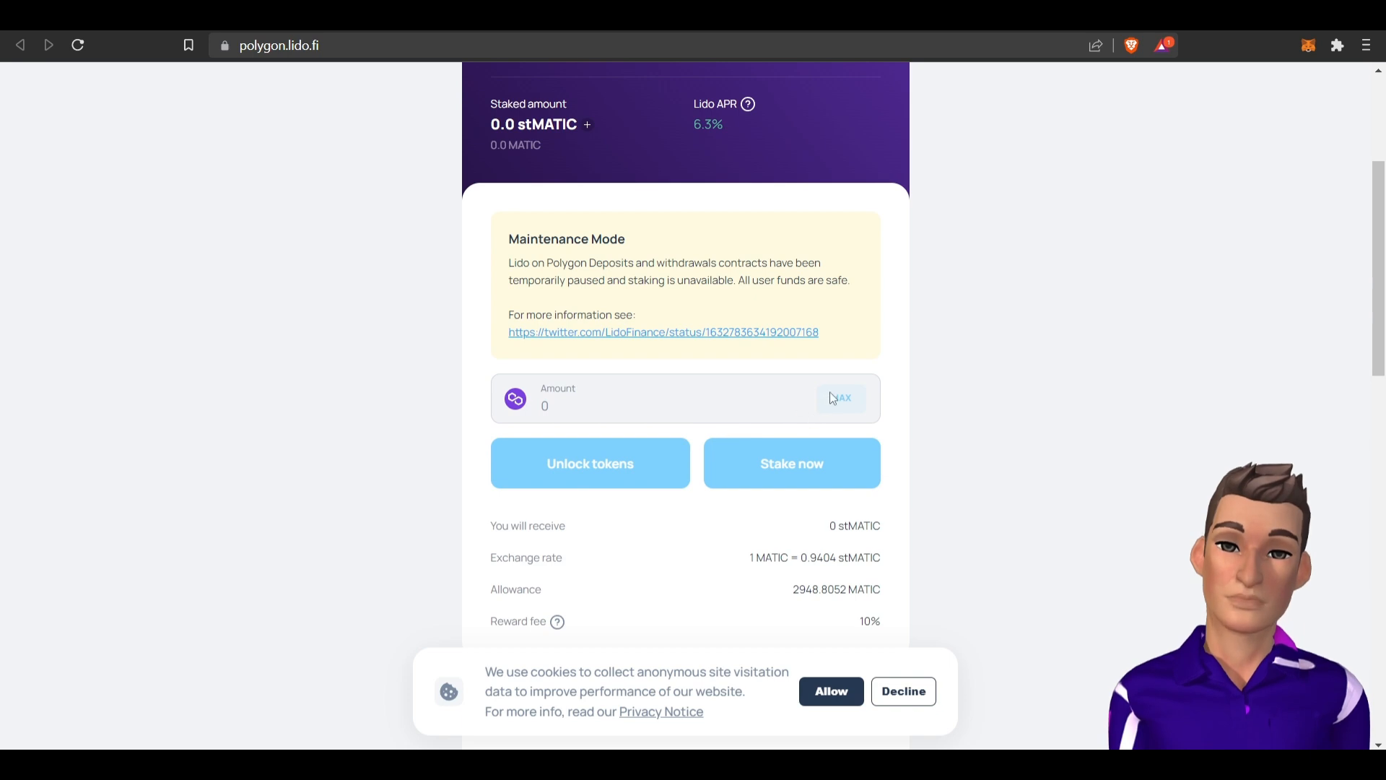
mouse_move(652, 420)
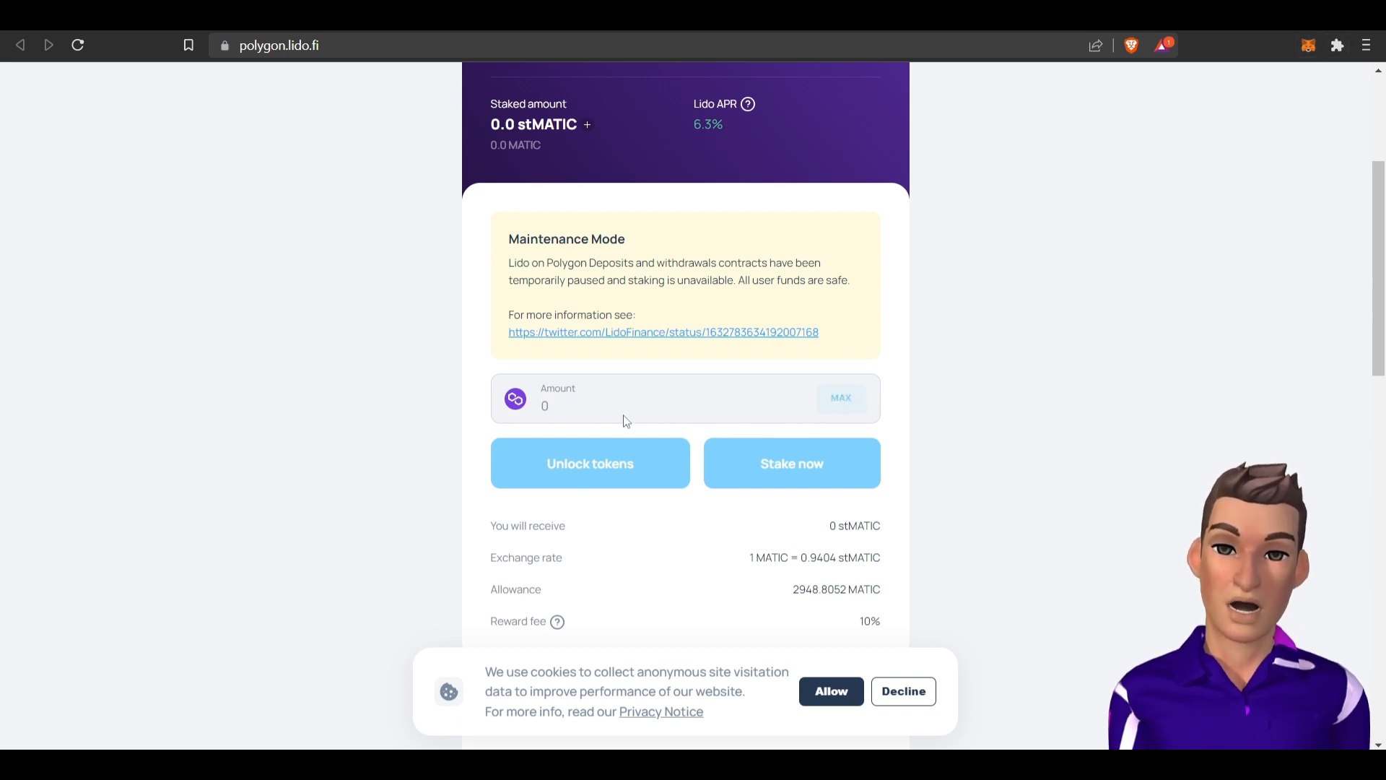
scroll("down", 3)
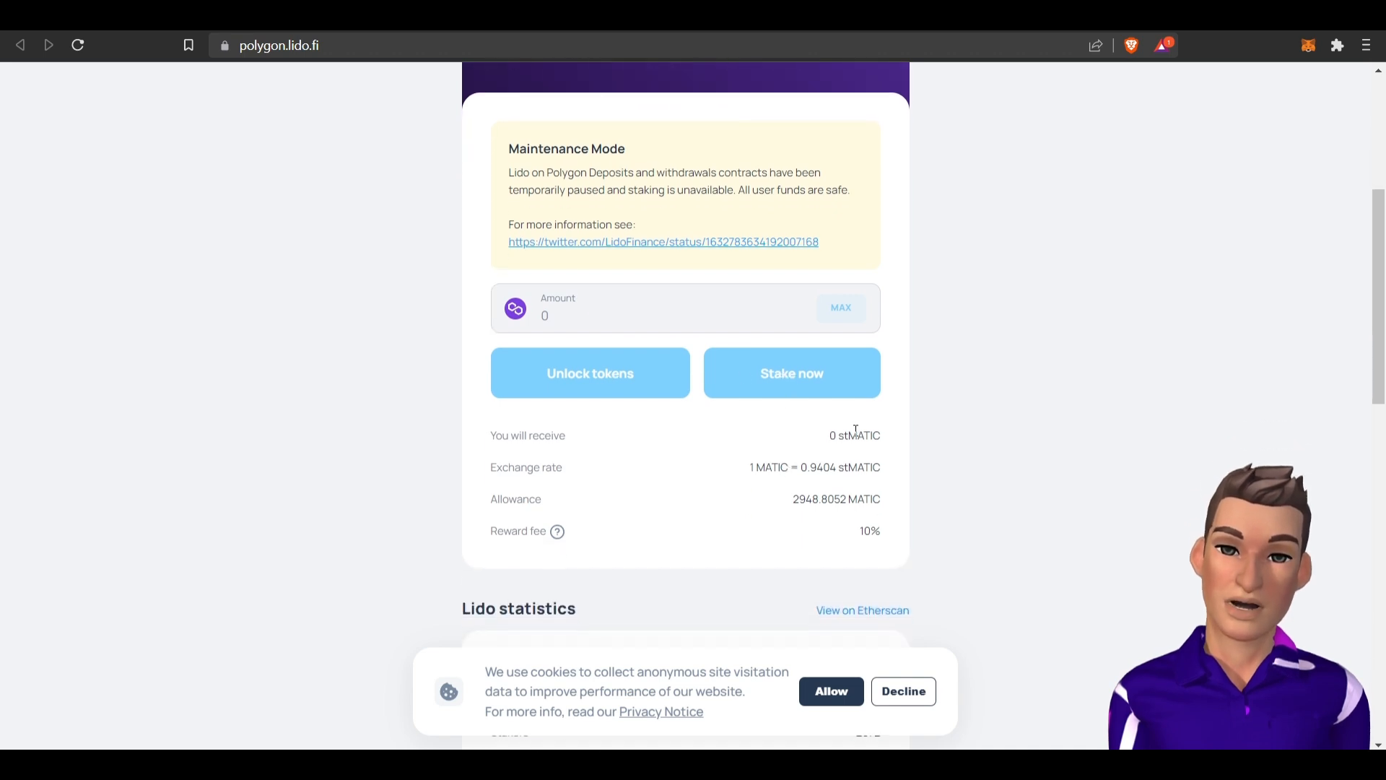
mouse_move(849, 460)
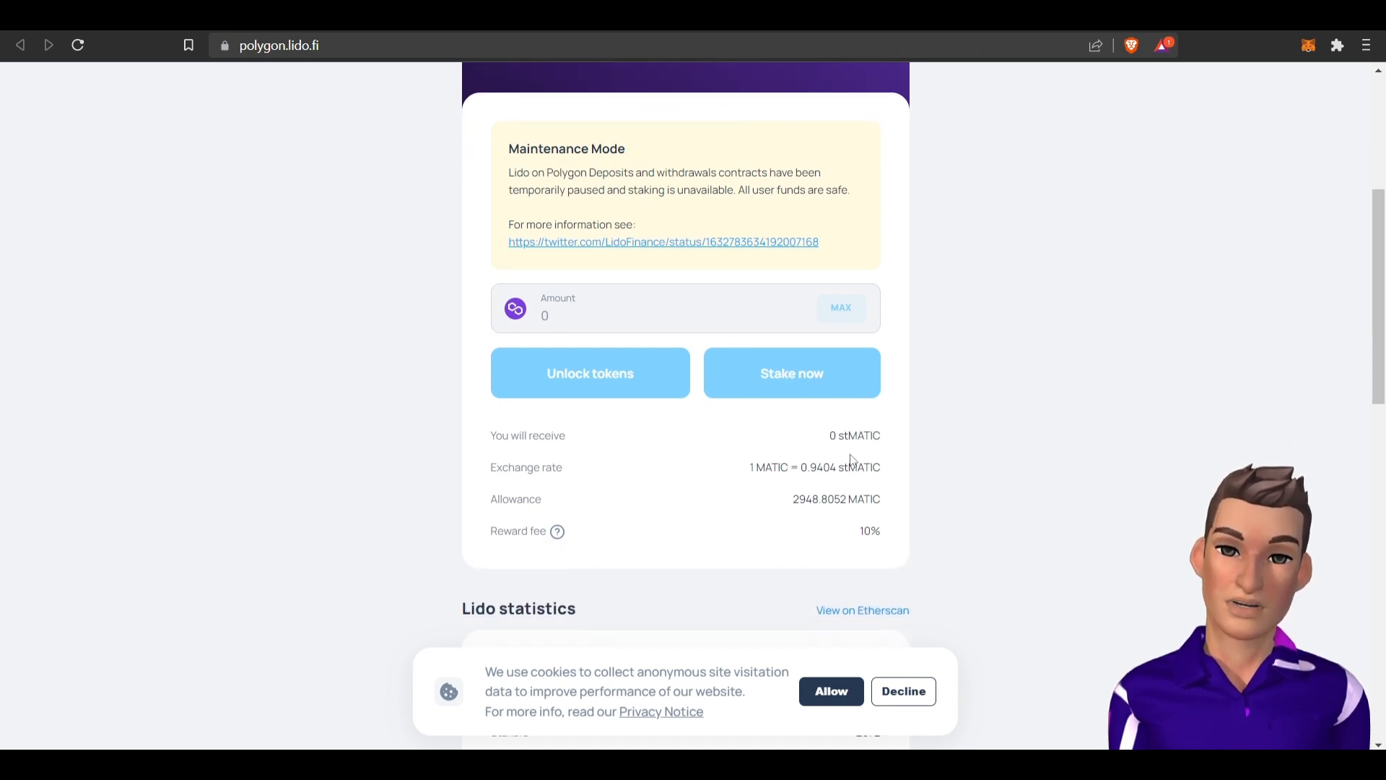
double_click(854, 435)
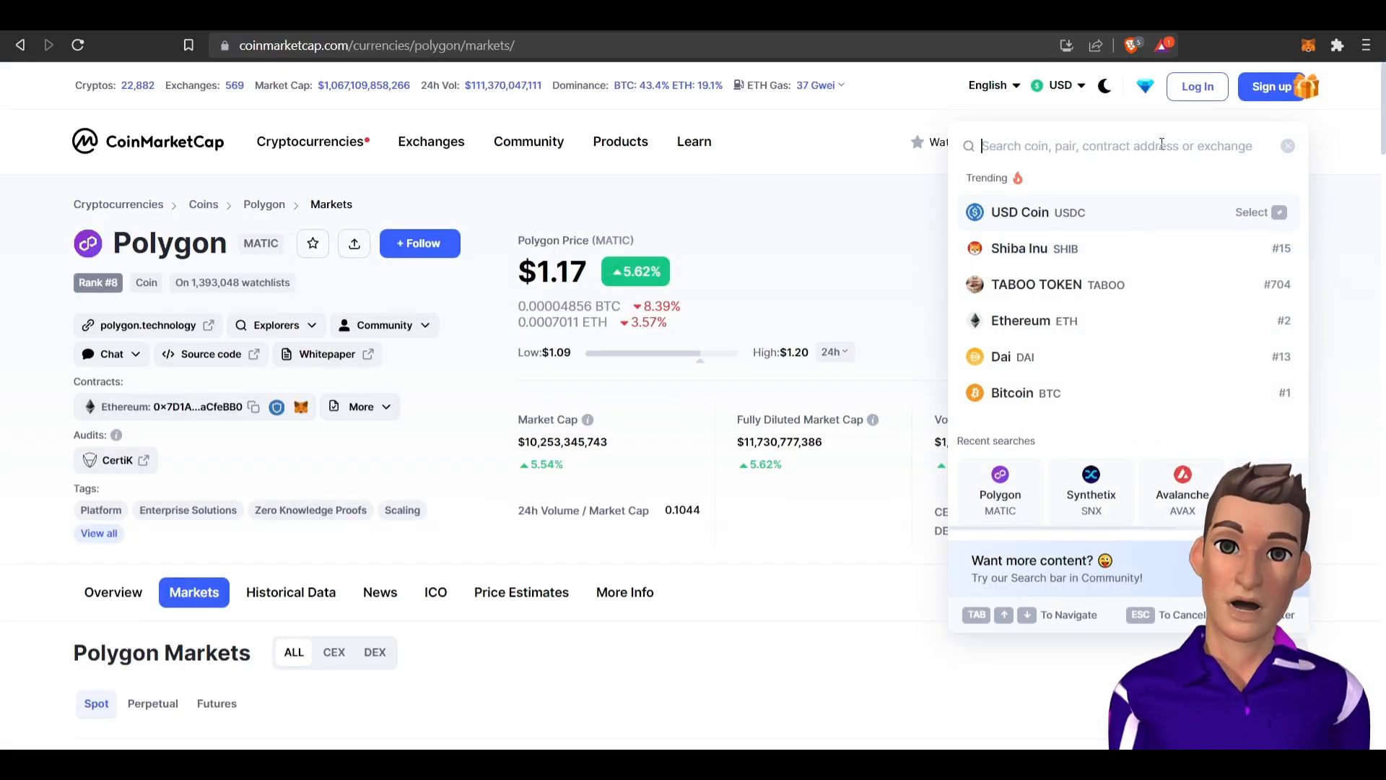
Search CoinMarketCap for stMATIC and view the Lido Staked Matic page at $1.24.
type("stMATIC")
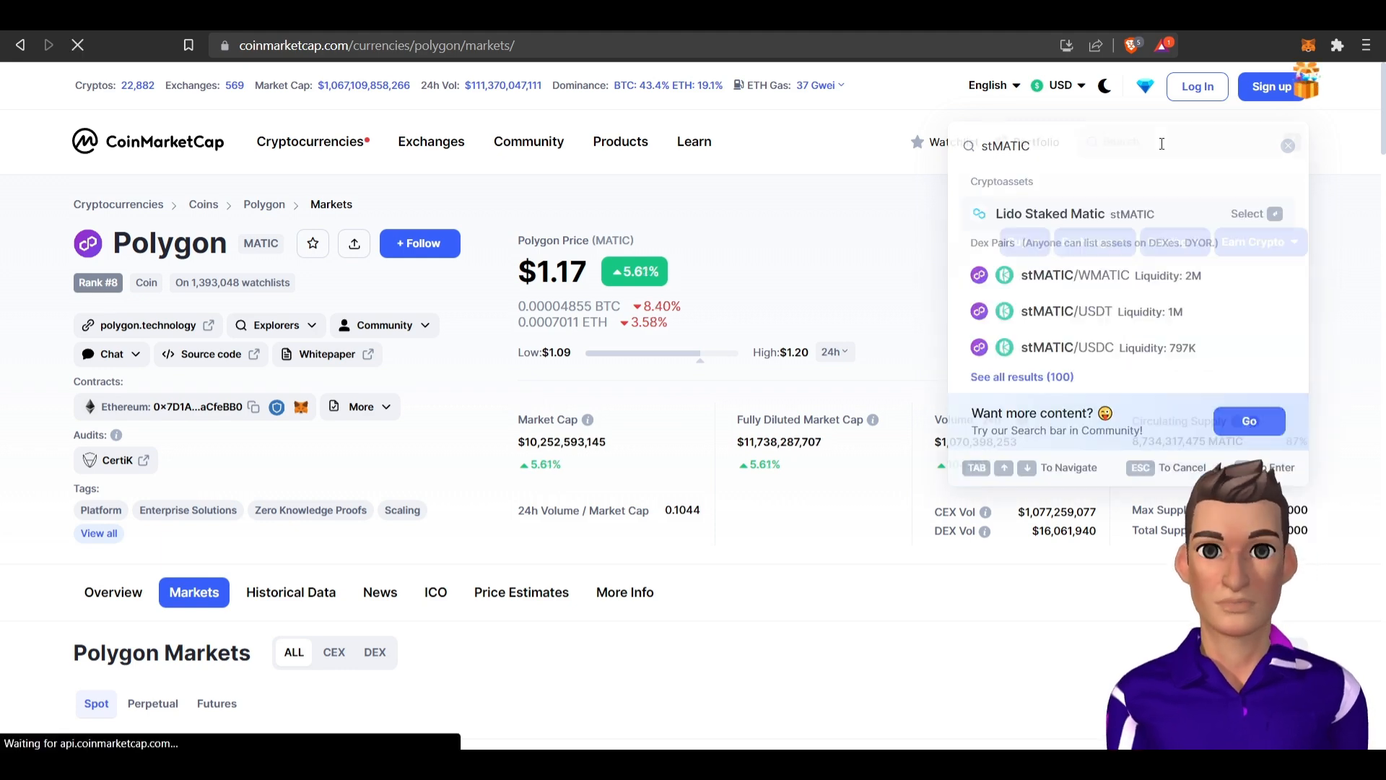
left_click(1048, 214)
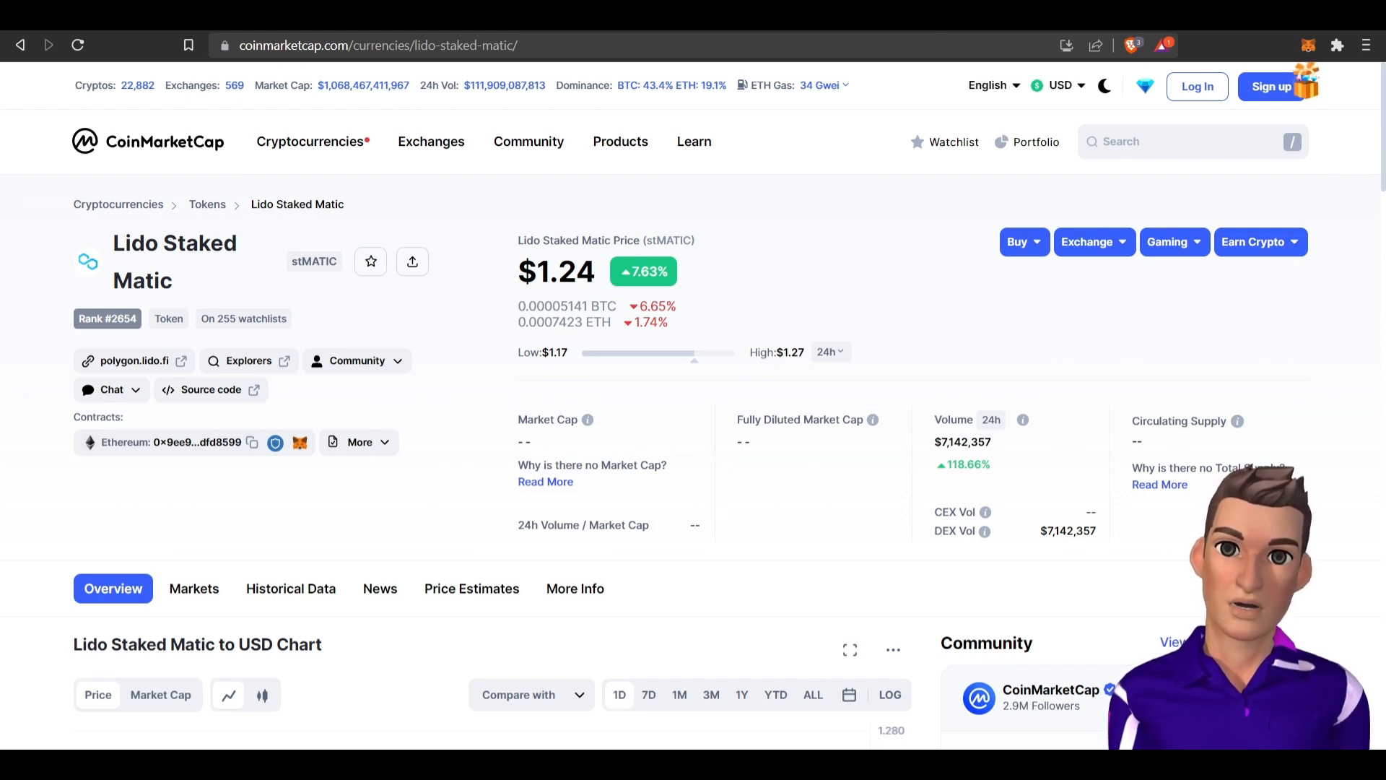
Revisit Lido's statistics (6.3% APR, 2072 stakers), then move to the Uniswap swap page.
left_click(131, 361)
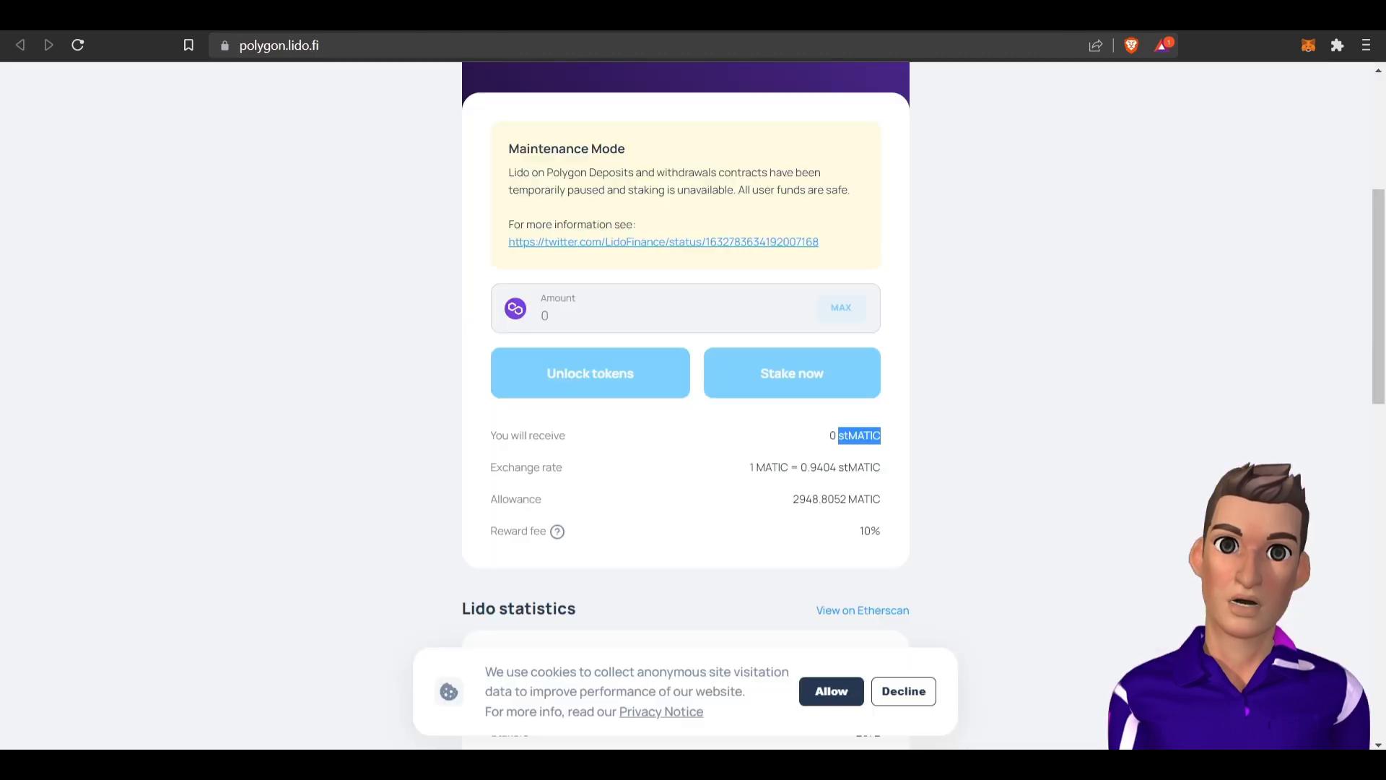
scroll("down", 3)
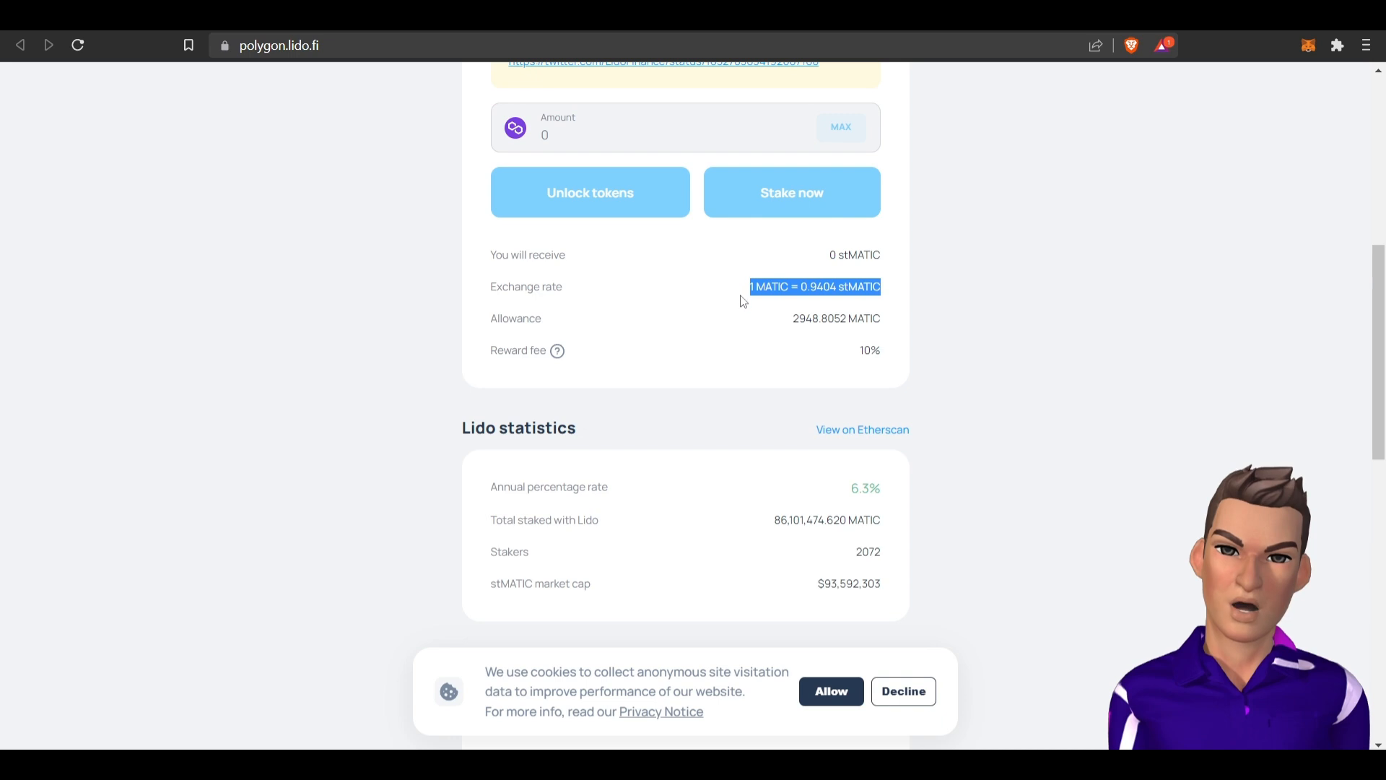
mouse_move(483, 302)
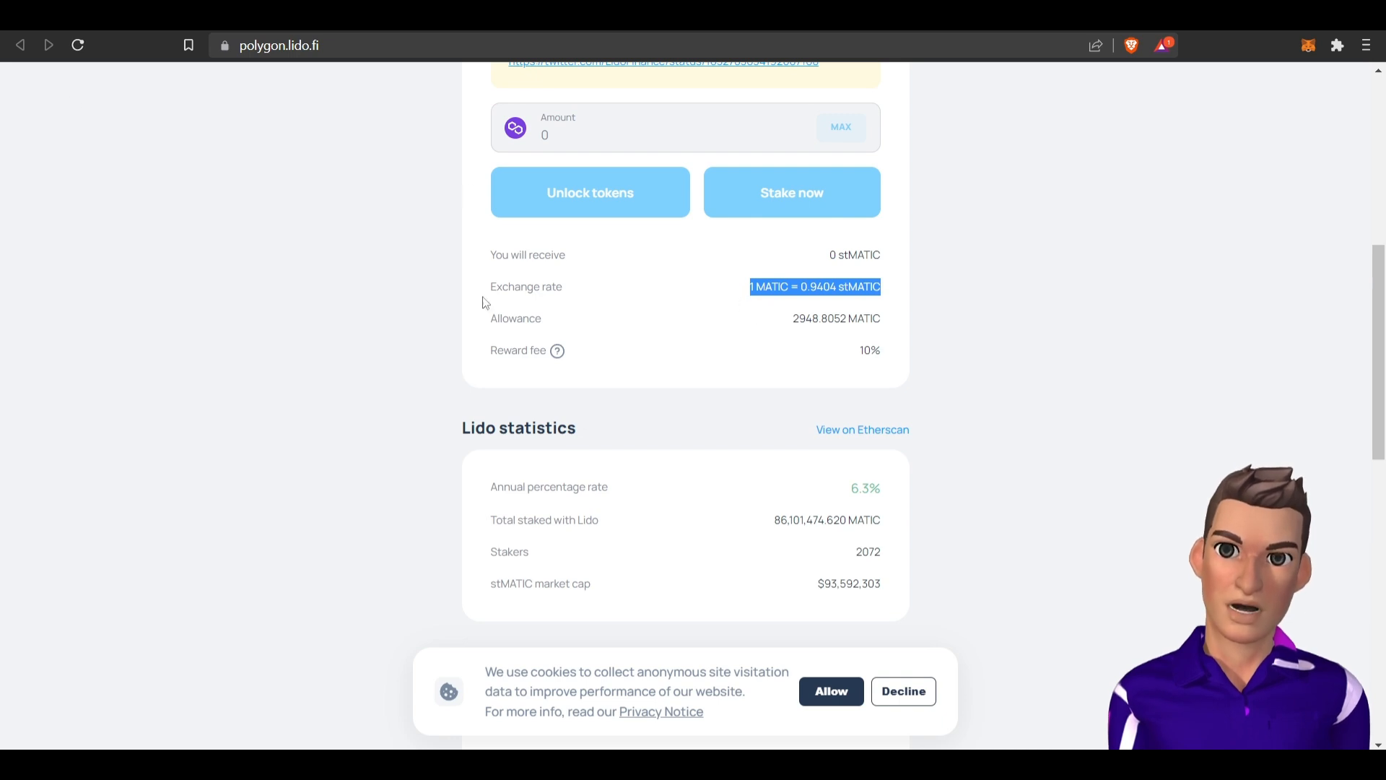
mouse_move(852, 302)
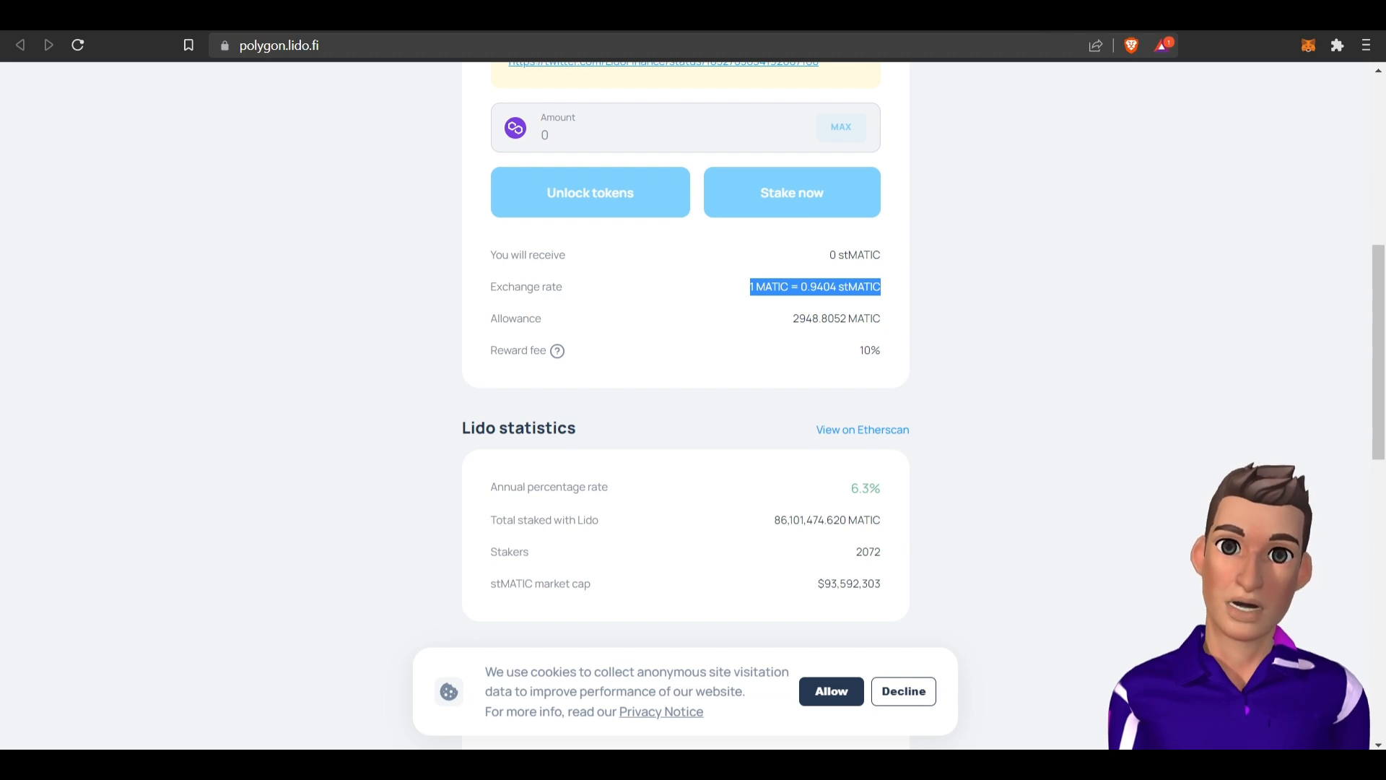
left_click(307, 45)
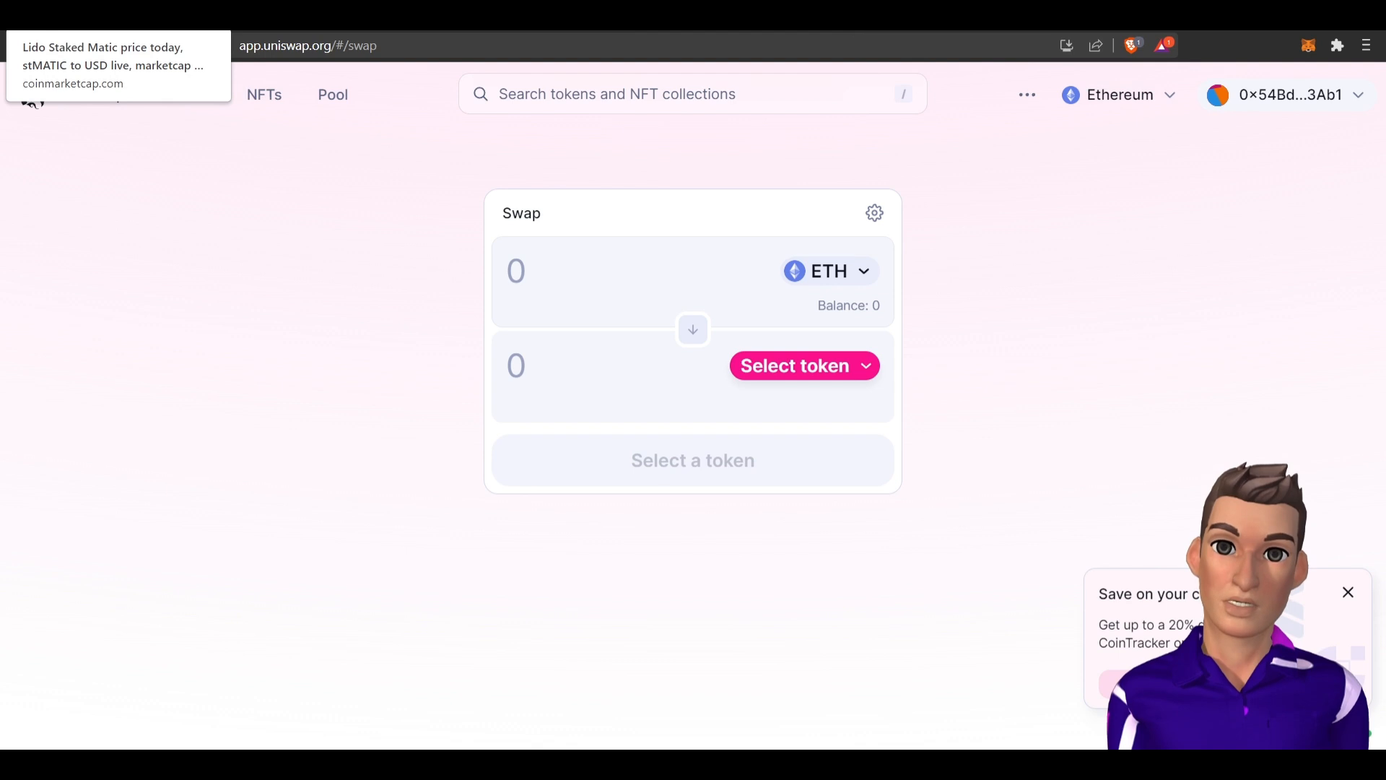
Select Staked MATIC (stMATIC) by contract address as the token to sell, accepting the warning.
left_click(113, 65)
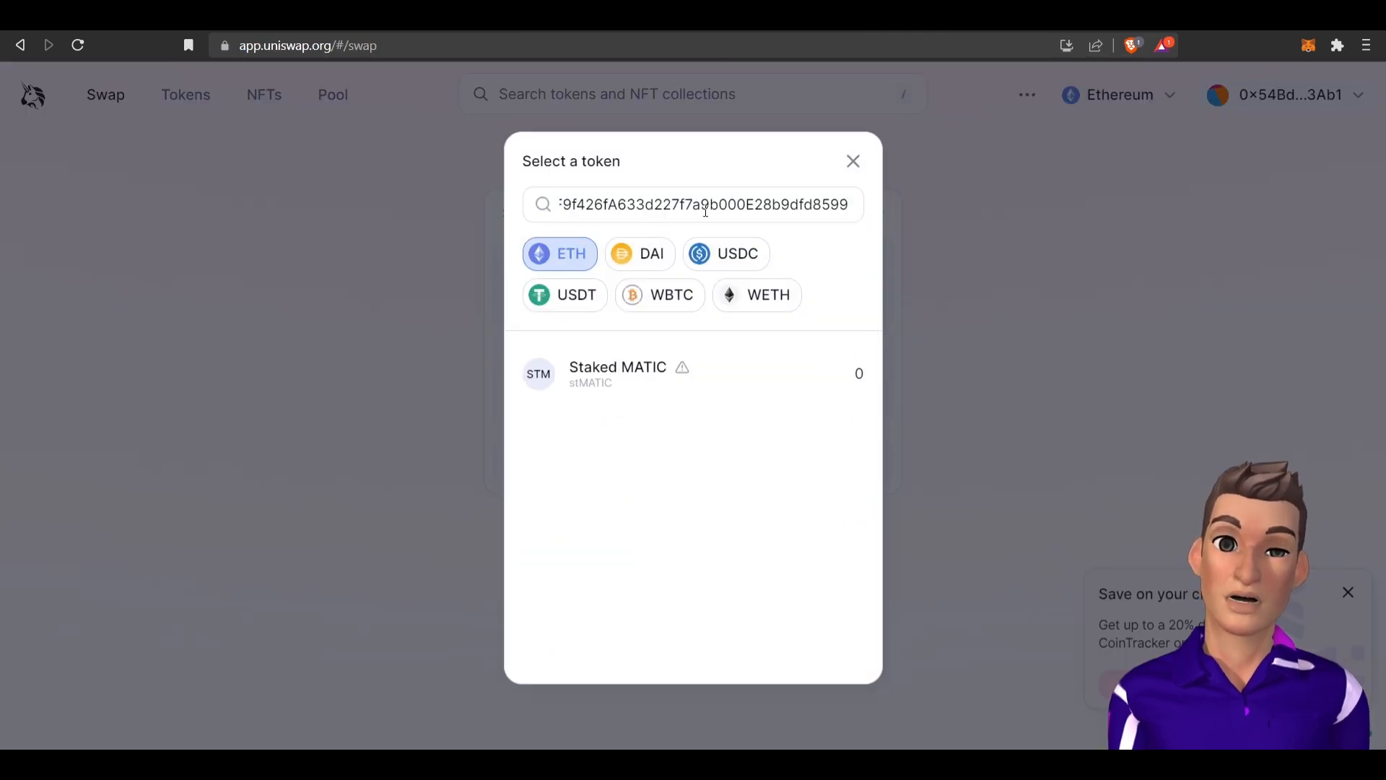
left_click(617, 372)
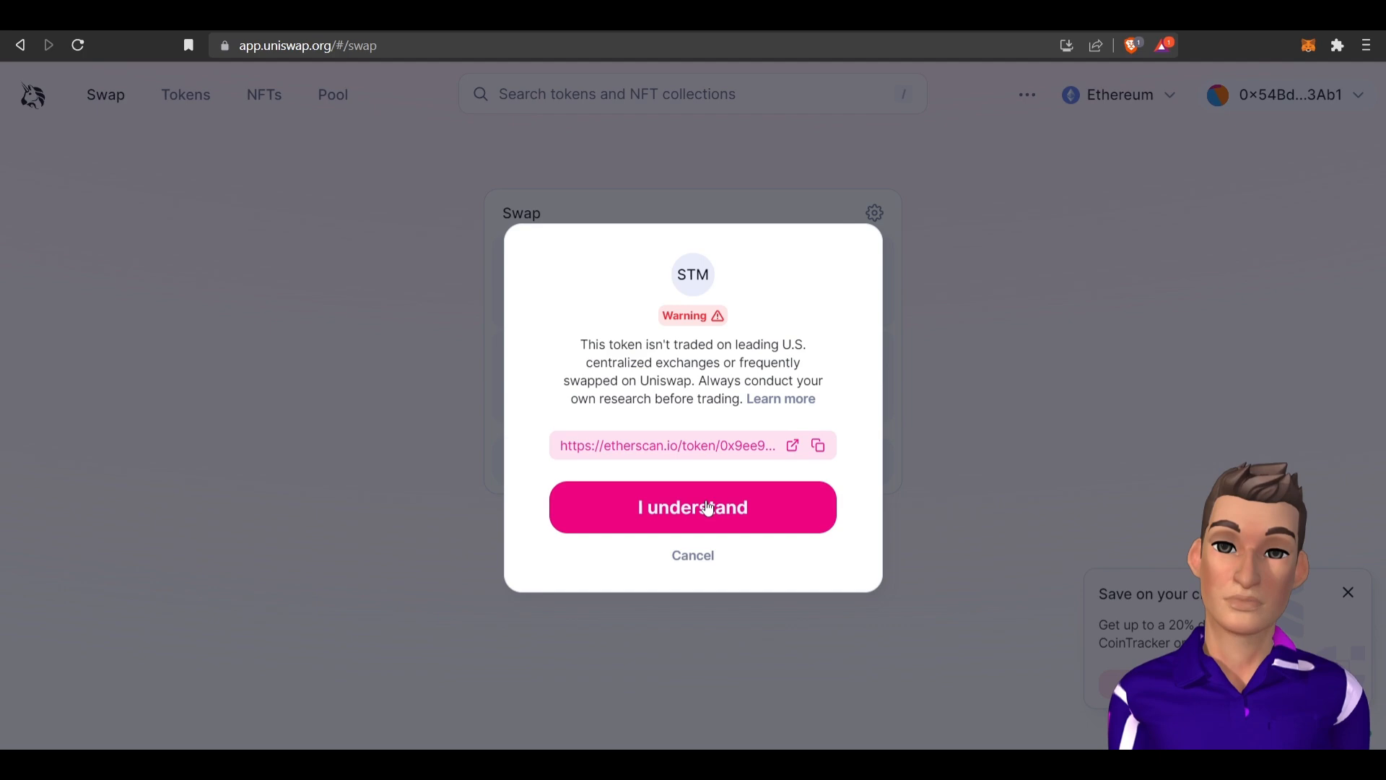
left_click(691, 506)
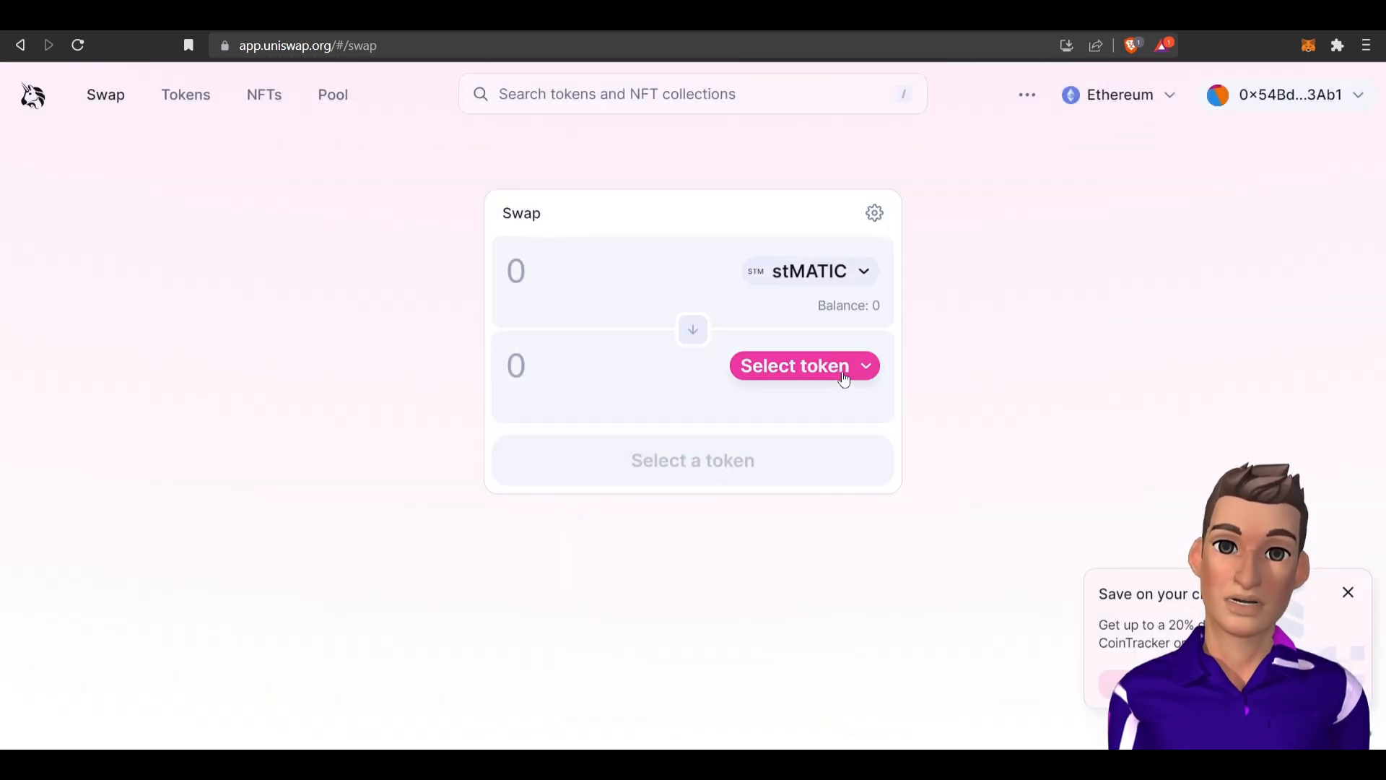
Set ETH as the token to receive in the Uniswap swap form.
left_click(792, 365)
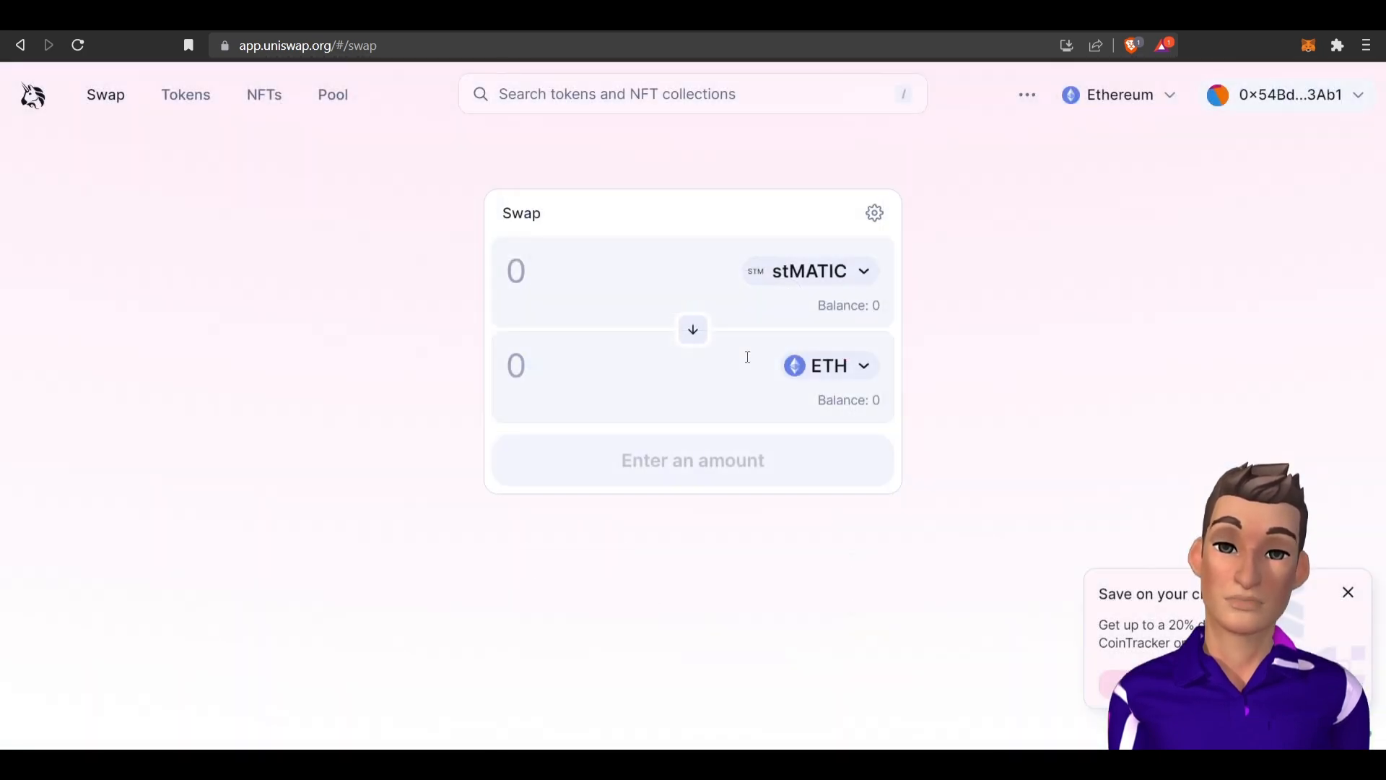
left_click(827, 365)
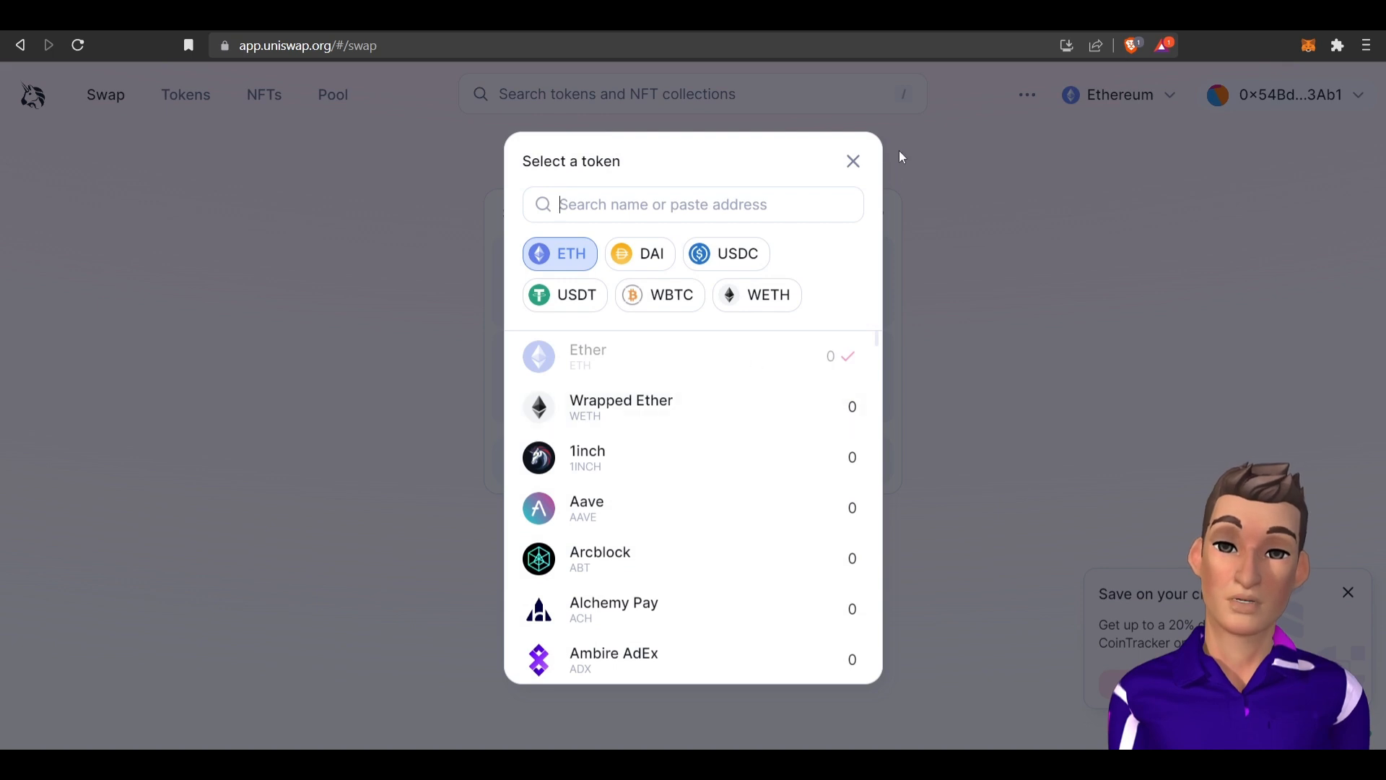
left_click(852, 160)
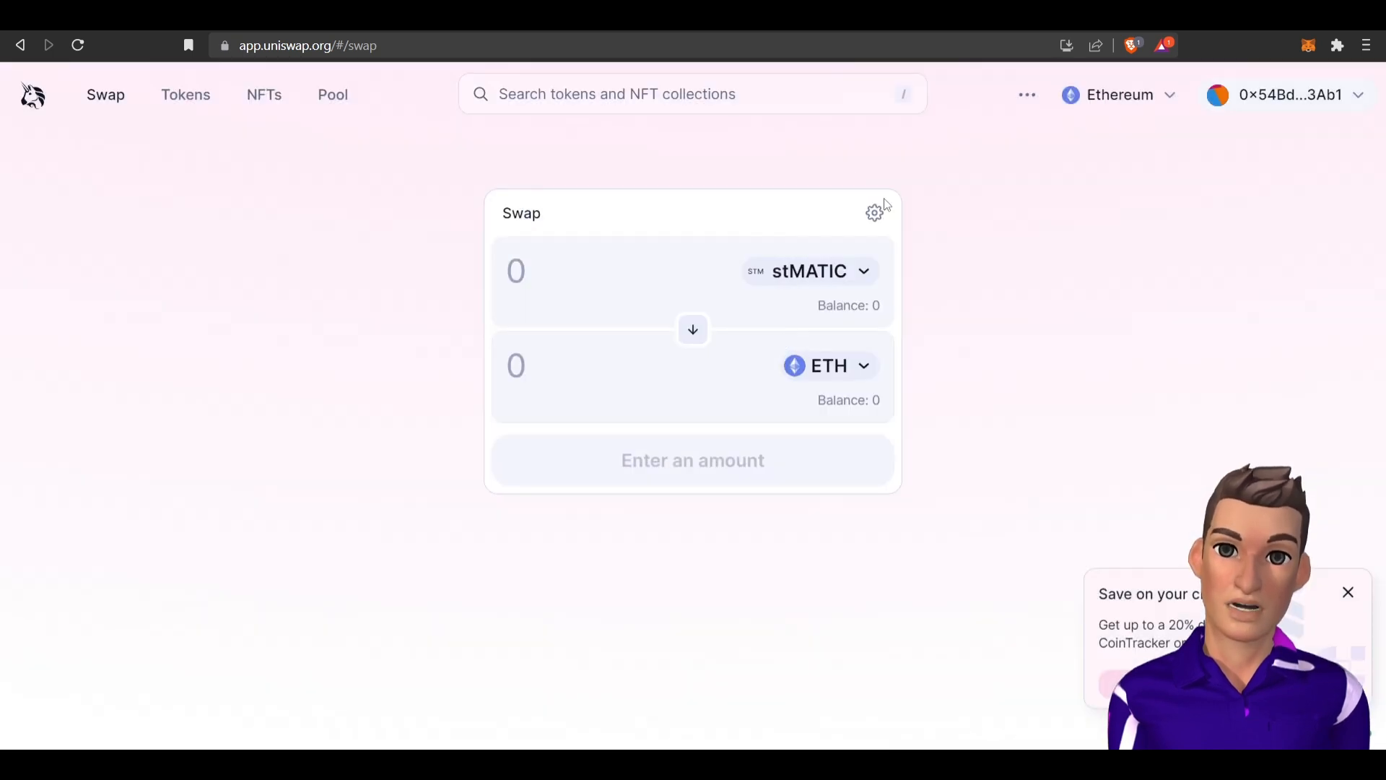
mouse_move(557, 143)
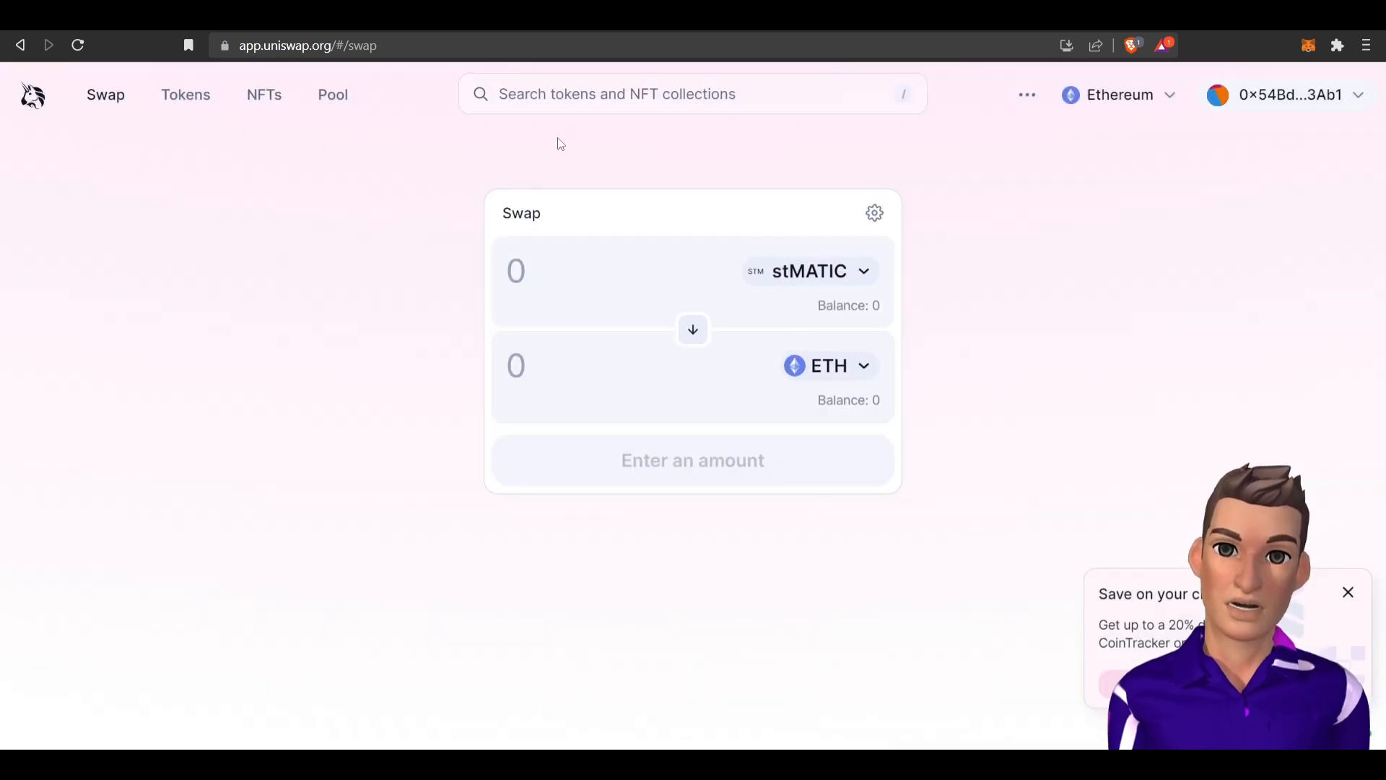
mouse_move(918, 293)
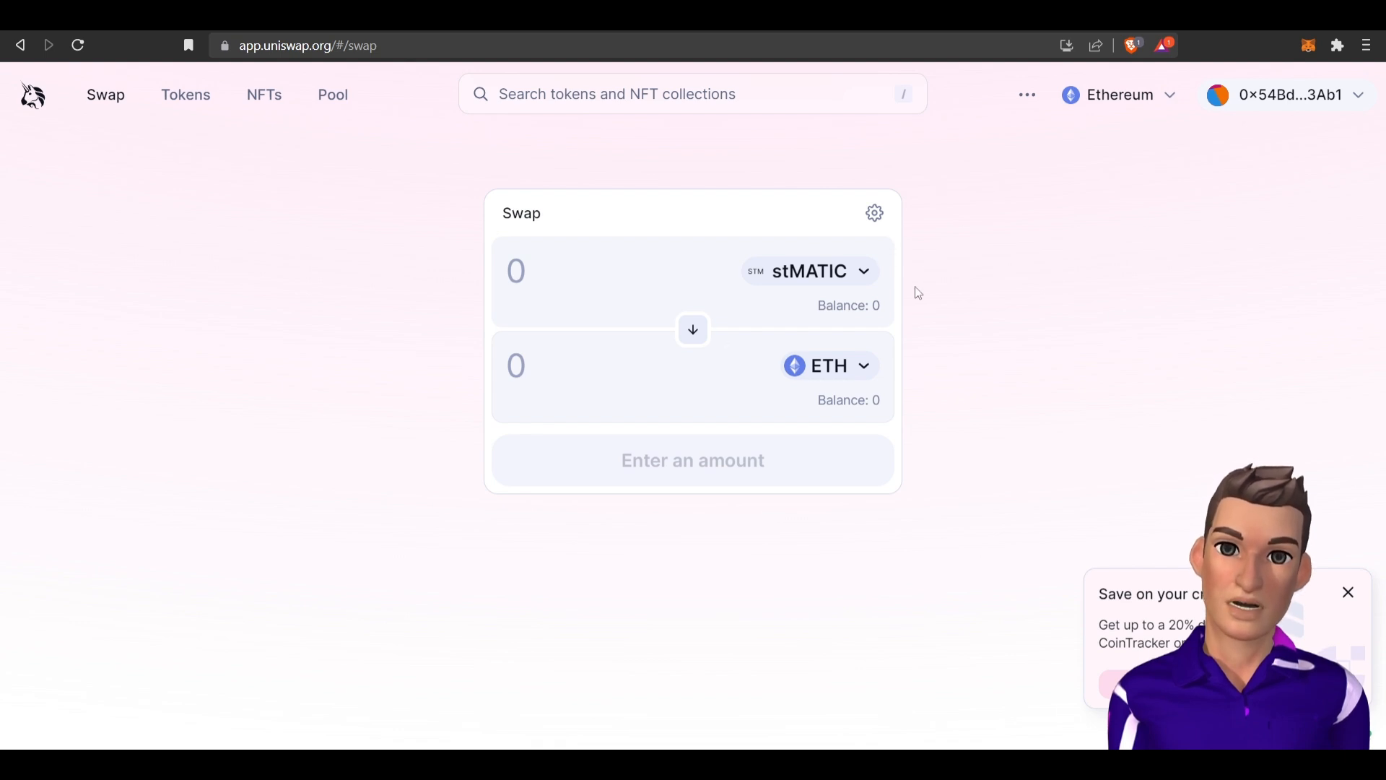
mouse_move(814, 225)
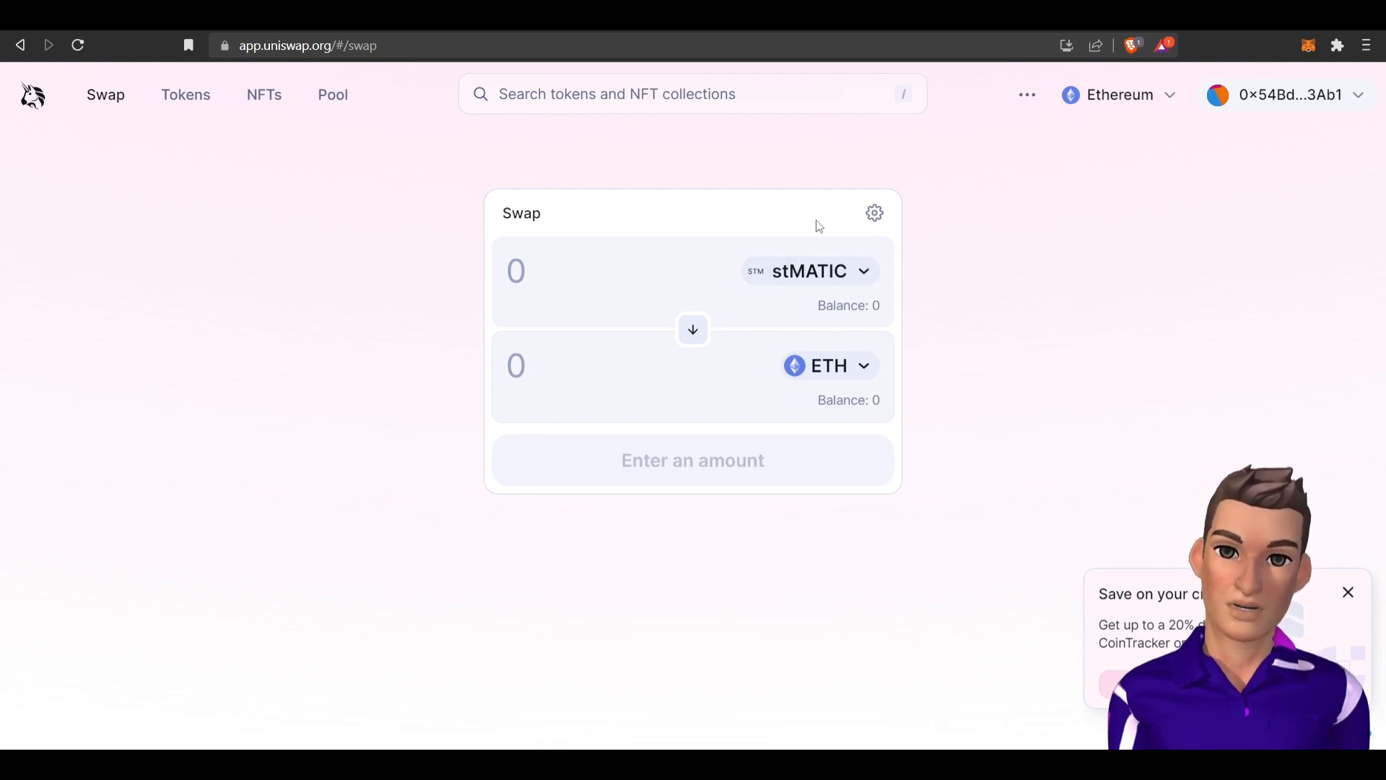
mouse_move(822, 241)
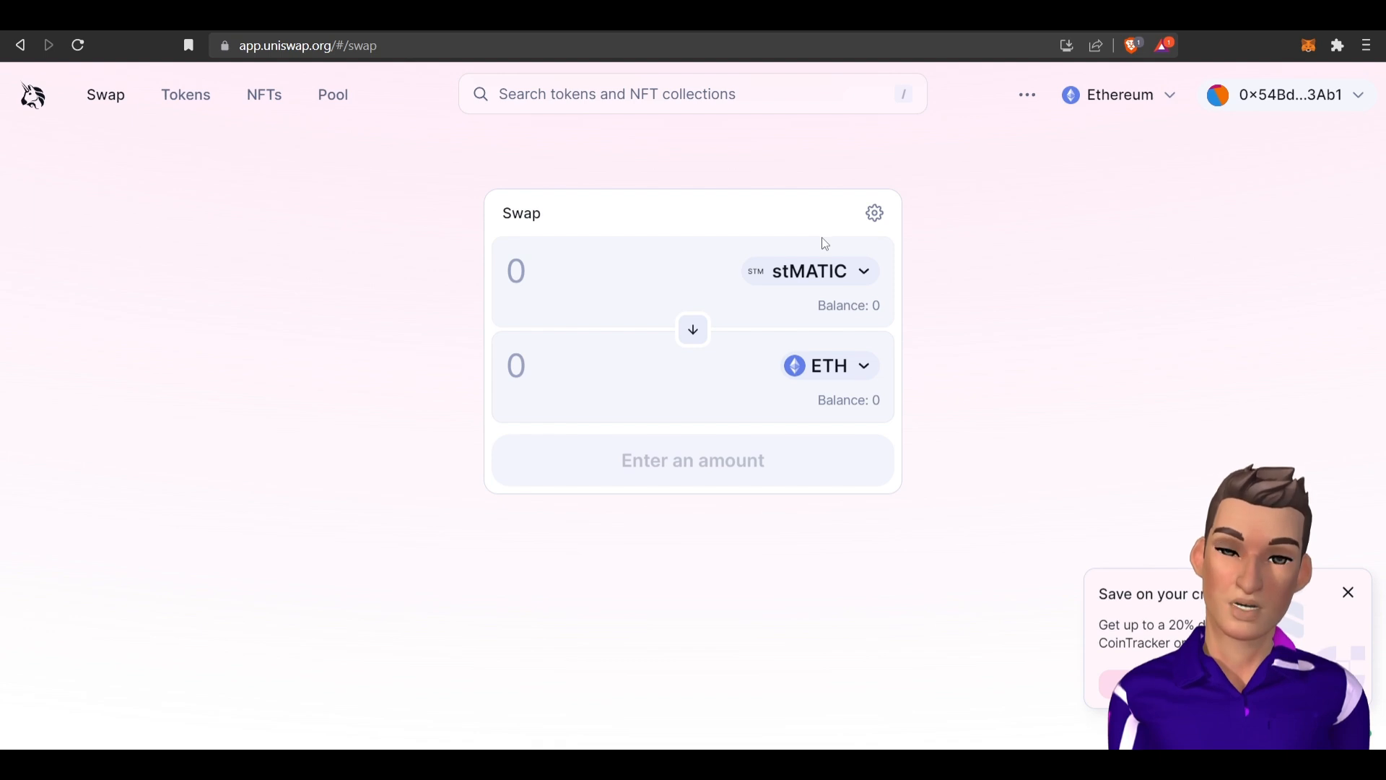
mouse_move(345, 195)
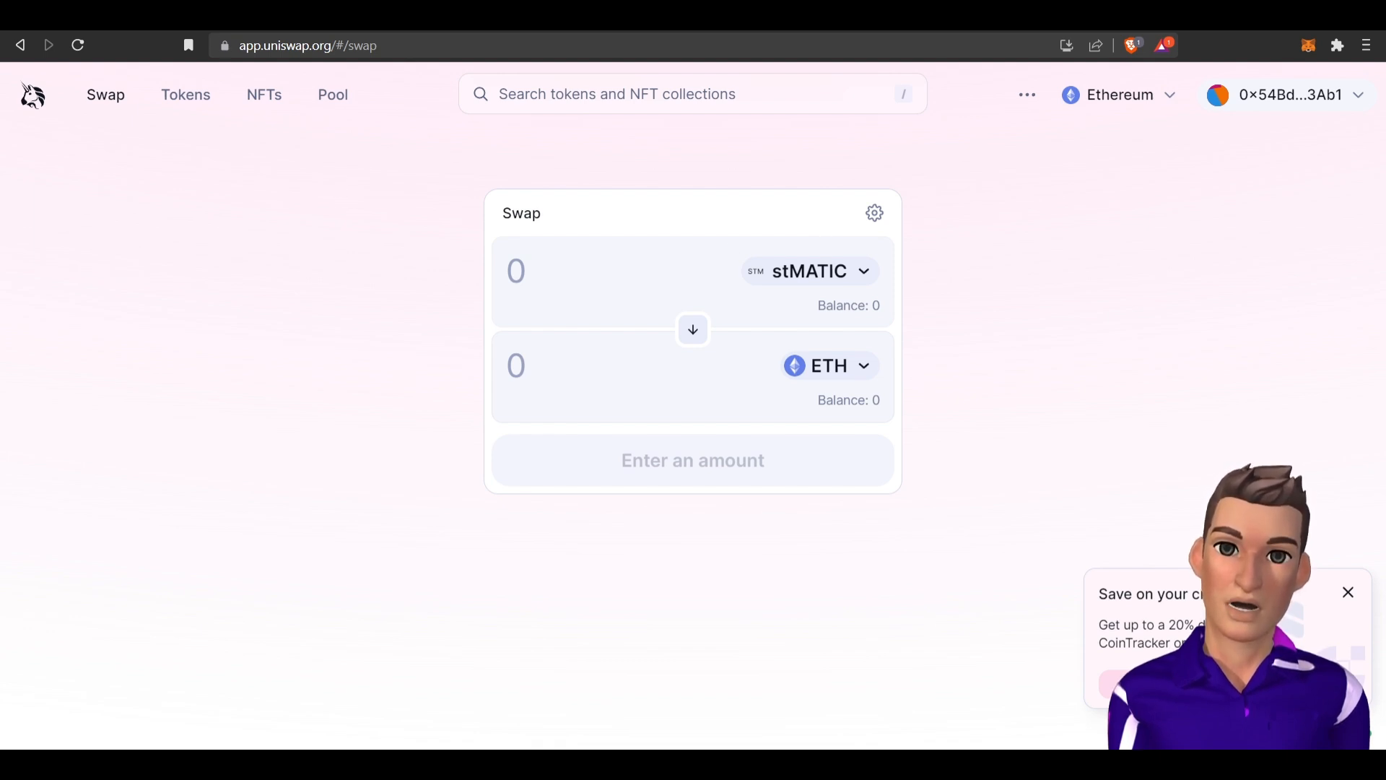
Return to the Lido on Polygon Stake page showing the maintenance pause and 6.3% APR.
left_click(308, 45)
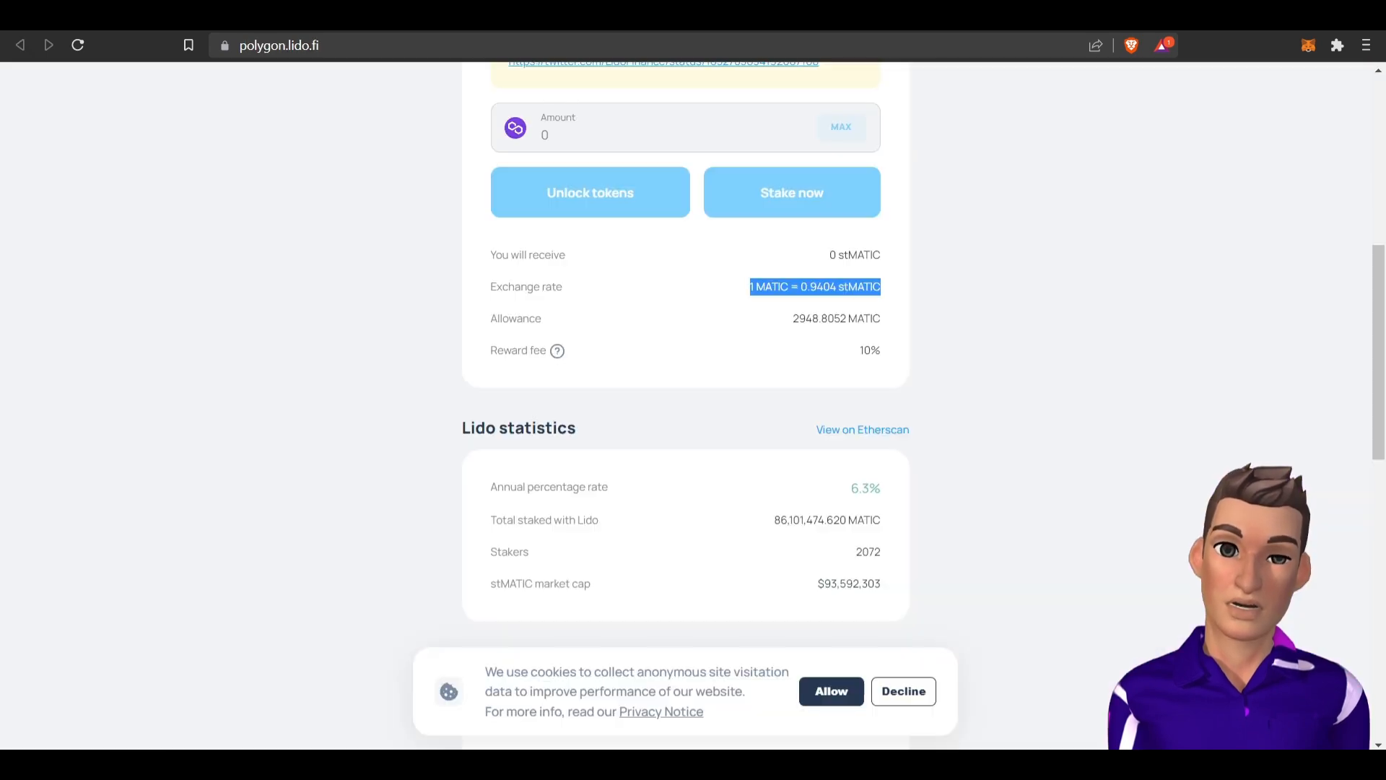
scroll("up", 3)
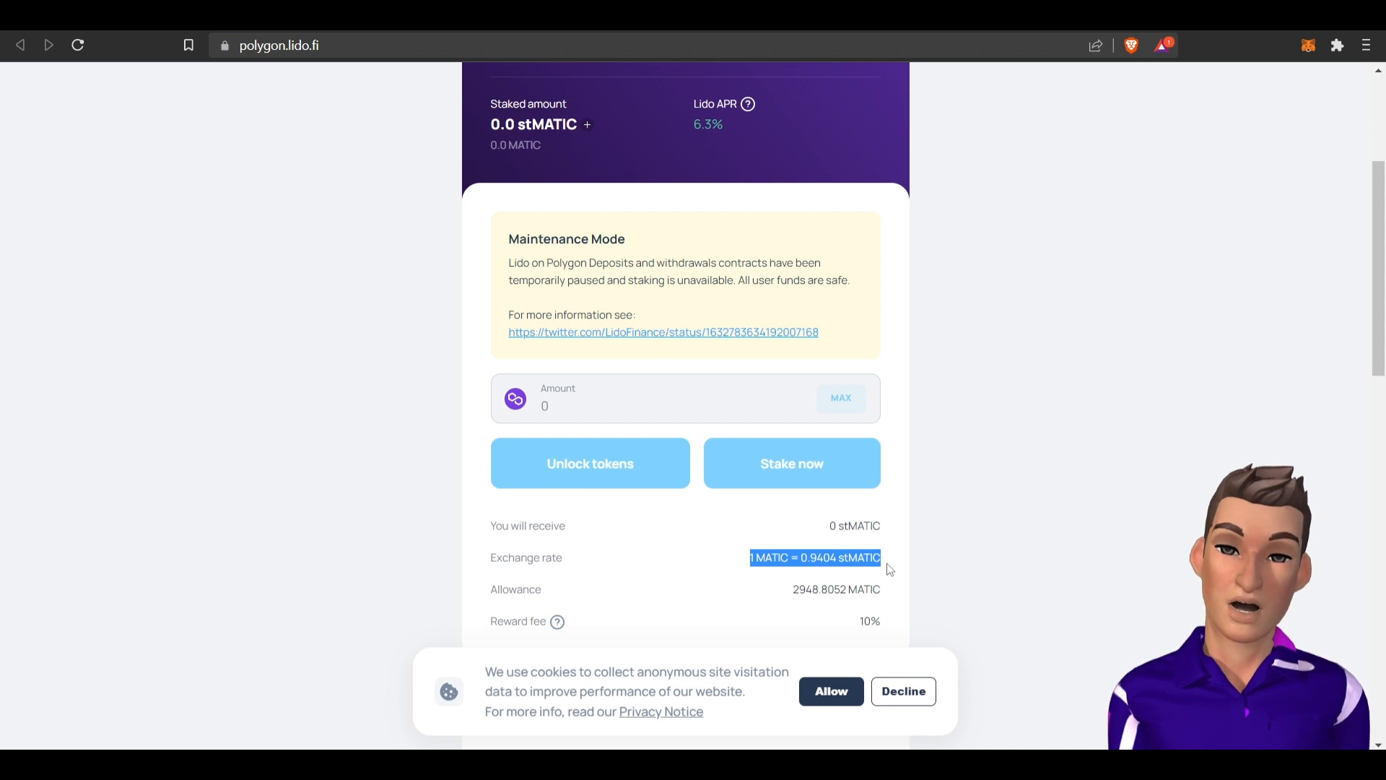
mouse_move(813, 563)
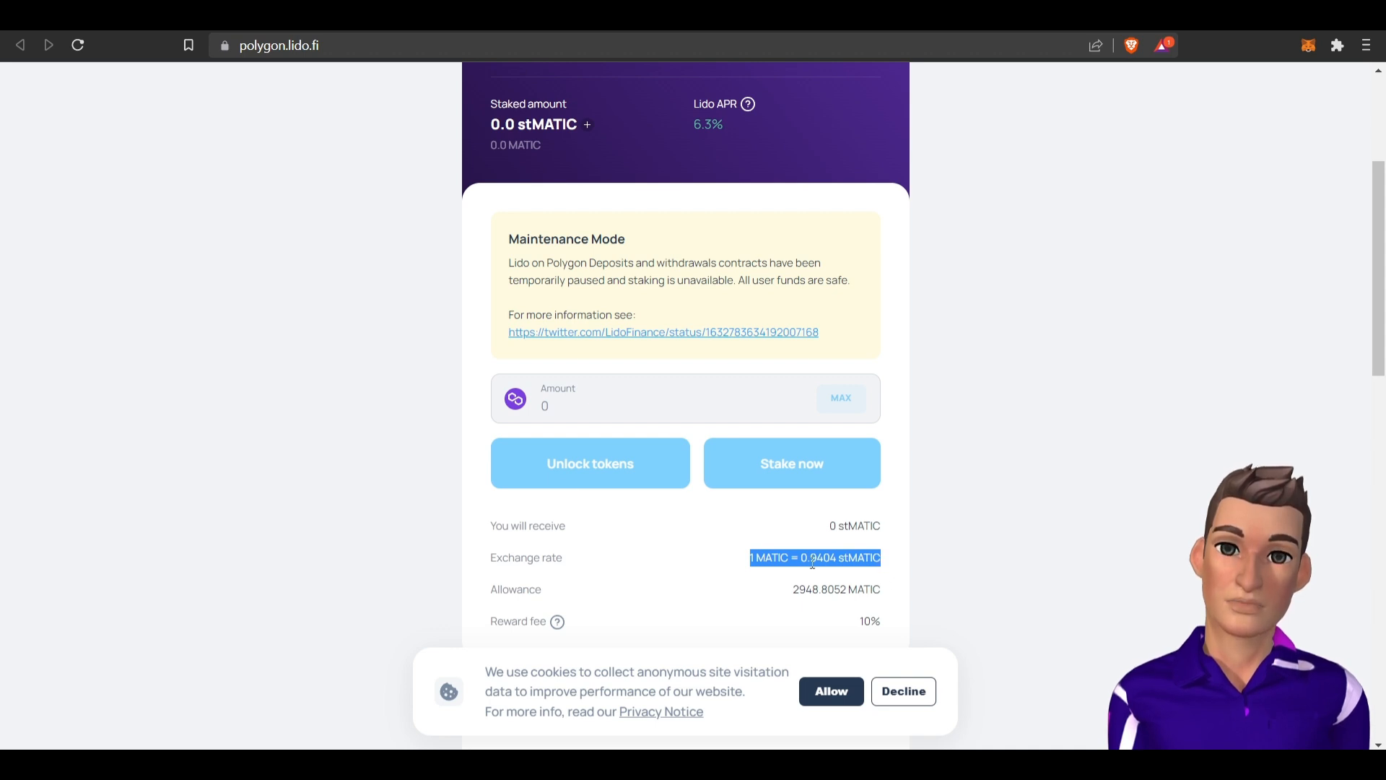
mouse_move(979, 487)
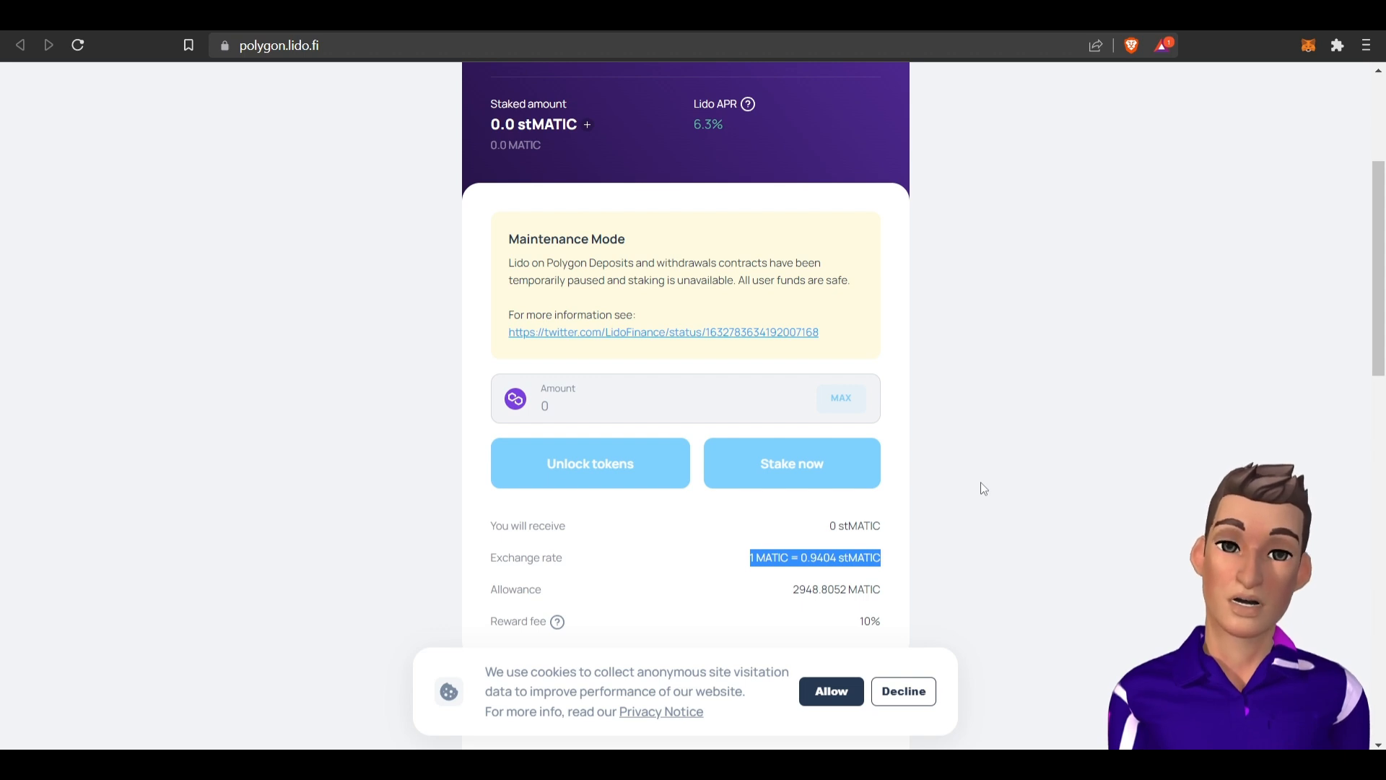
scroll("up", 3)
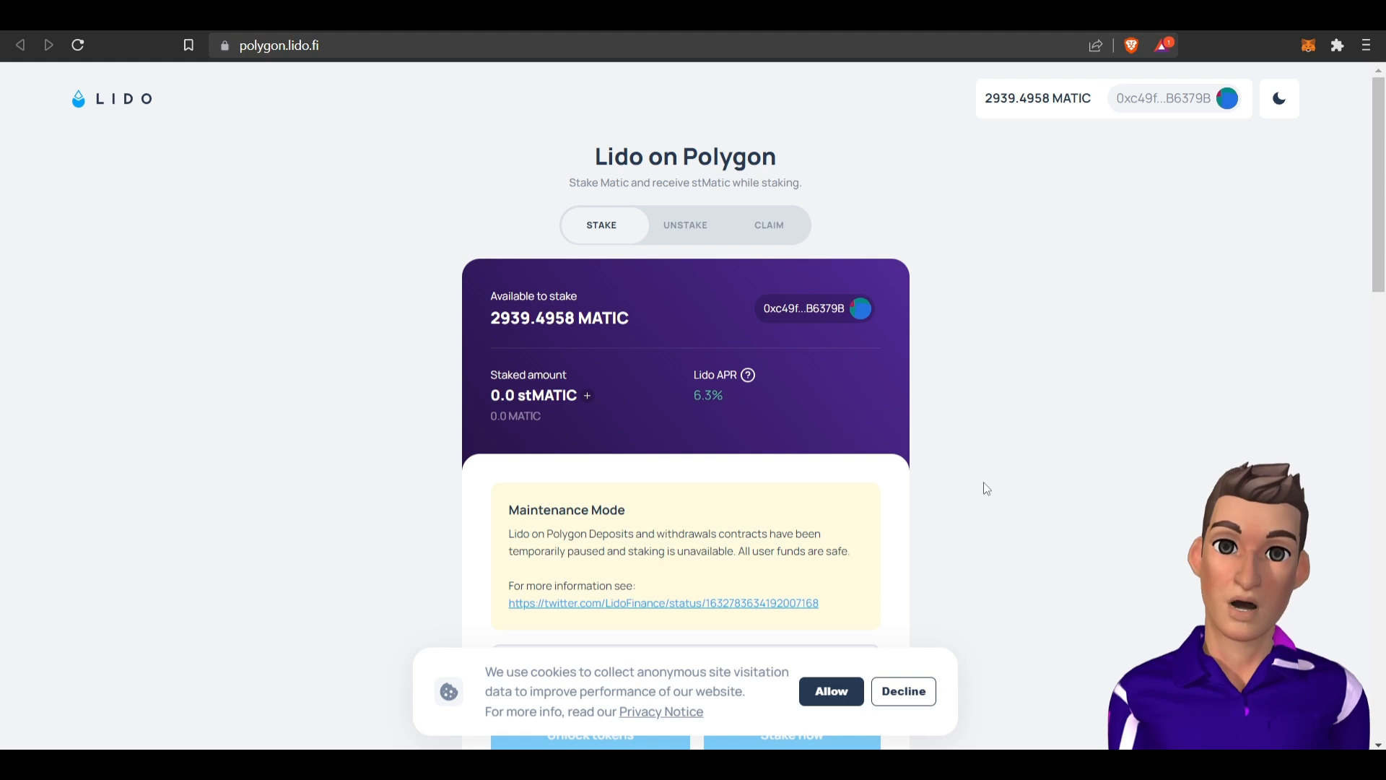
mouse_move(746, 395)
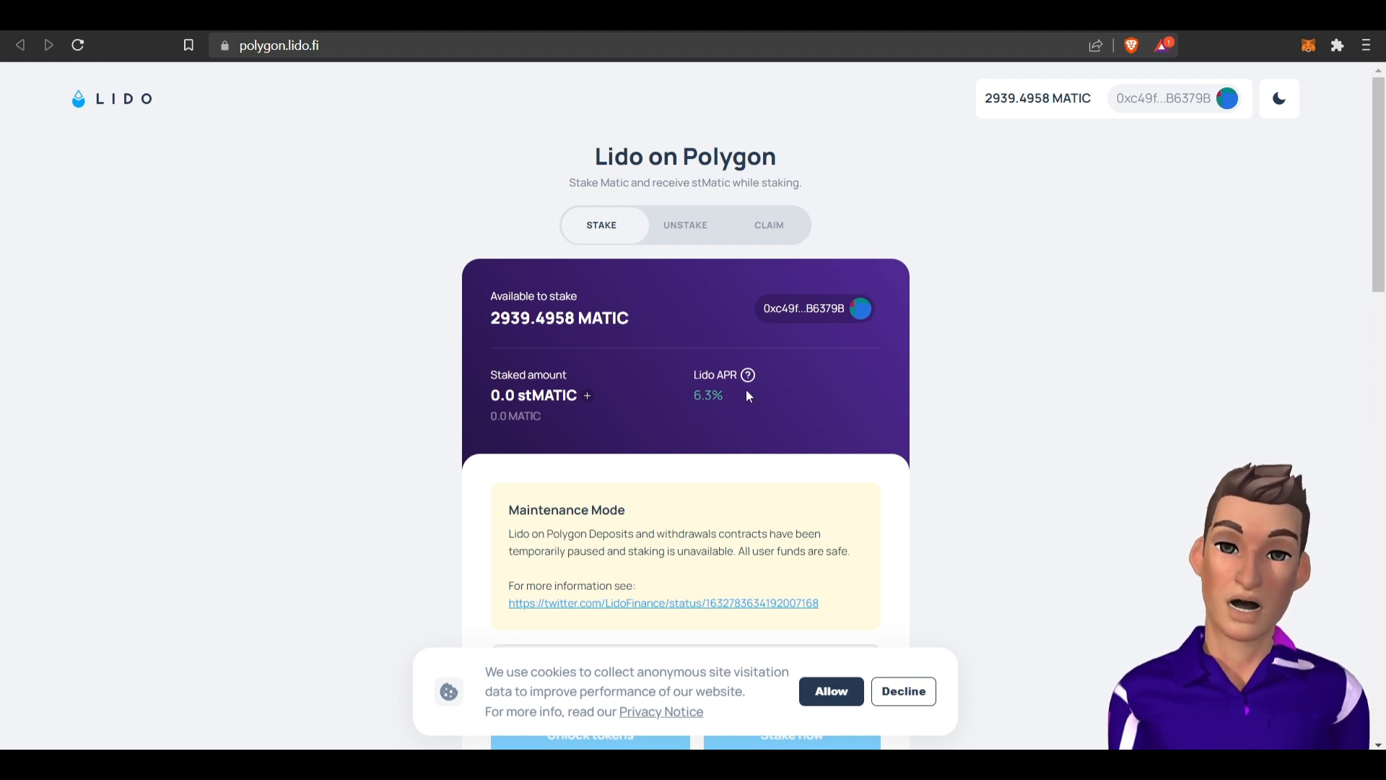
mouse_move(730, 394)
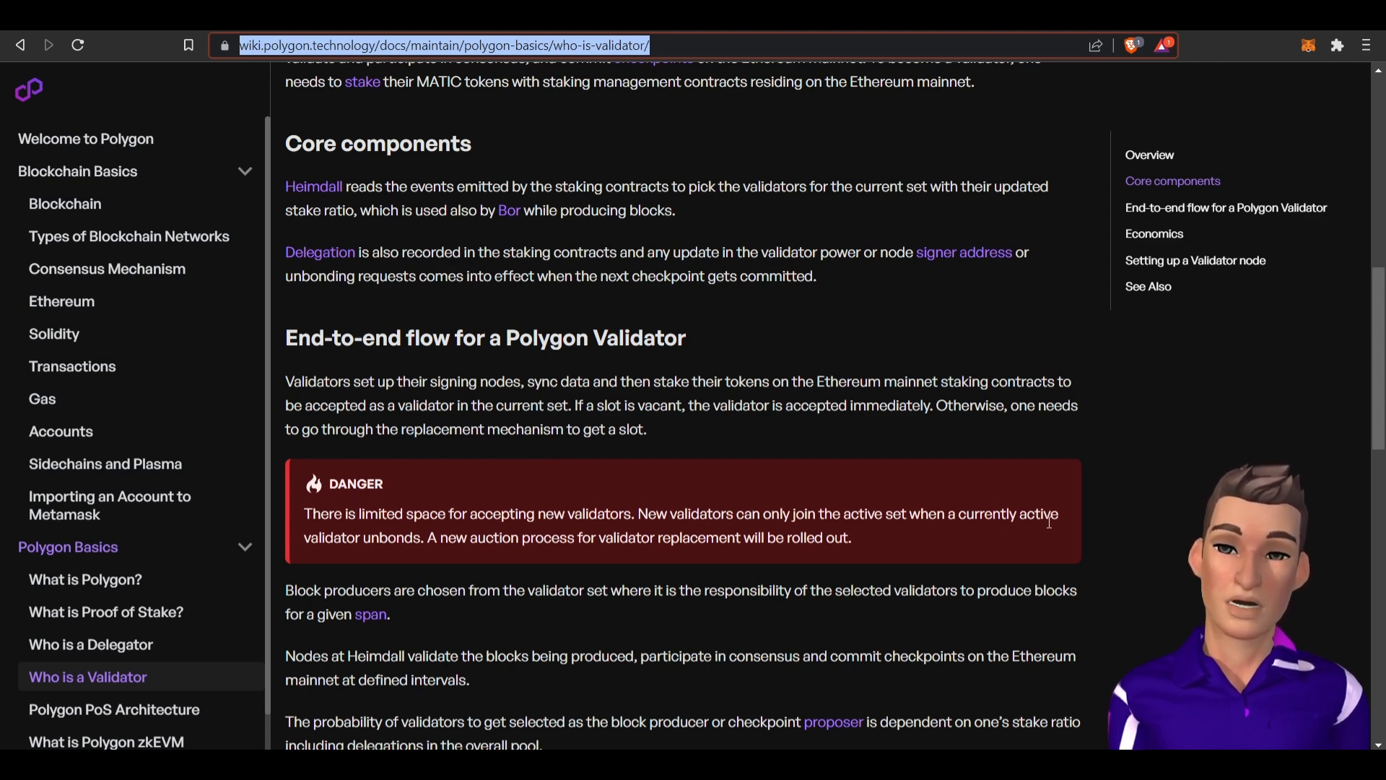
mouse_move(442, 528)
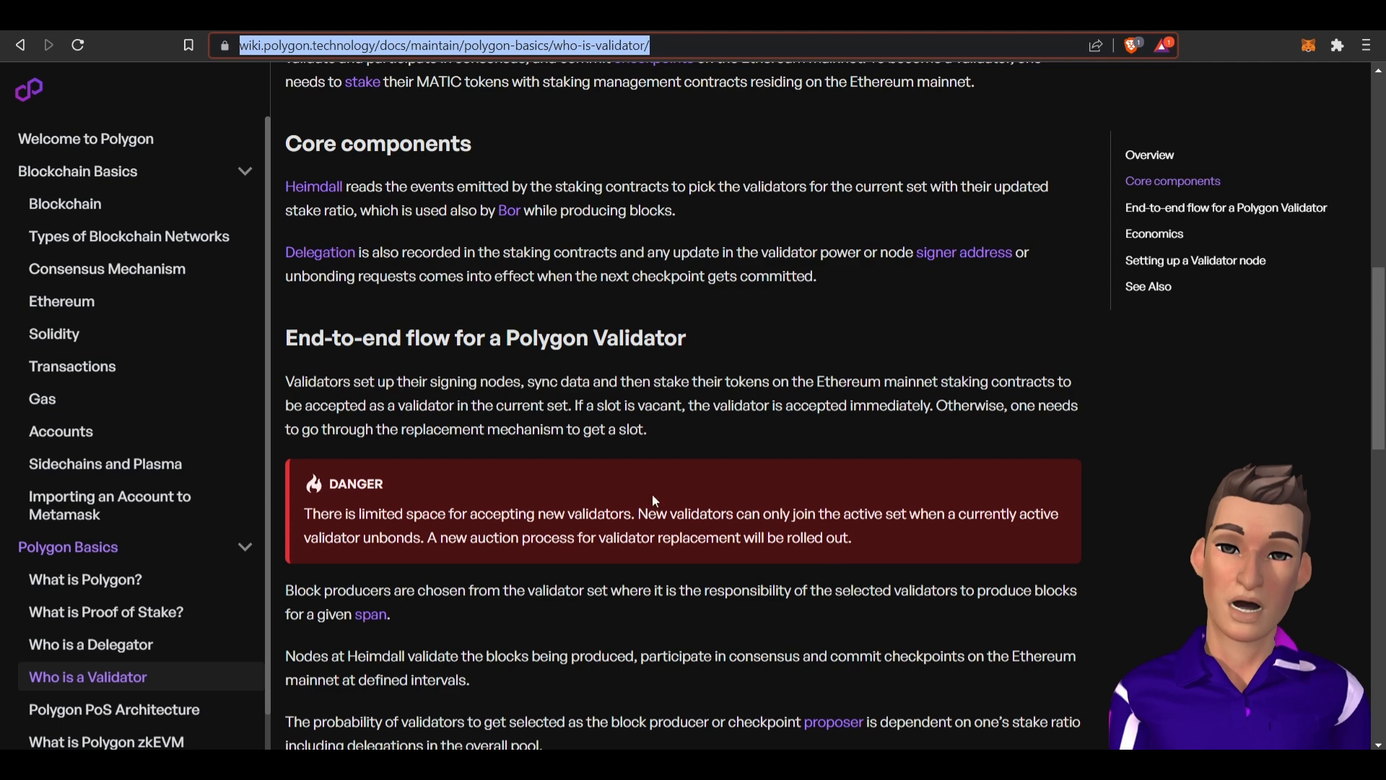
mouse_move(825, 555)
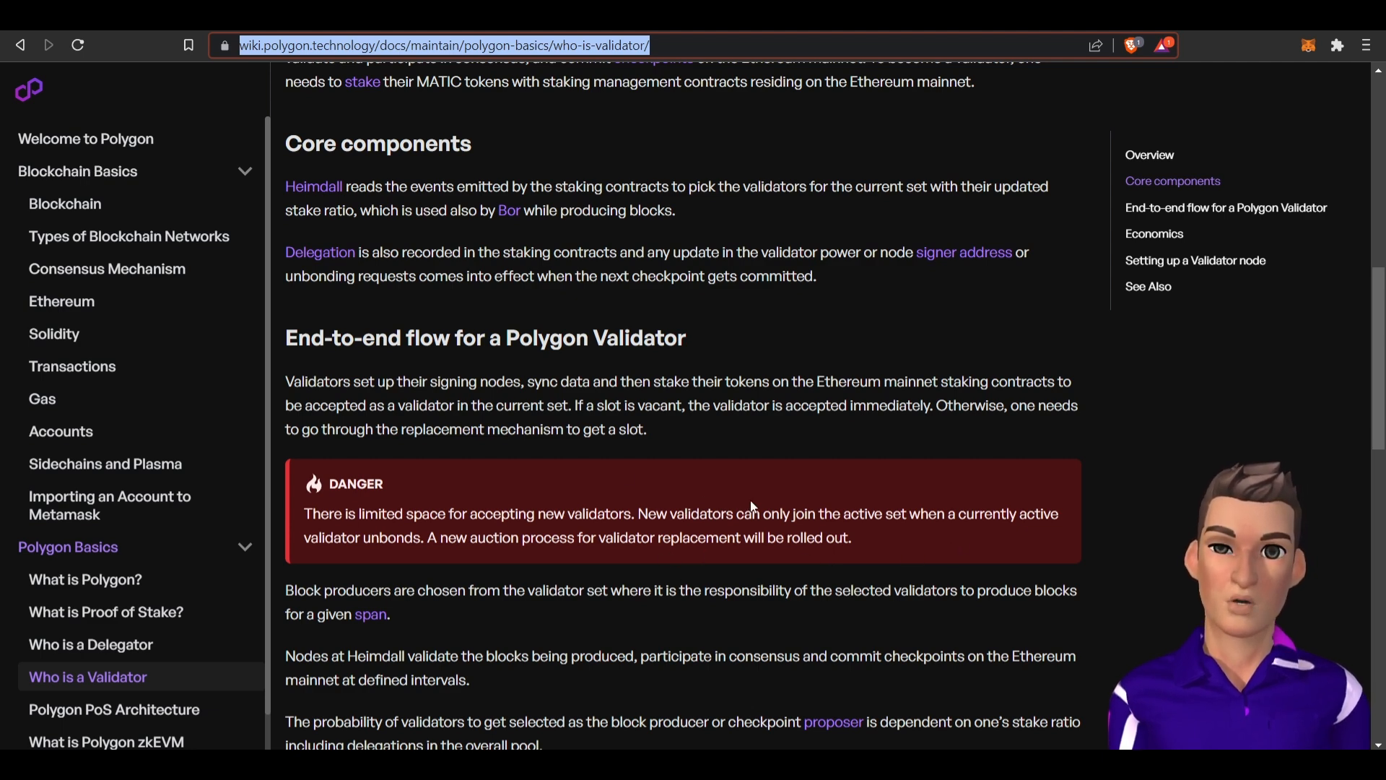
mouse_move(361, 81)
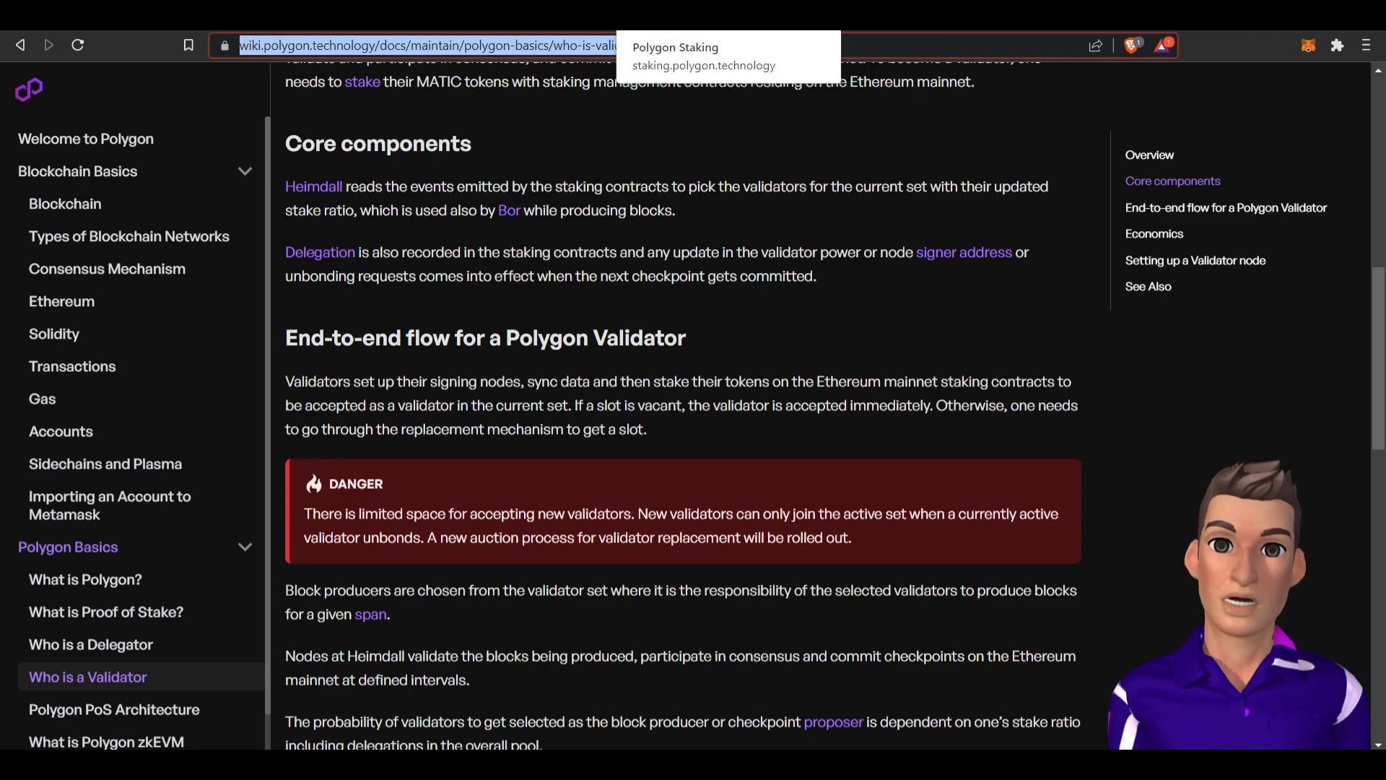
Browse Polygon validator cards including Fahrenheit, Abyss Finance and Torus Validator with their commission and health.
left_click(703, 65)
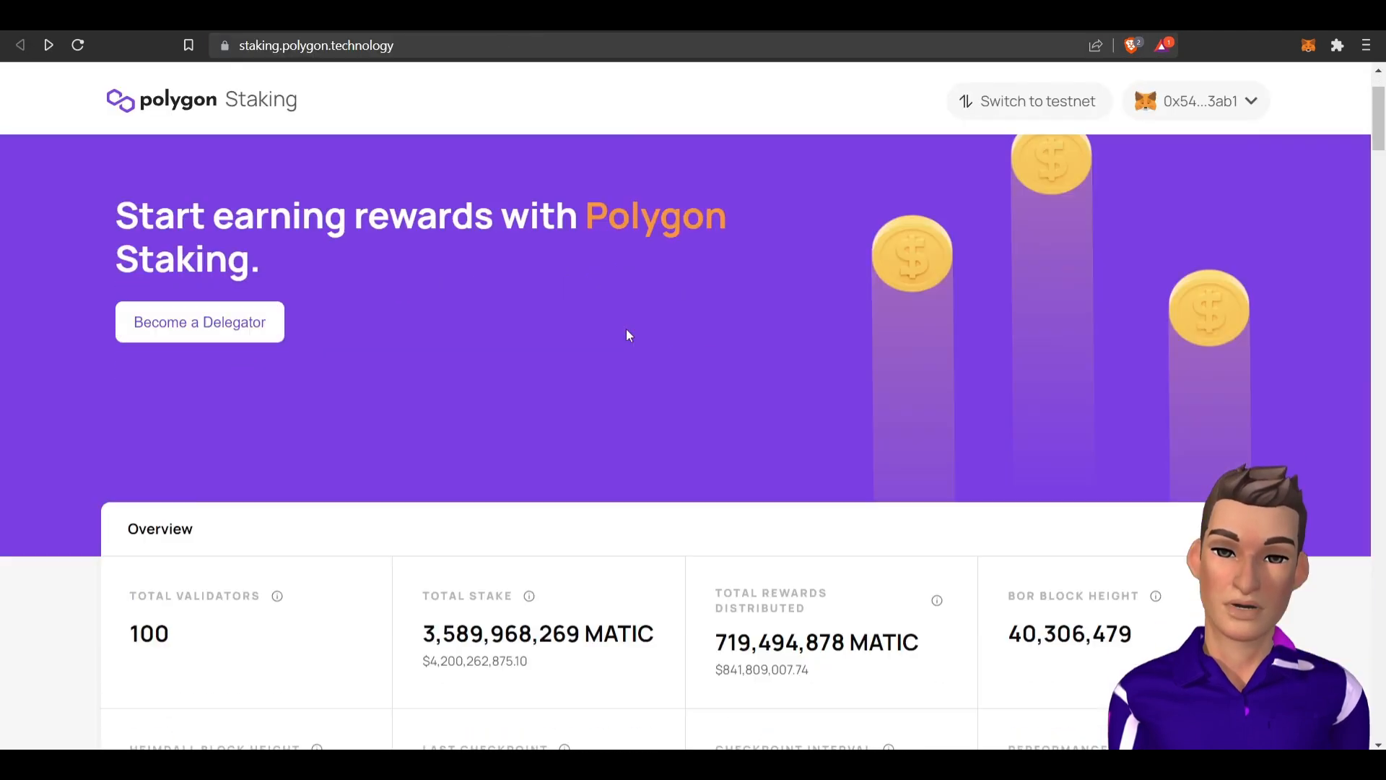
scroll("down", 3)
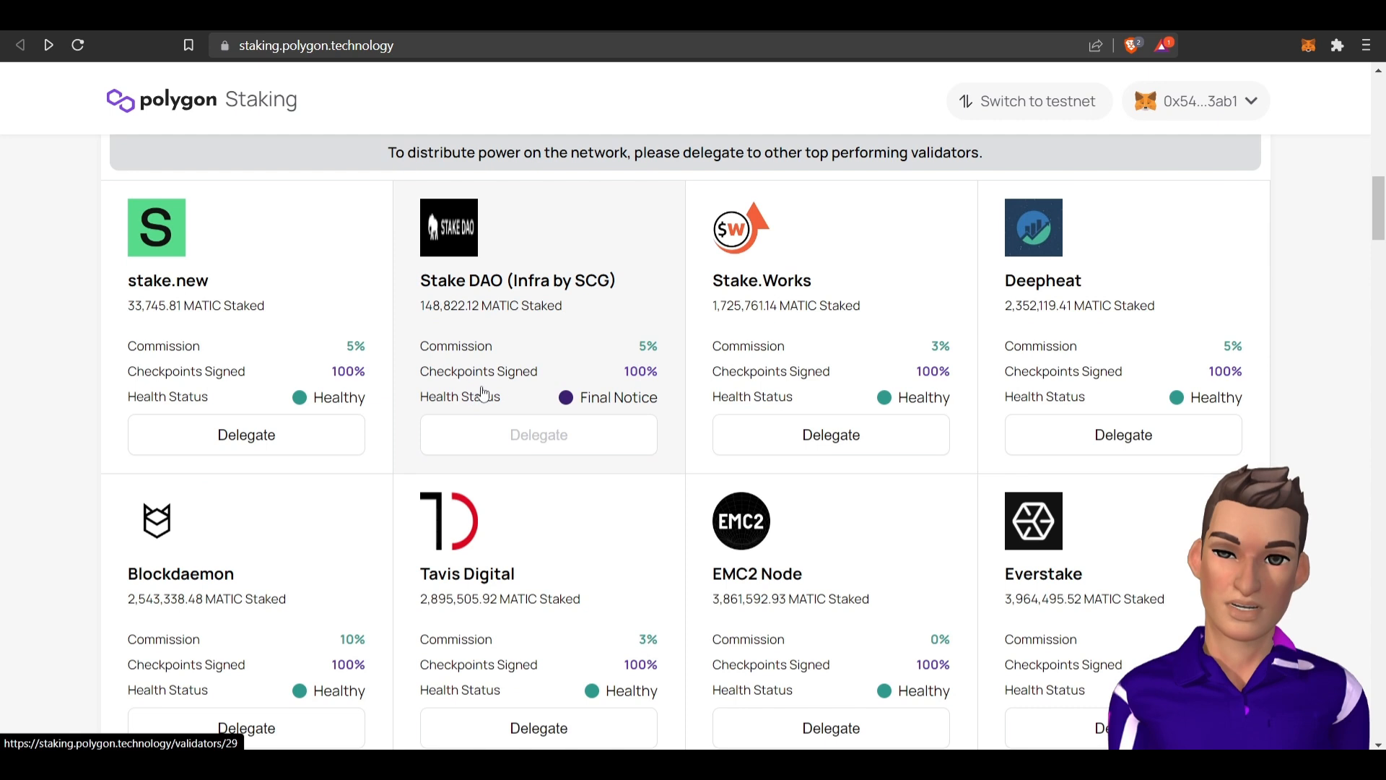
mouse_move(223, 307)
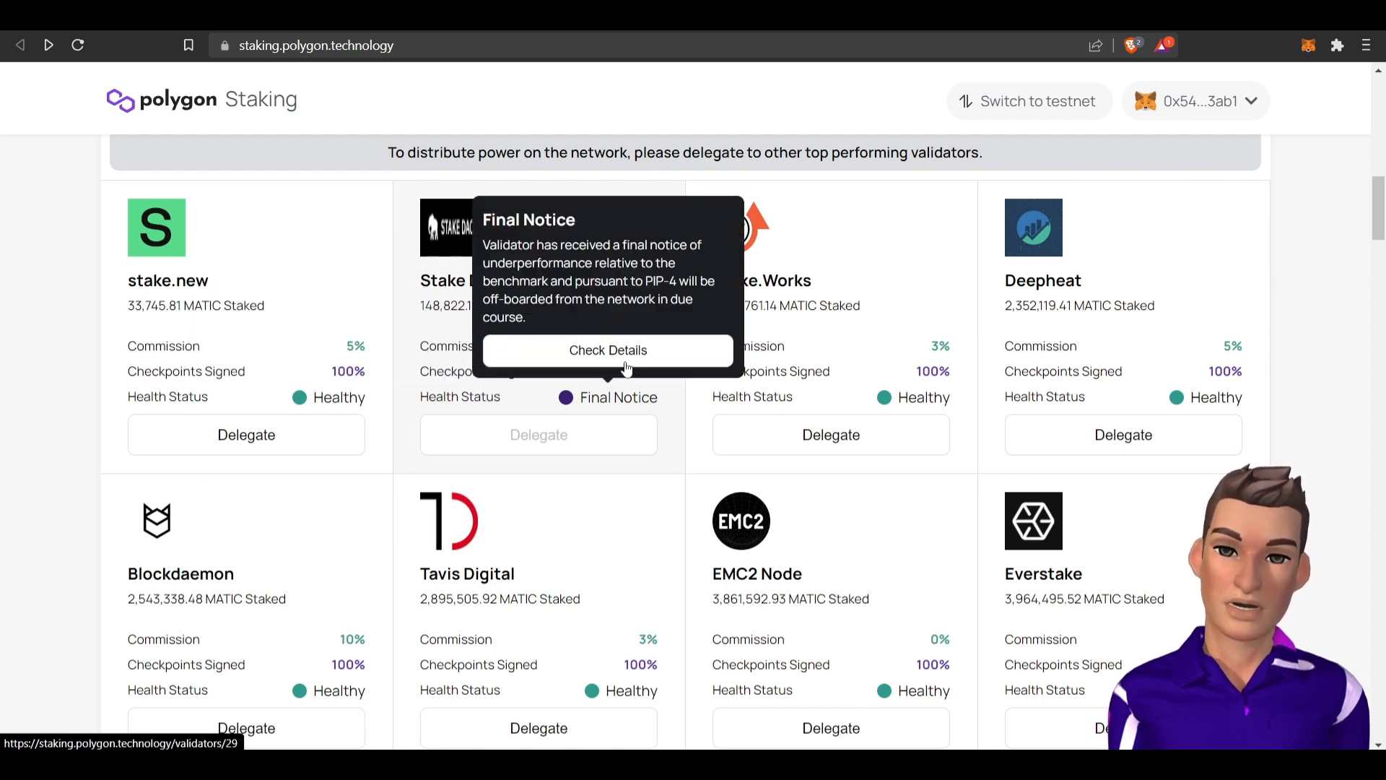
scroll("down", 3)
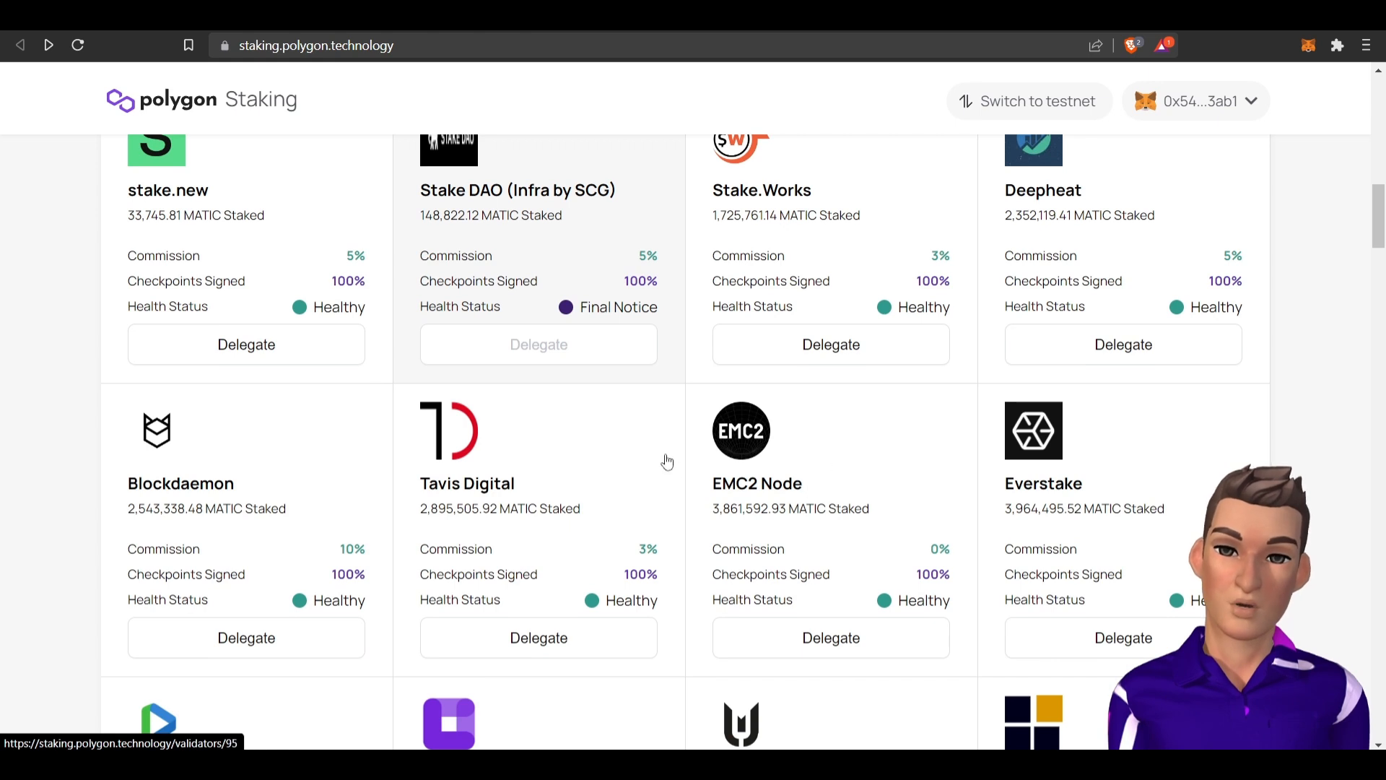
mouse_move(895, 536)
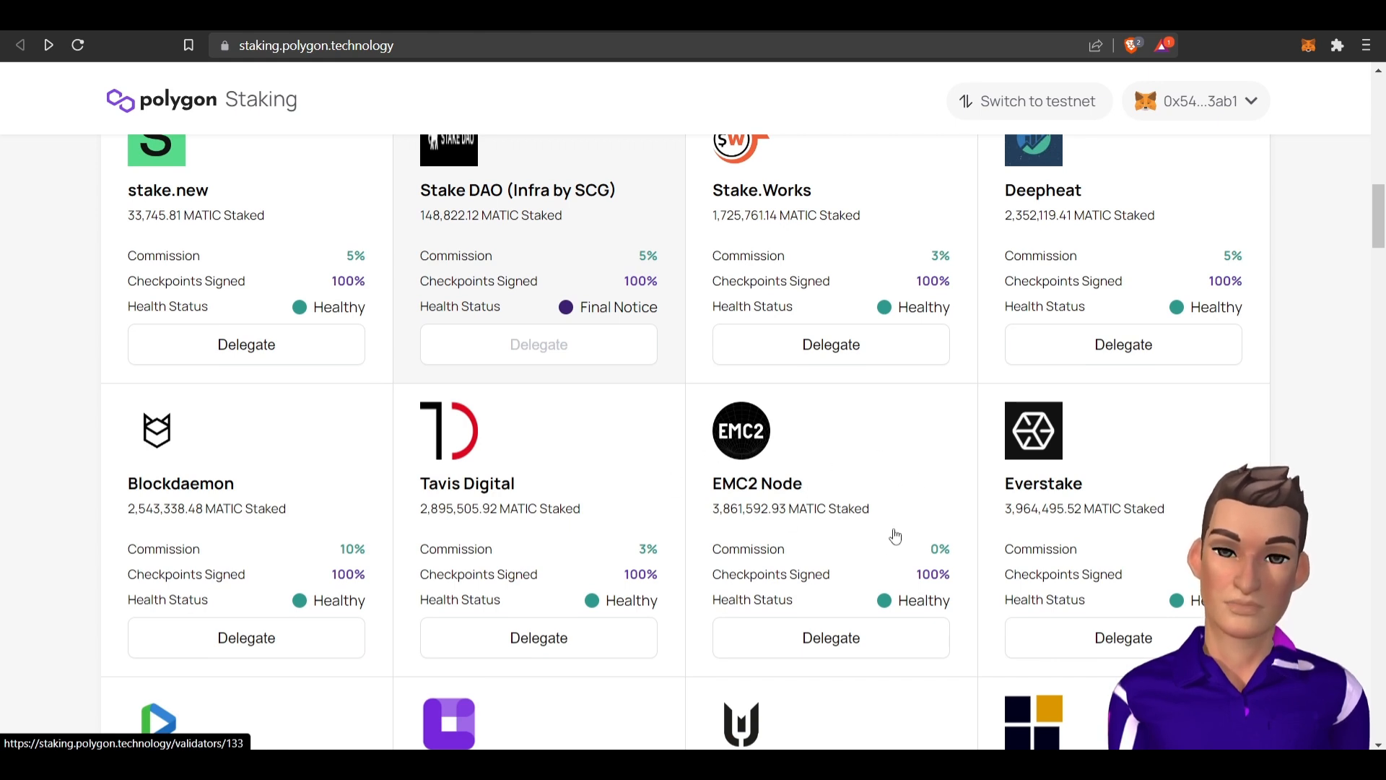
mouse_move(751, 438)
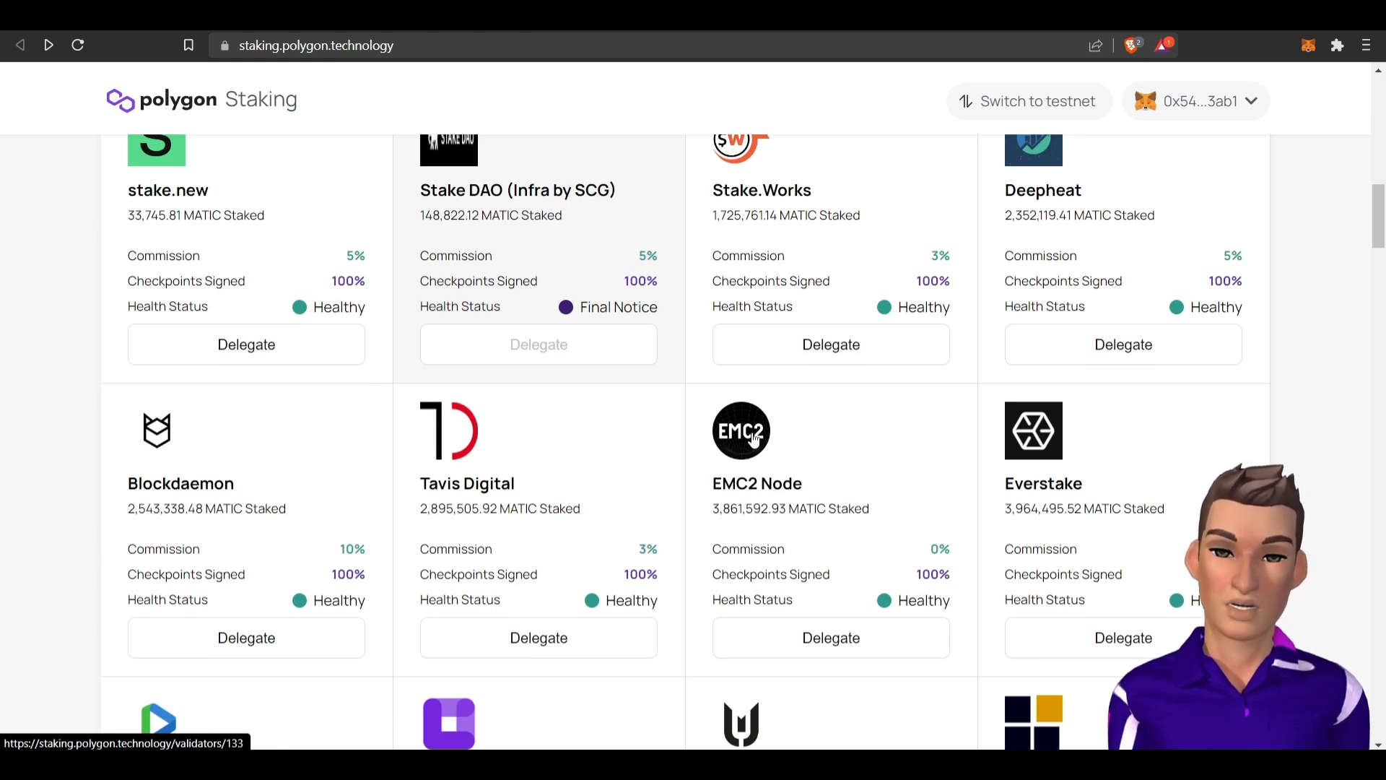
mouse_move(865, 466)
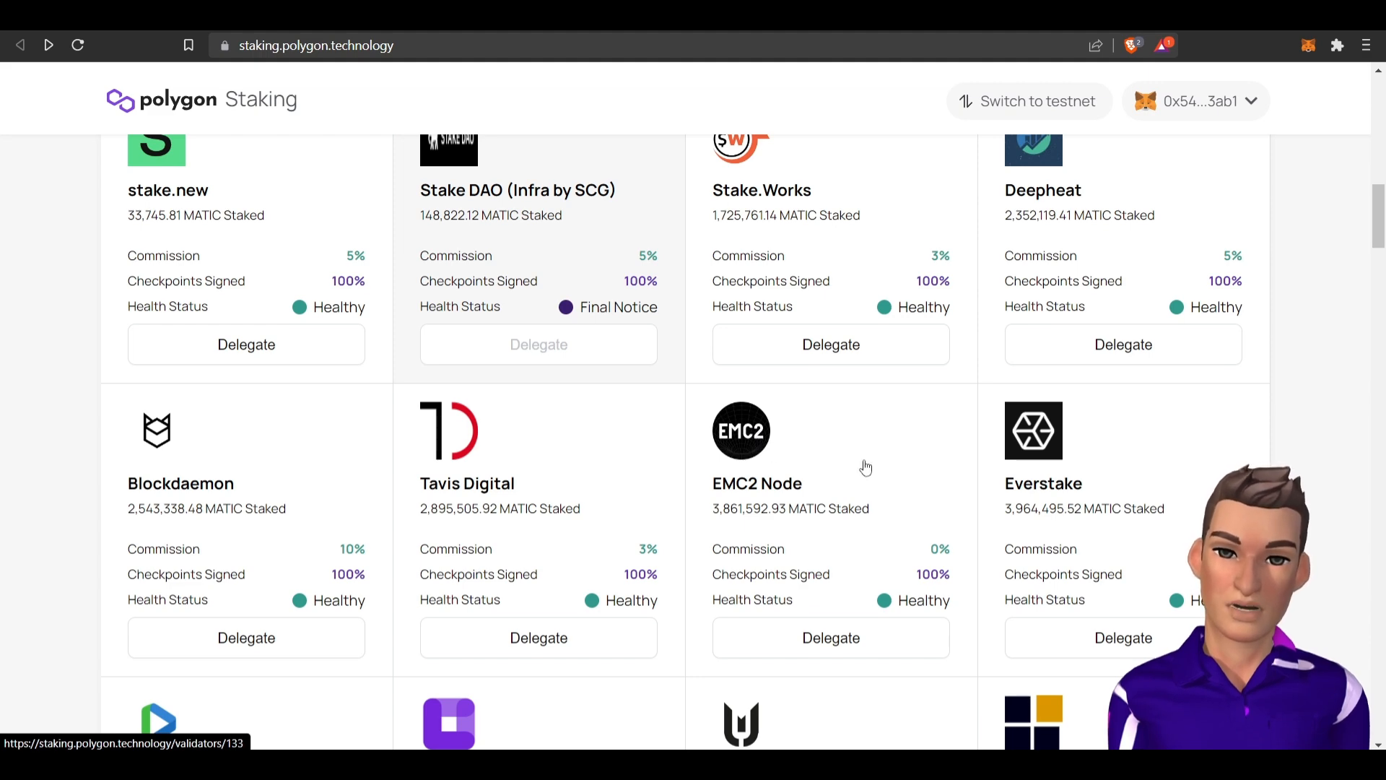
scroll("down", 3)
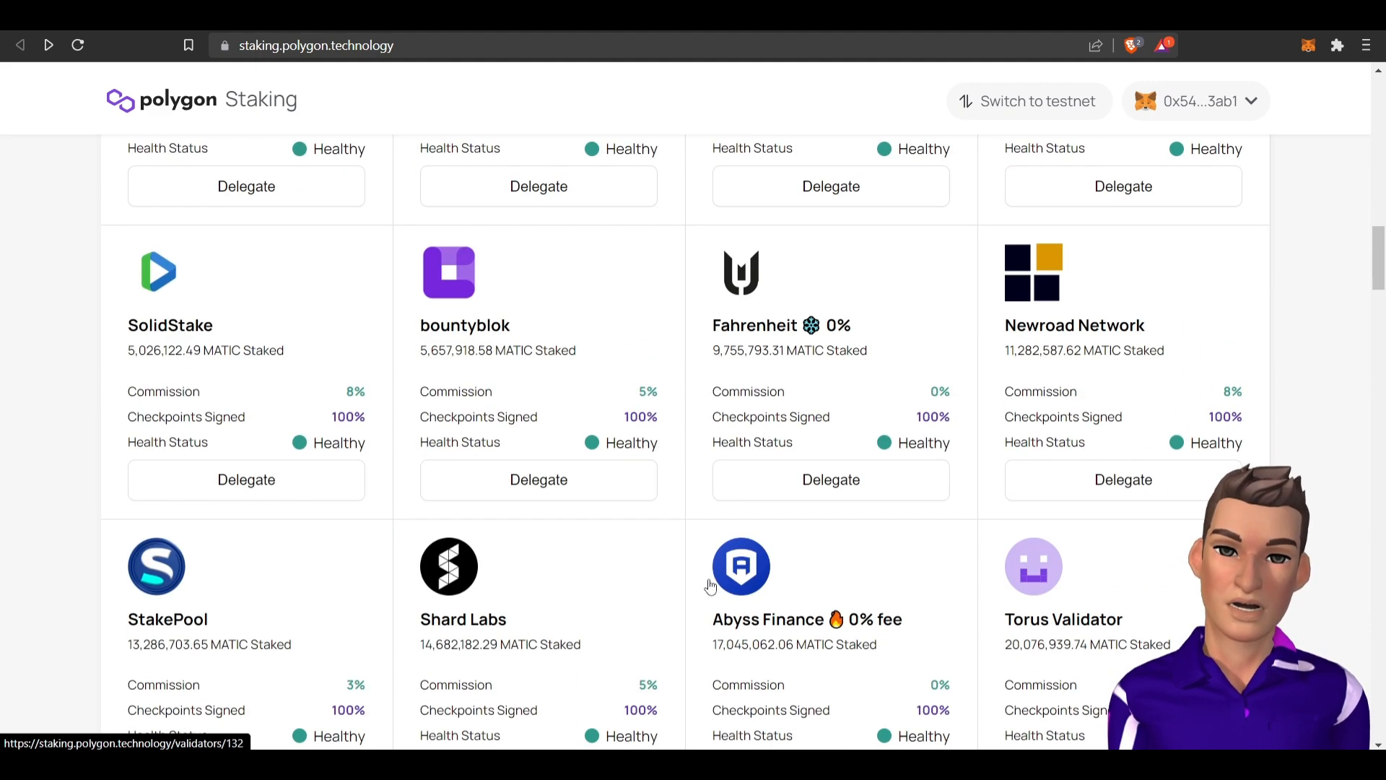
mouse_move(829, 480)
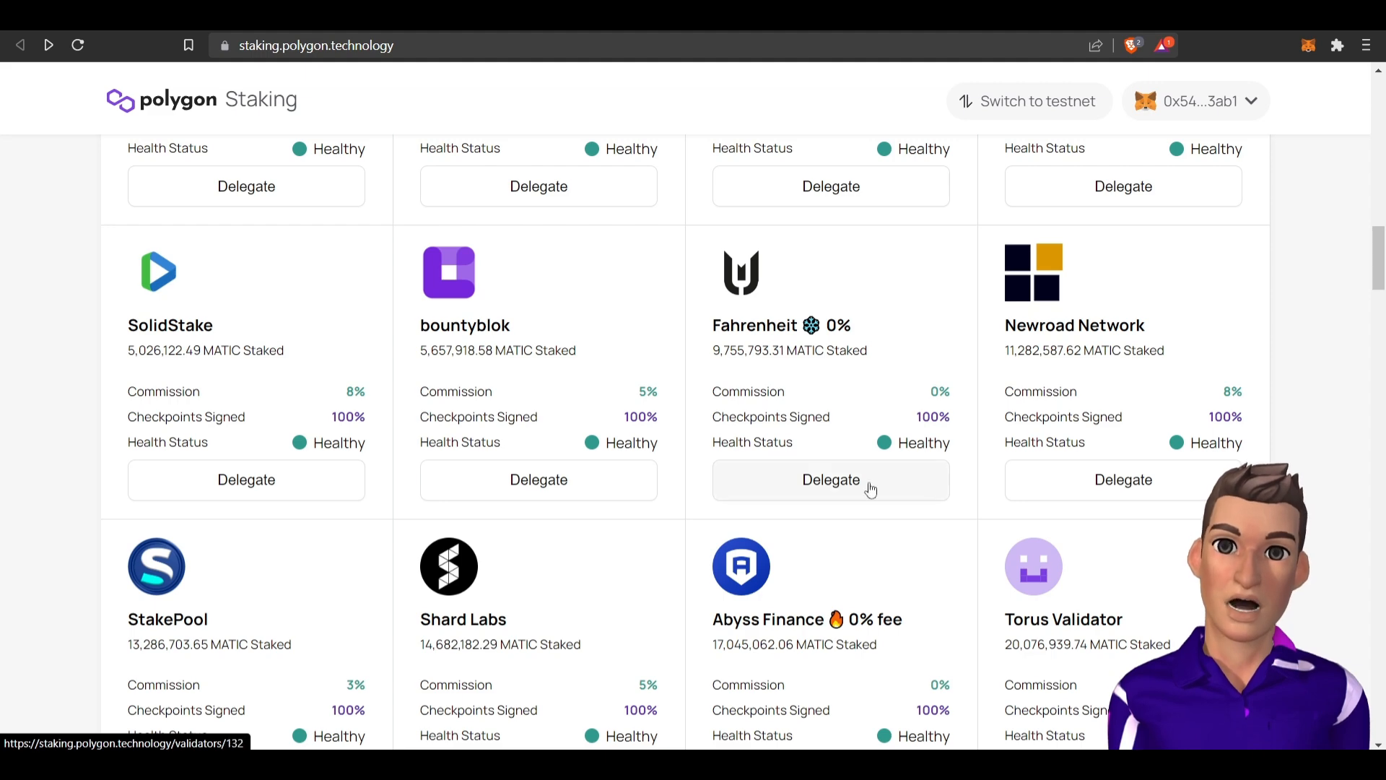
scroll("down", 3)
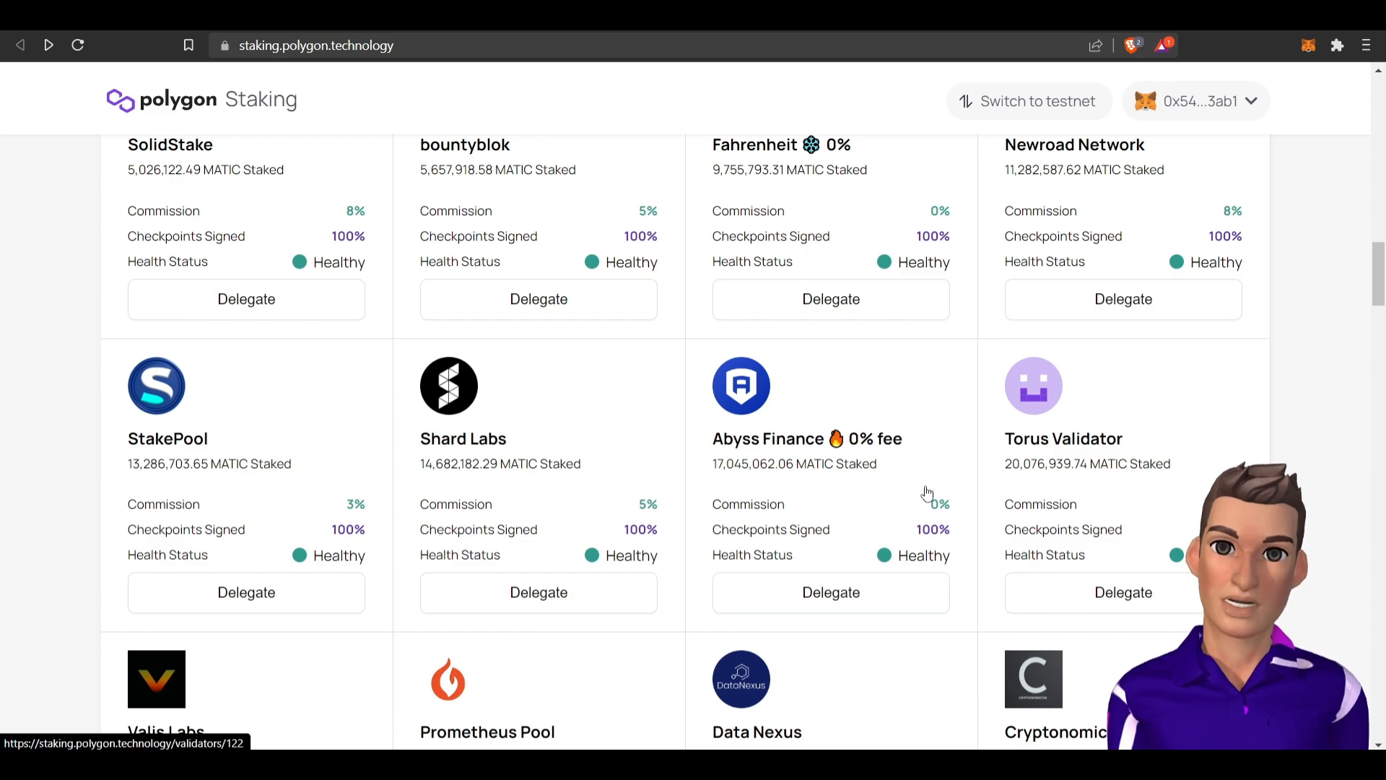
scroll("down", 3)
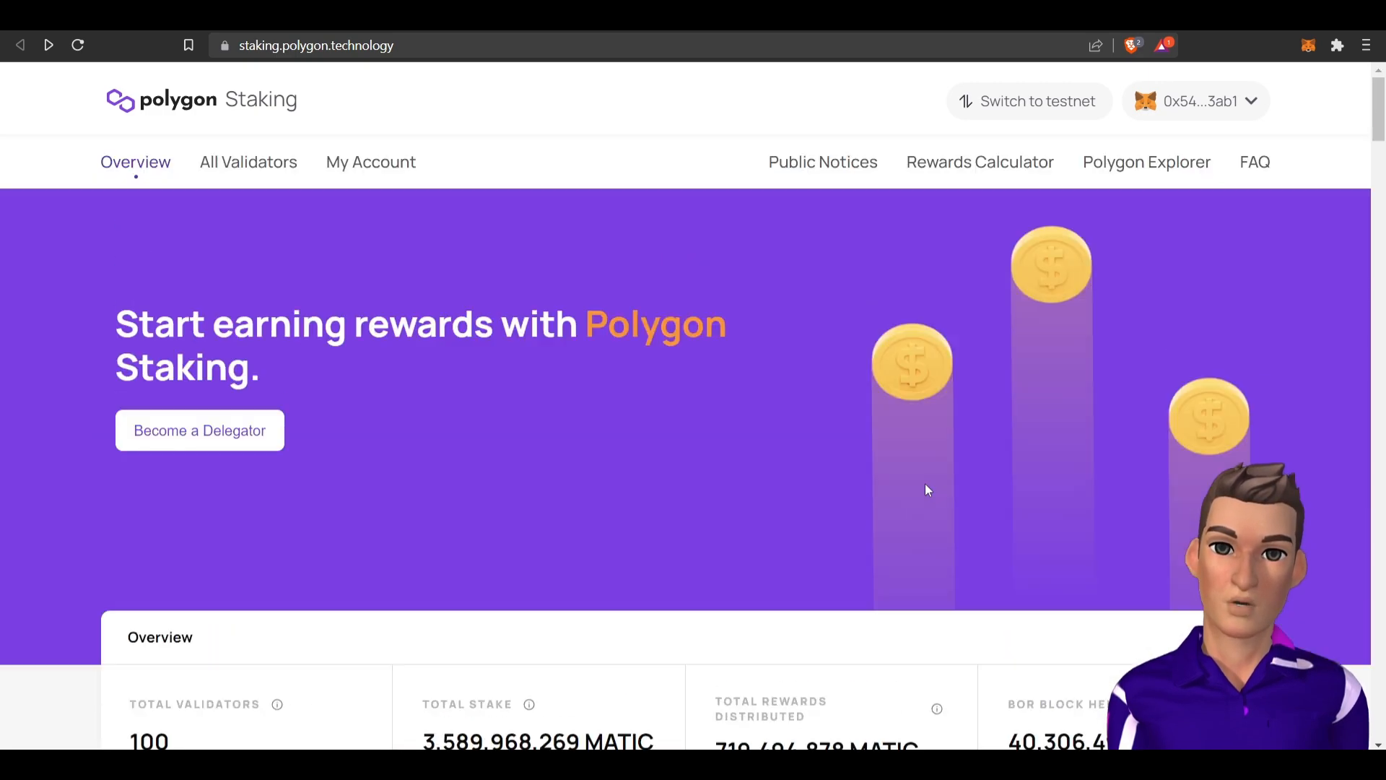
mouse_move(608, 444)
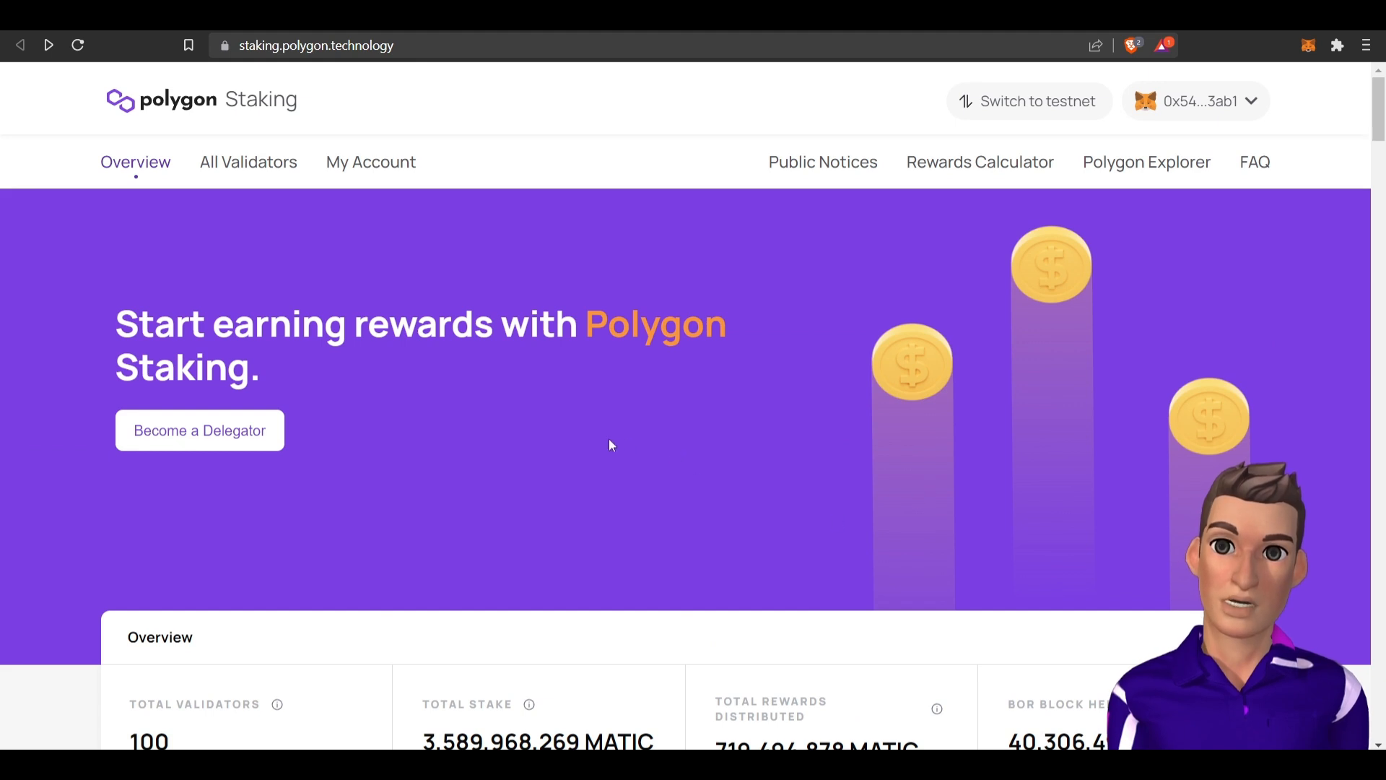
mouse_move(470, 399)
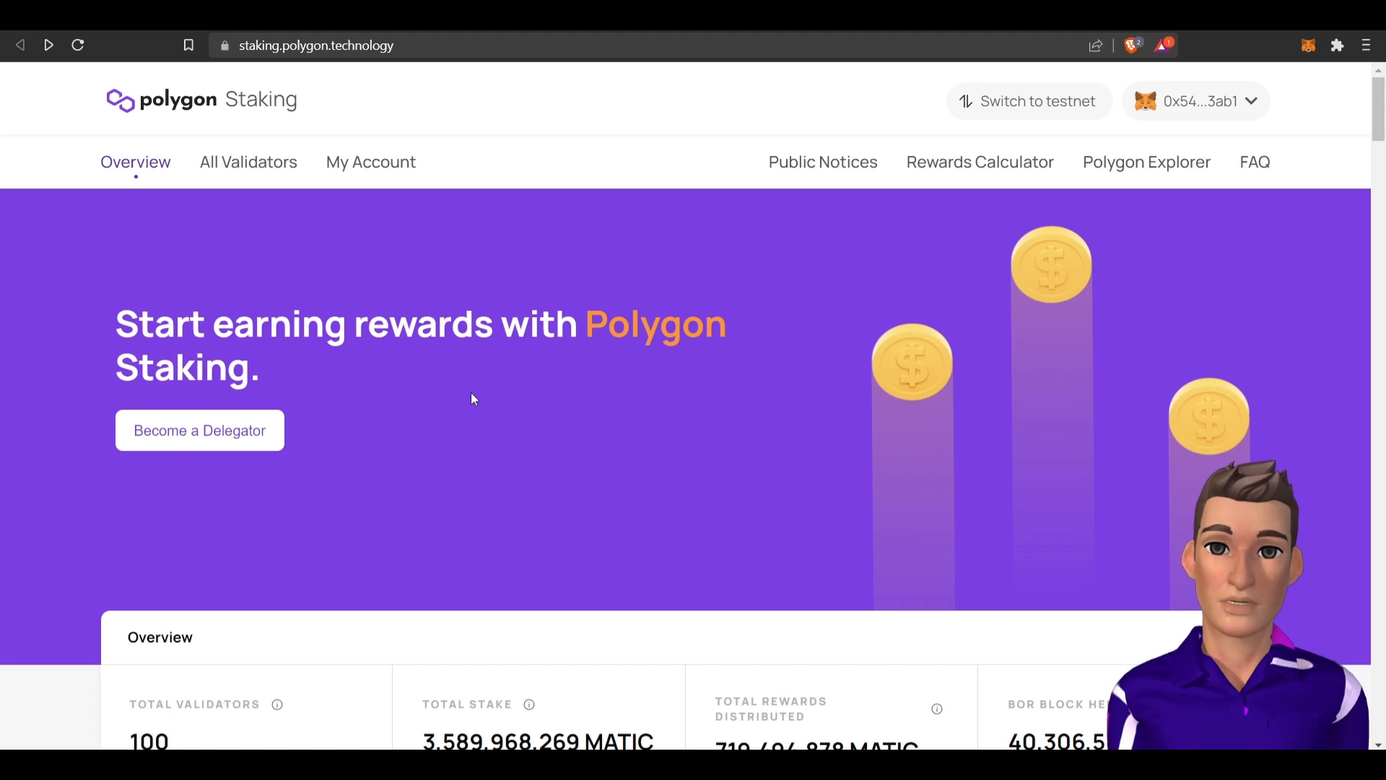
mouse_move(423, 217)
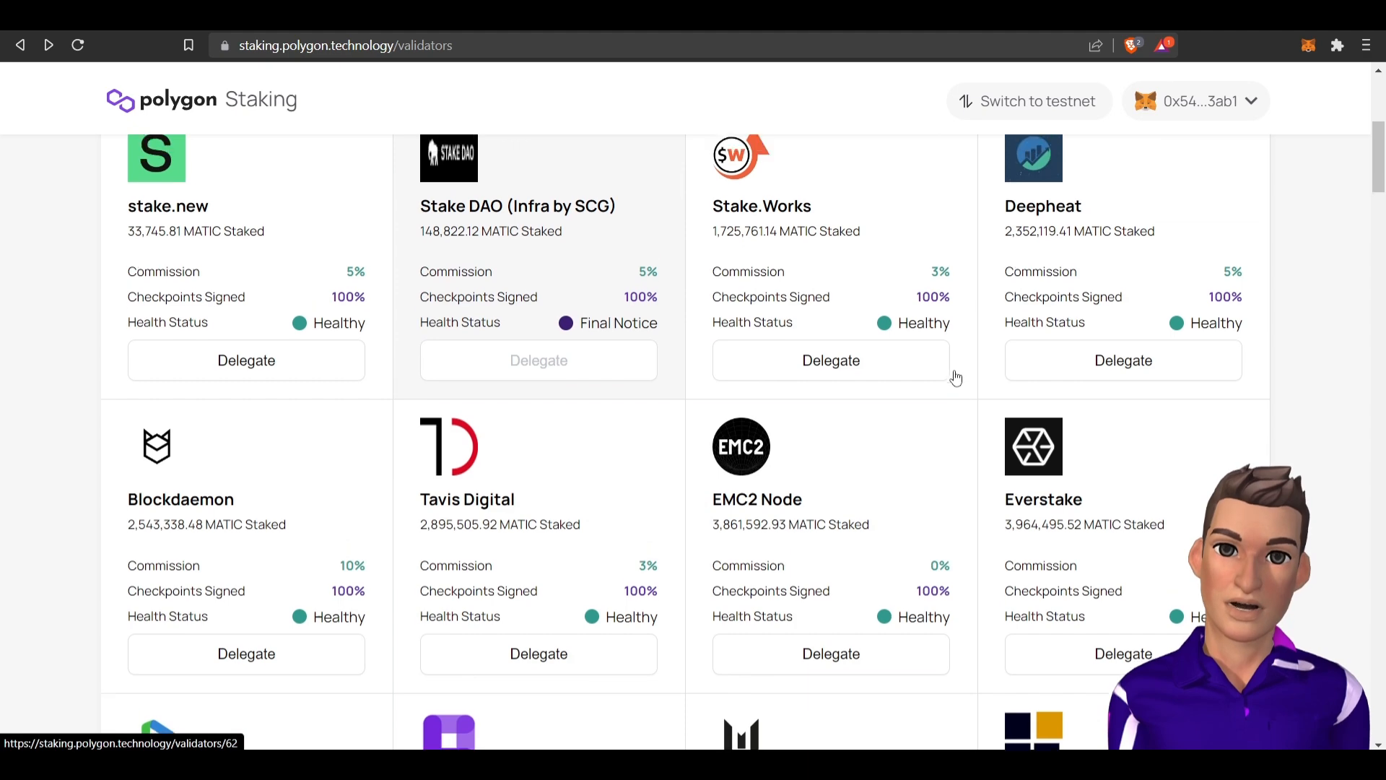
View the Rewards Calculator showing 47.3011 MATIC for delegating 1000 MATIC over 365 days.
scroll("up", 3)
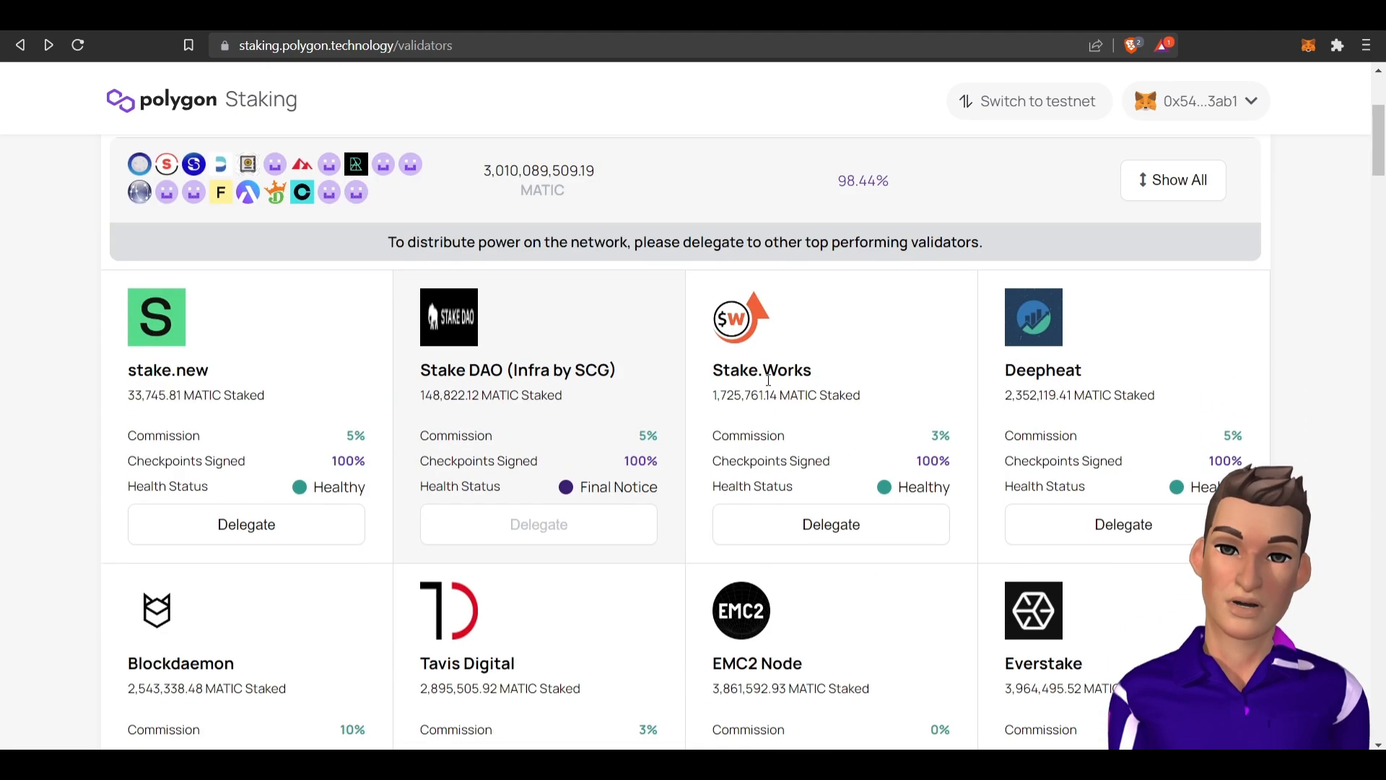
left_click(979, 205)
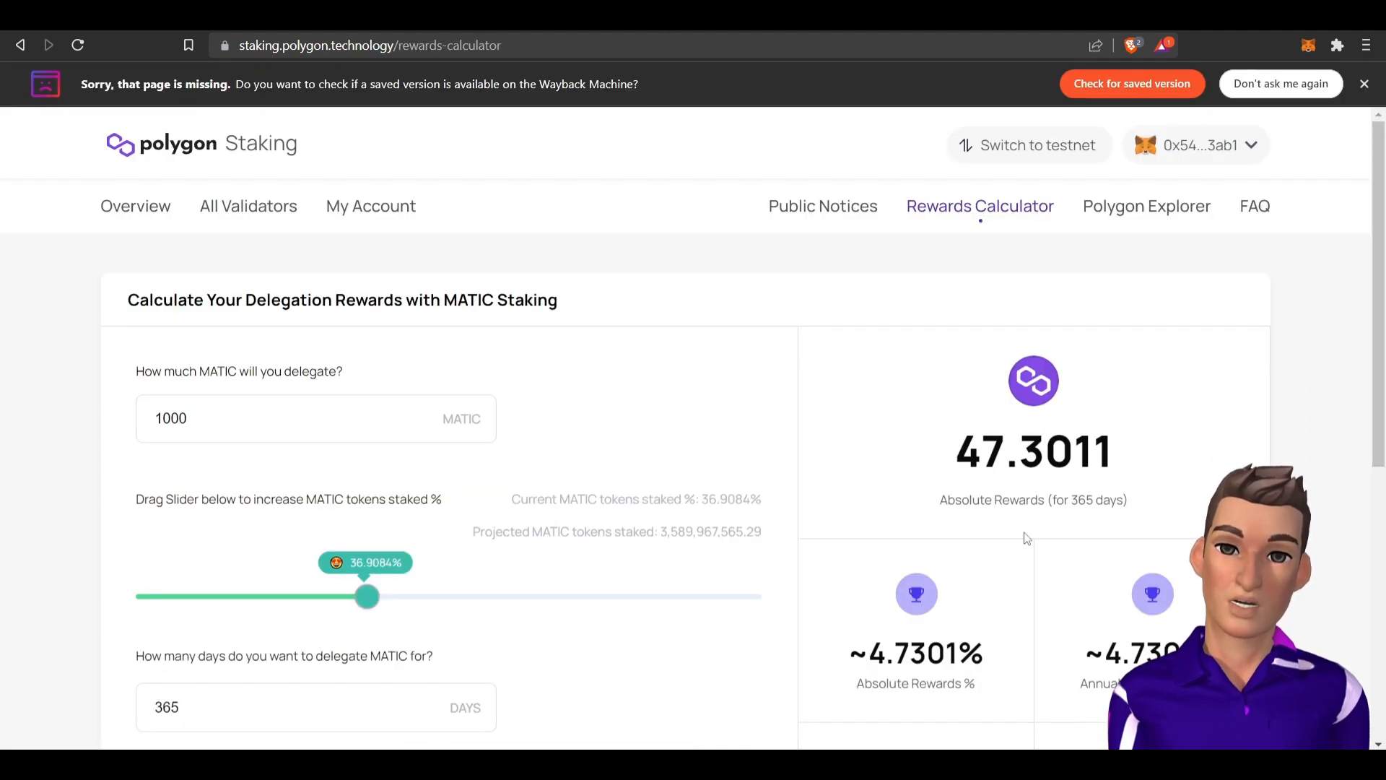
scroll("down", 3)
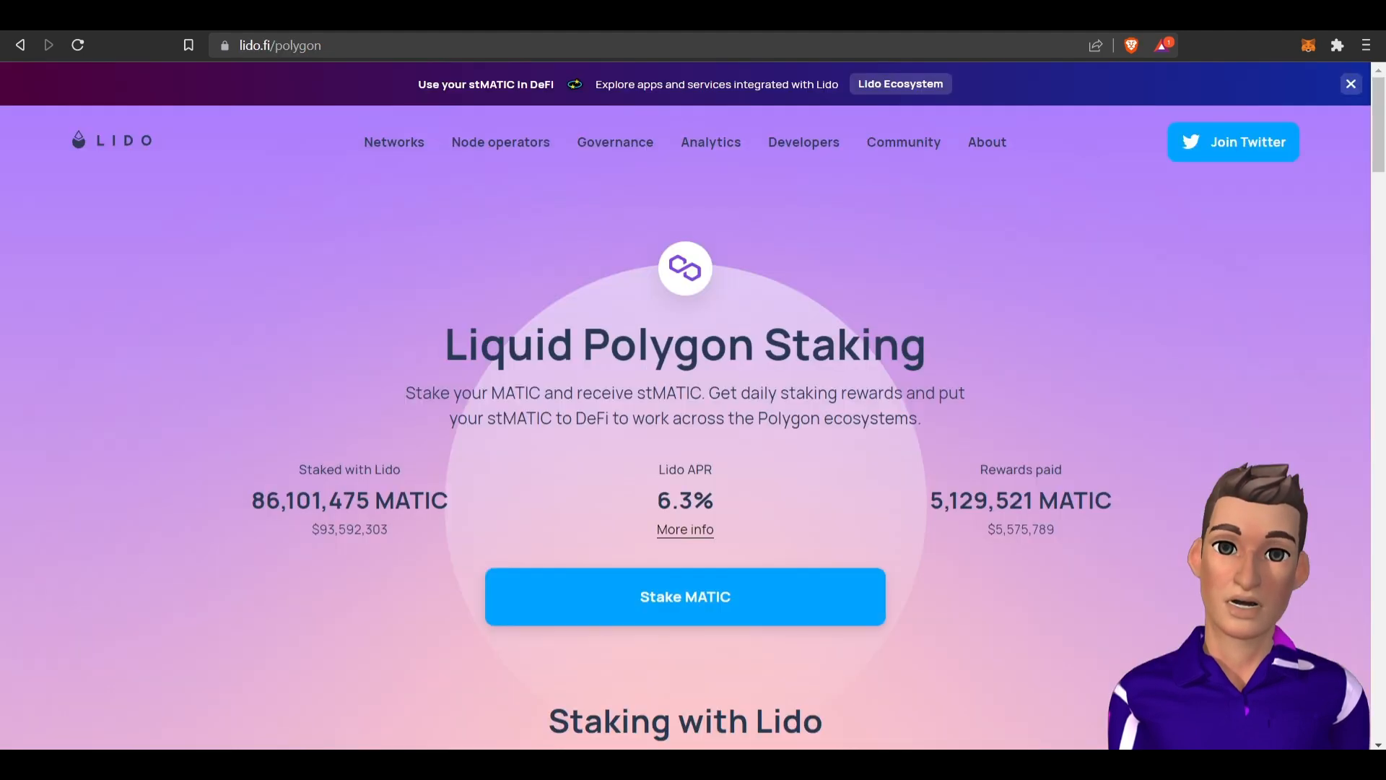
mouse_move(510, 142)
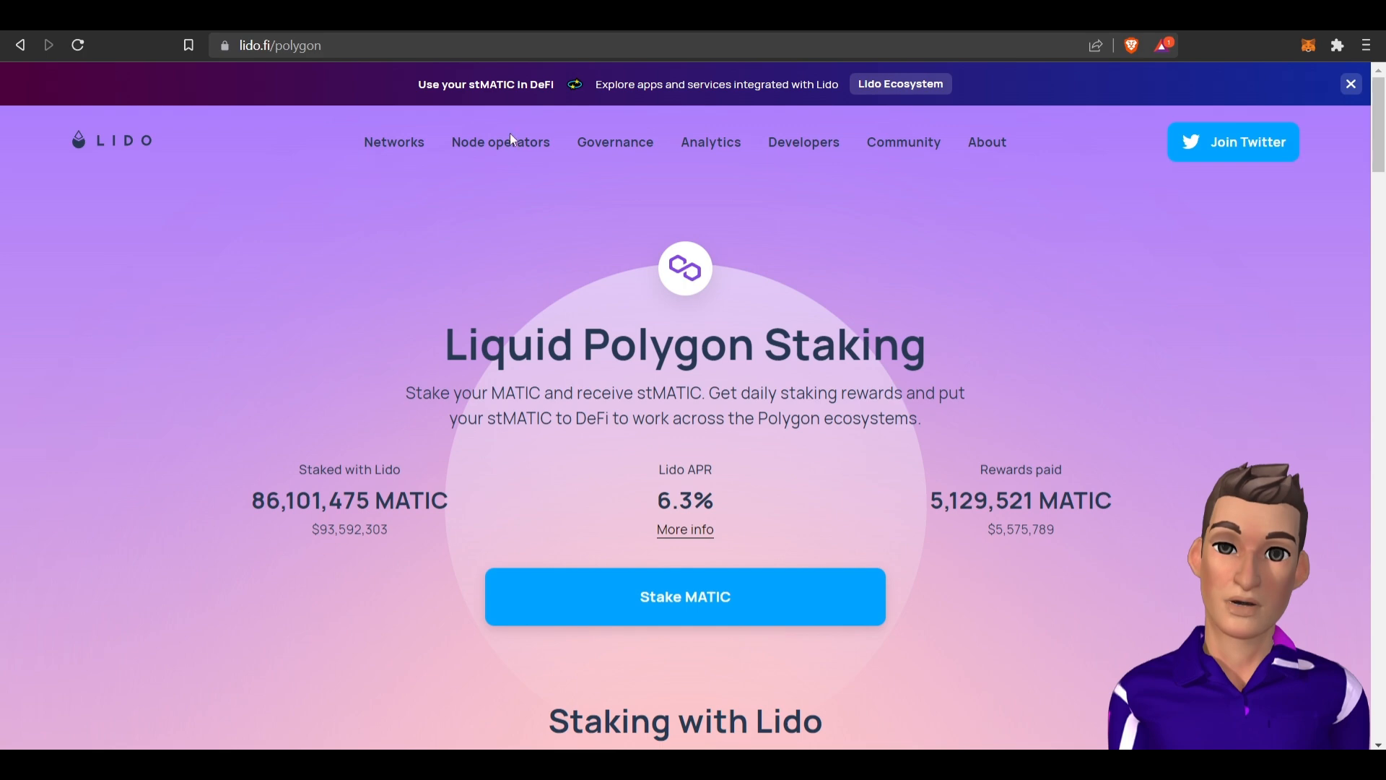
mouse_move(738, 602)
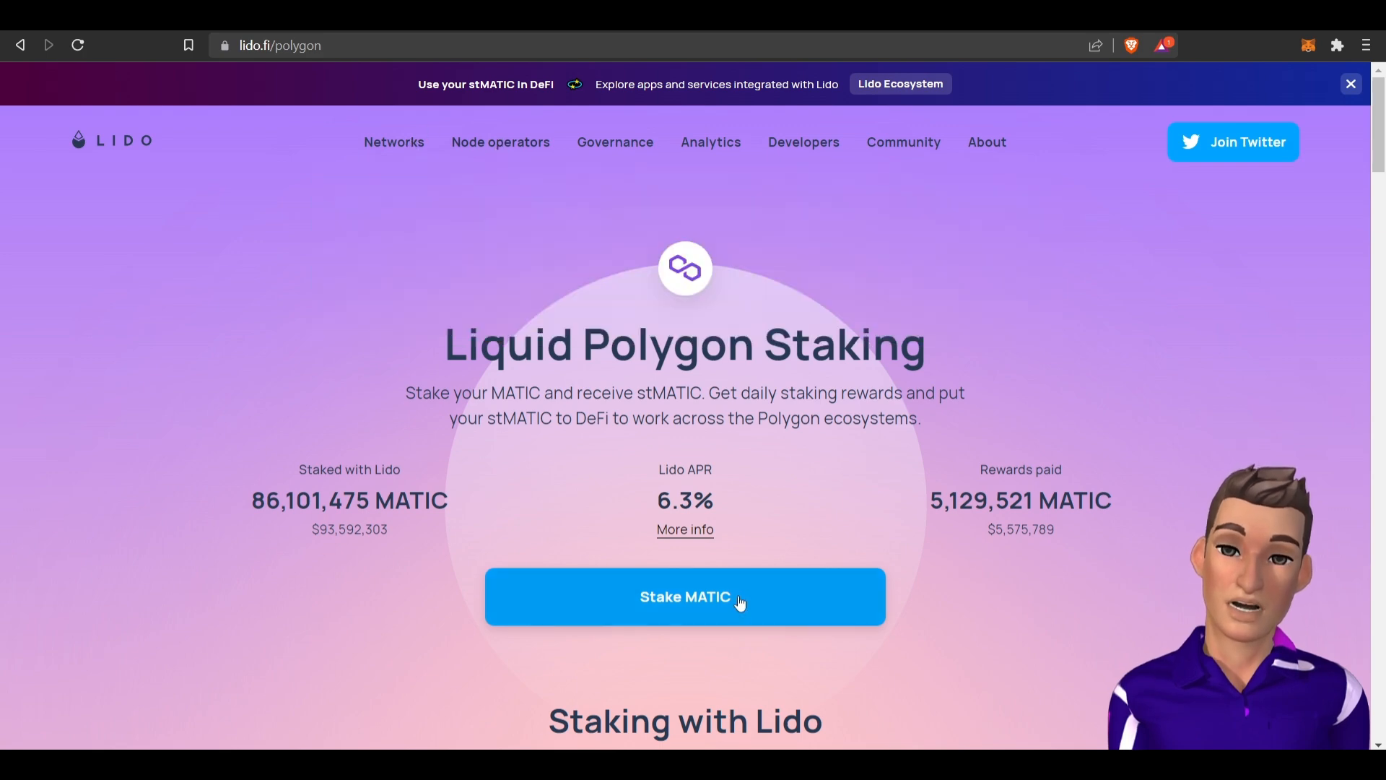
mouse_move(691, 546)
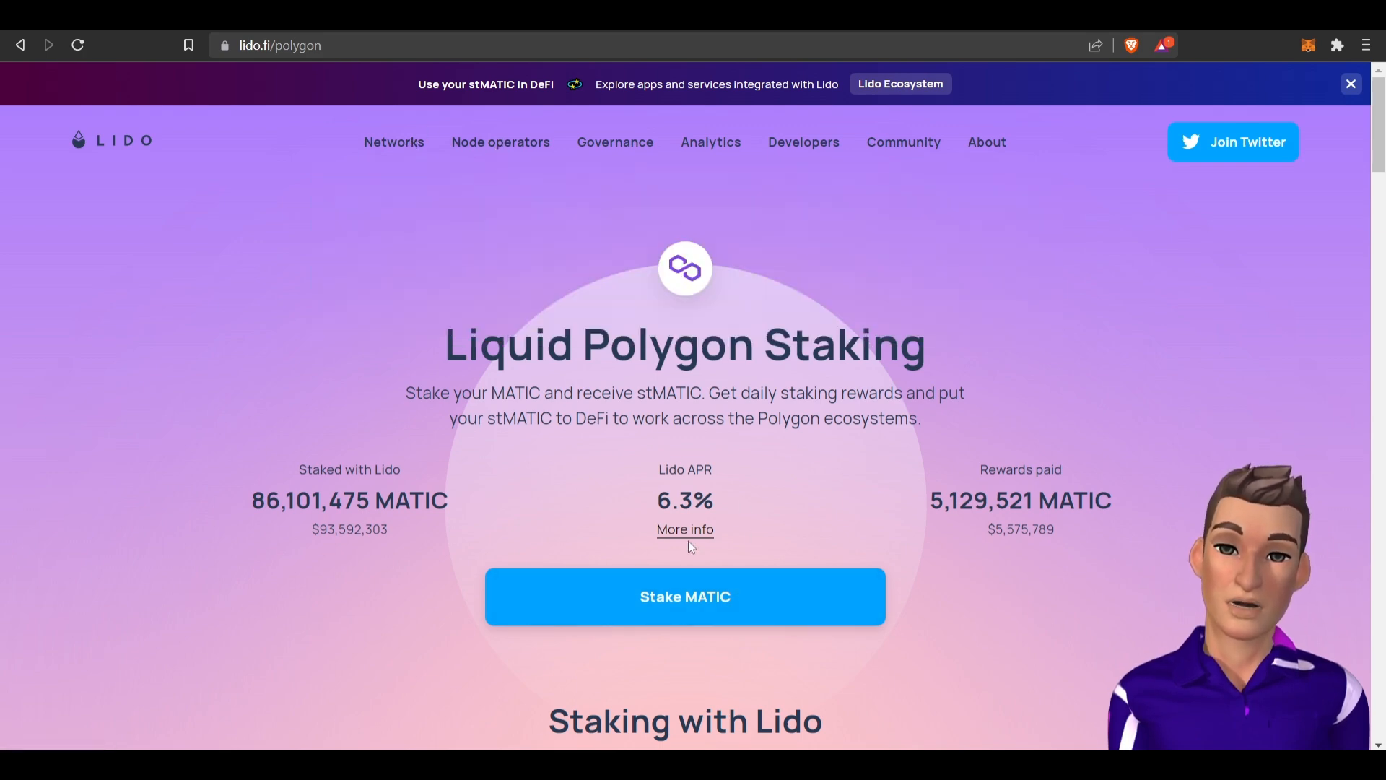